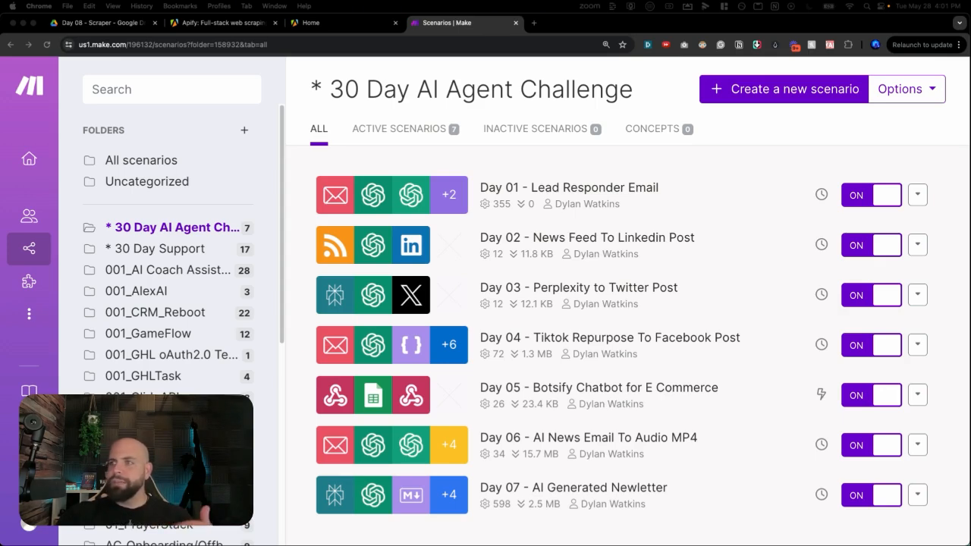
# - Create a new Make scenario named 'Day 08 - Google Map Scraps'
pyautogui.click(172, 89)
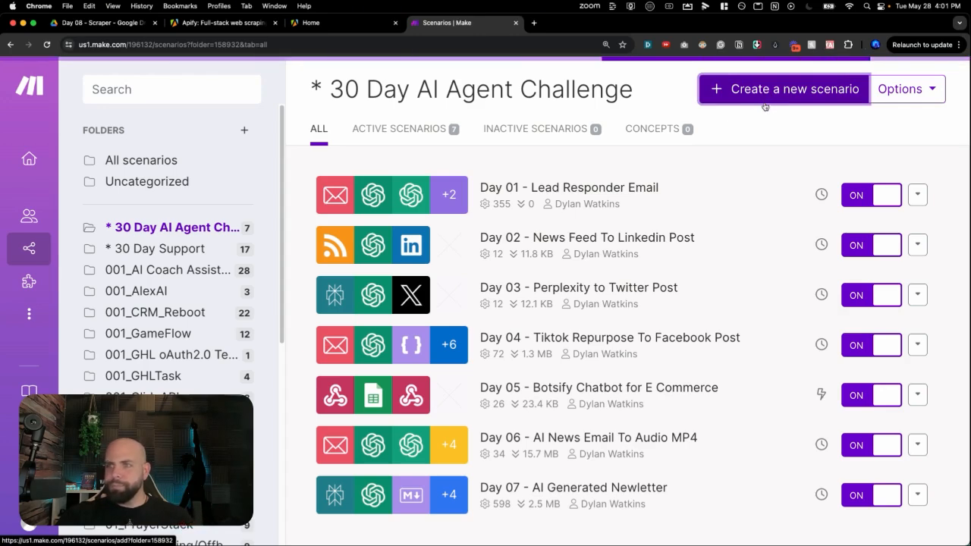
pyautogui.click(784, 88)
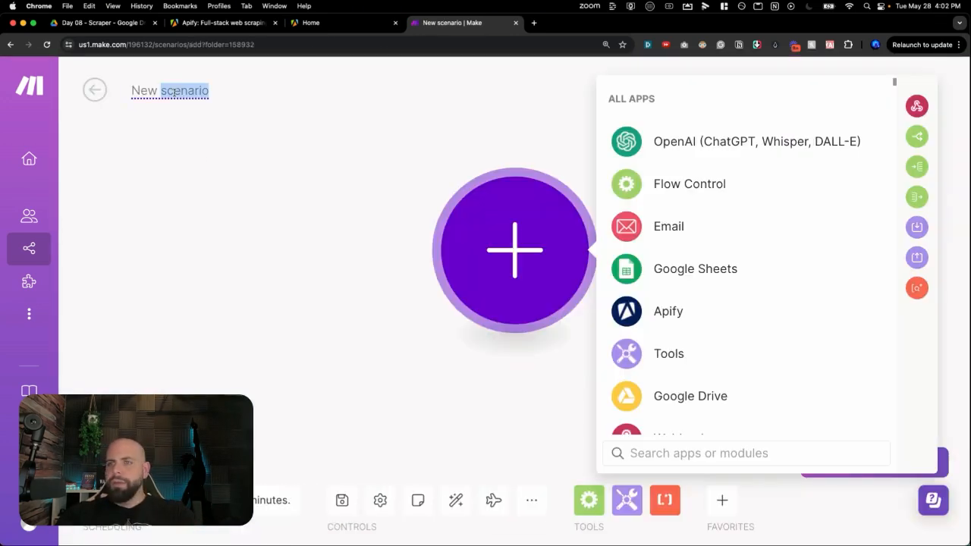
pyautogui.write('Day 08 -')
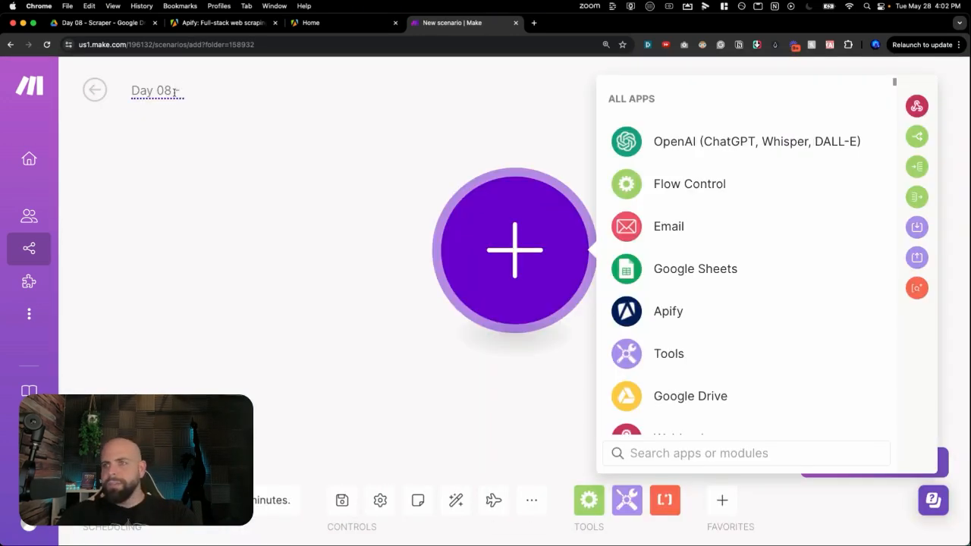
pyautogui.write('Google Map')
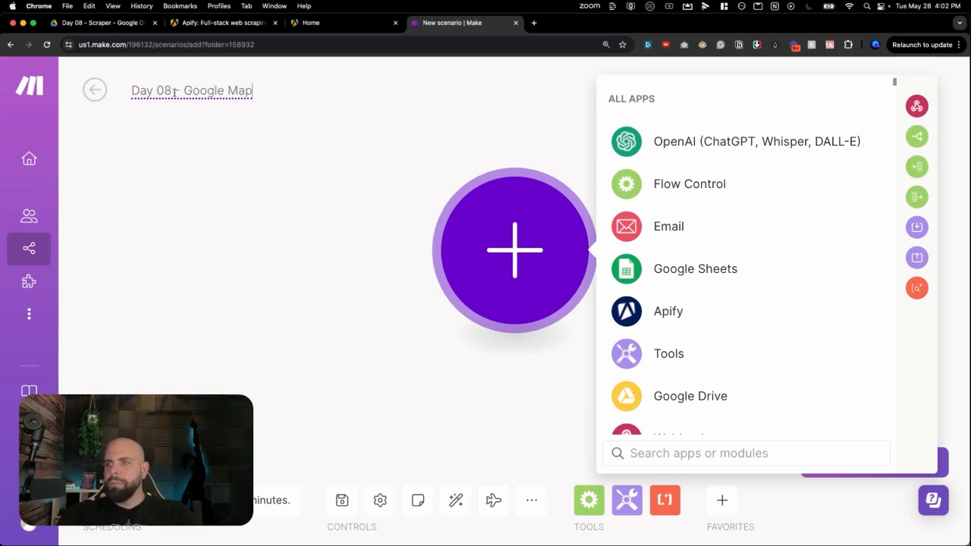
pyautogui.write('Scraps')
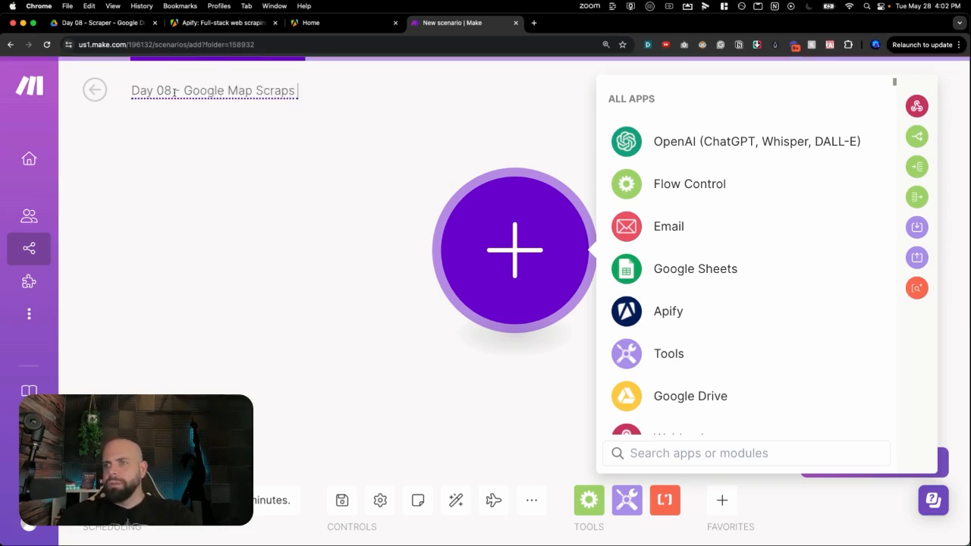
pyautogui.moveTo(341, 500)
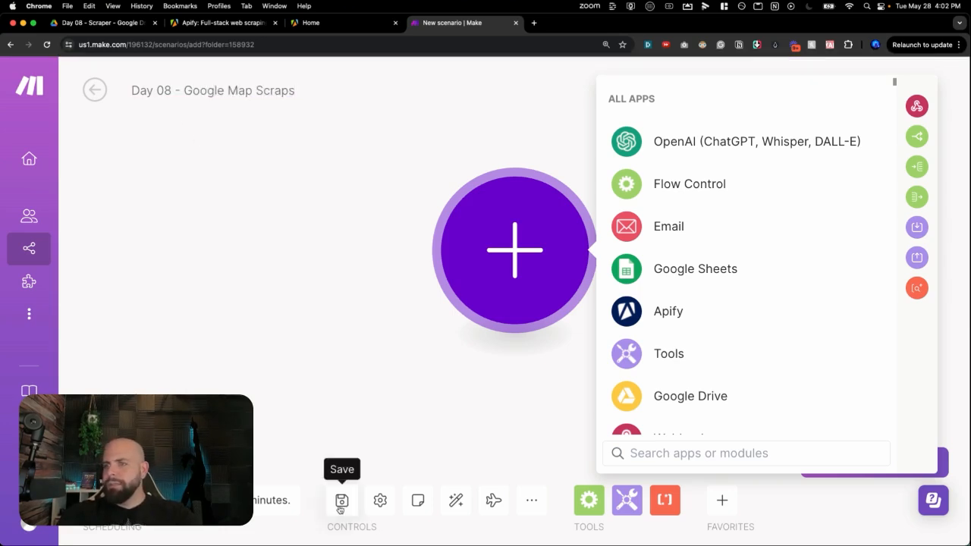
pyautogui.moveTo(353, 486)
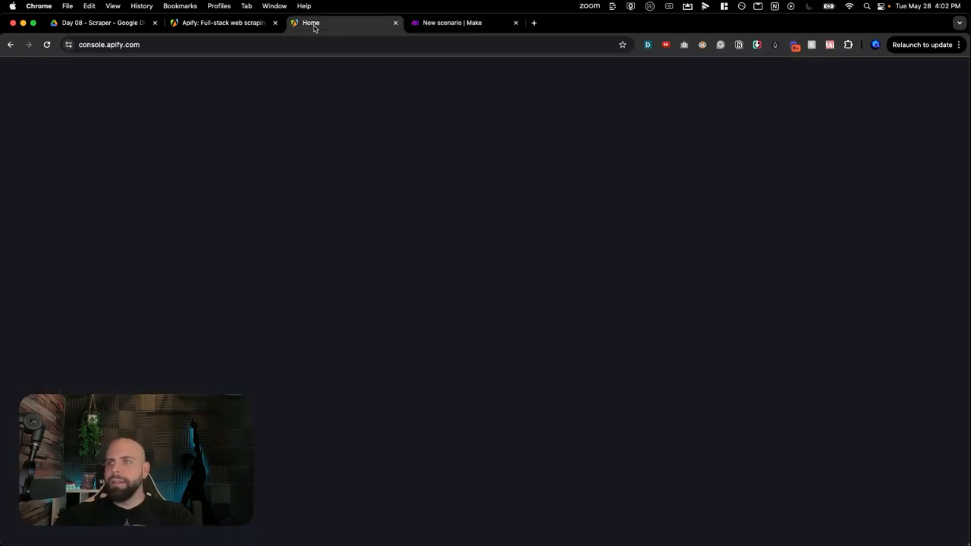
# - Open the Apify Console's Store of ready-made actors
pyautogui.click(224, 22)
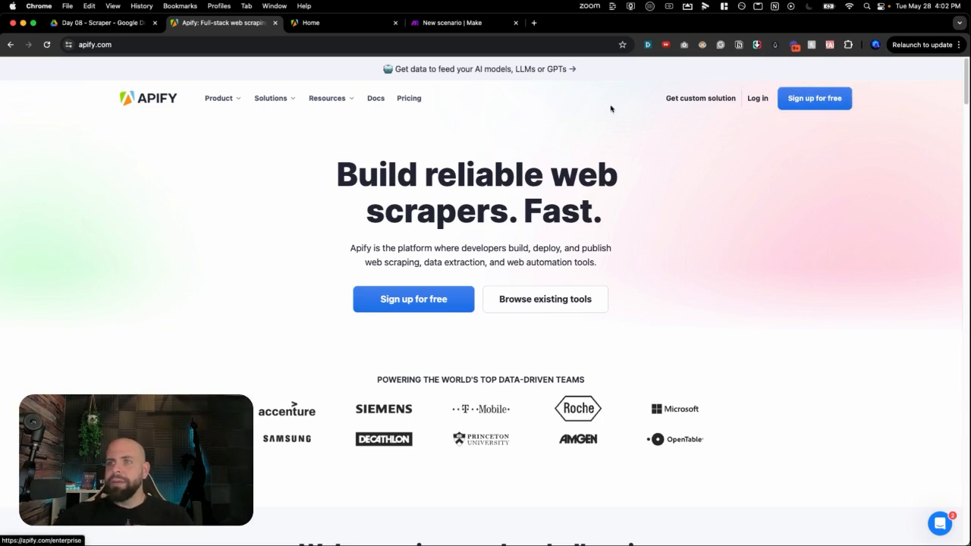
pyautogui.moveTo(608, 110)
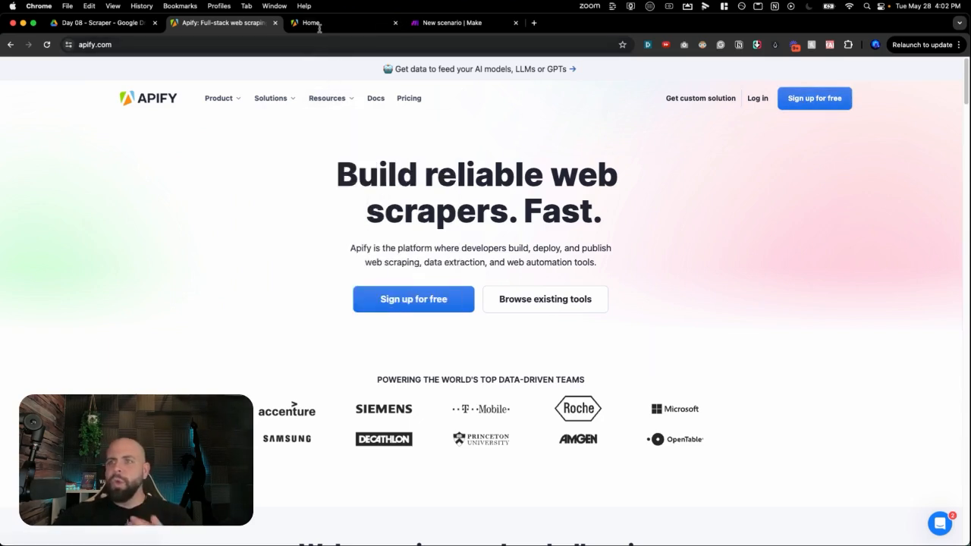
pyautogui.click(311, 22)
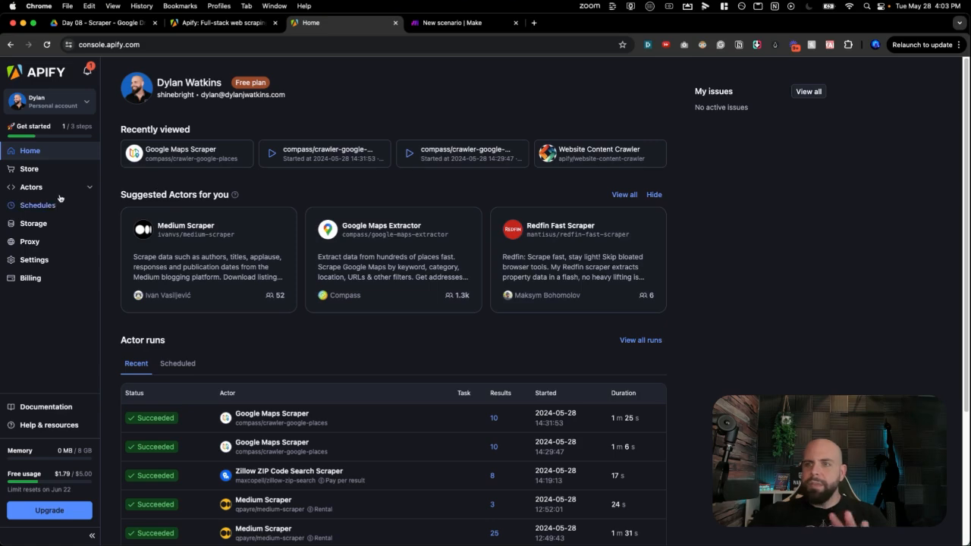
pyautogui.click(28, 168)
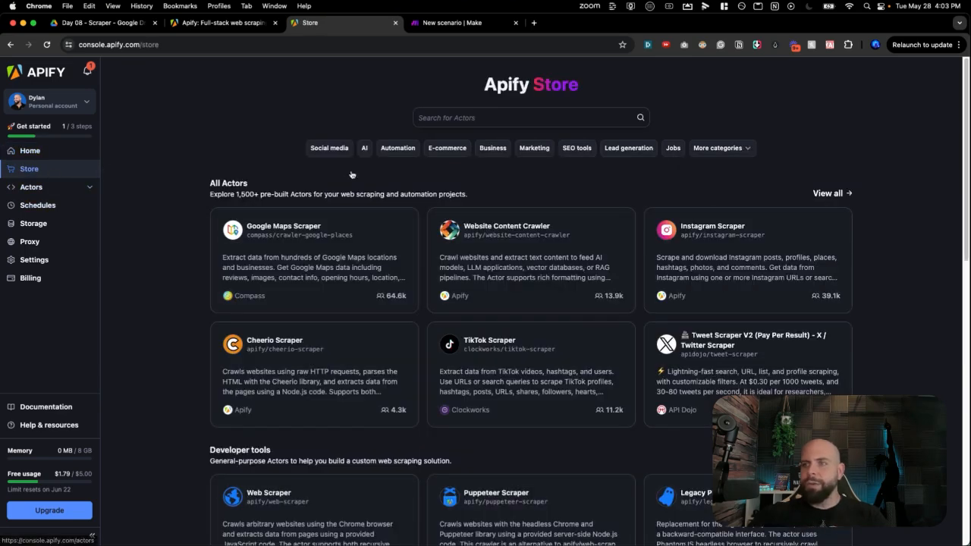
pyautogui.scroll(-3)
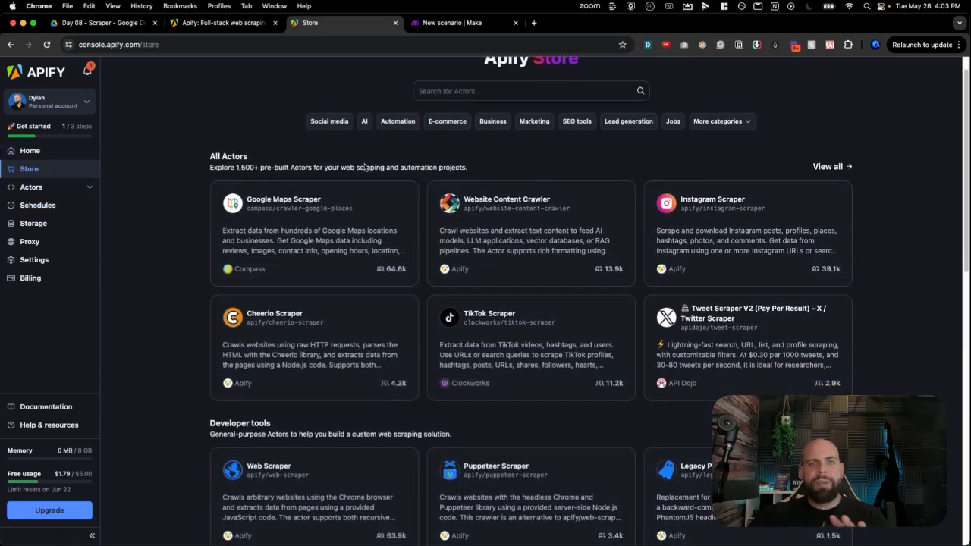
pyautogui.scroll(-3)
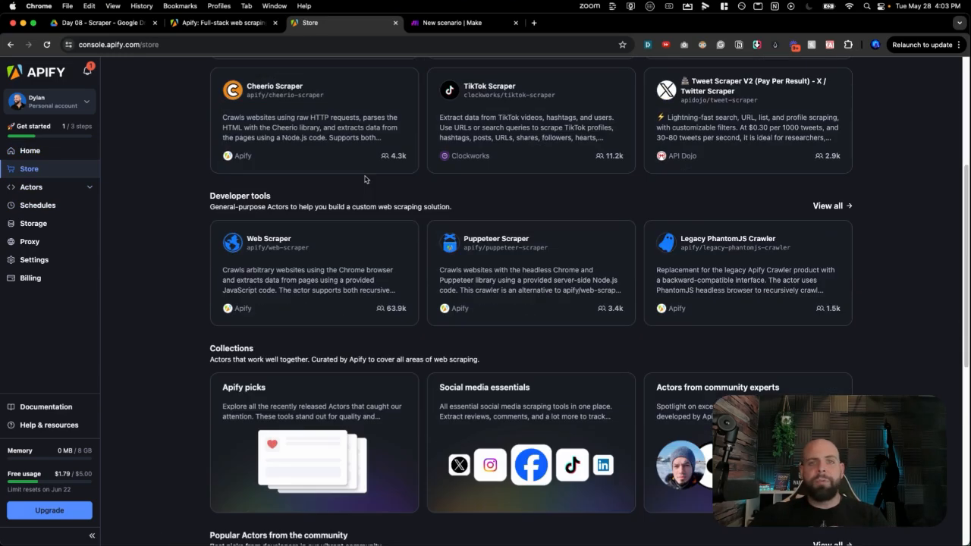
pyautogui.scroll(3)
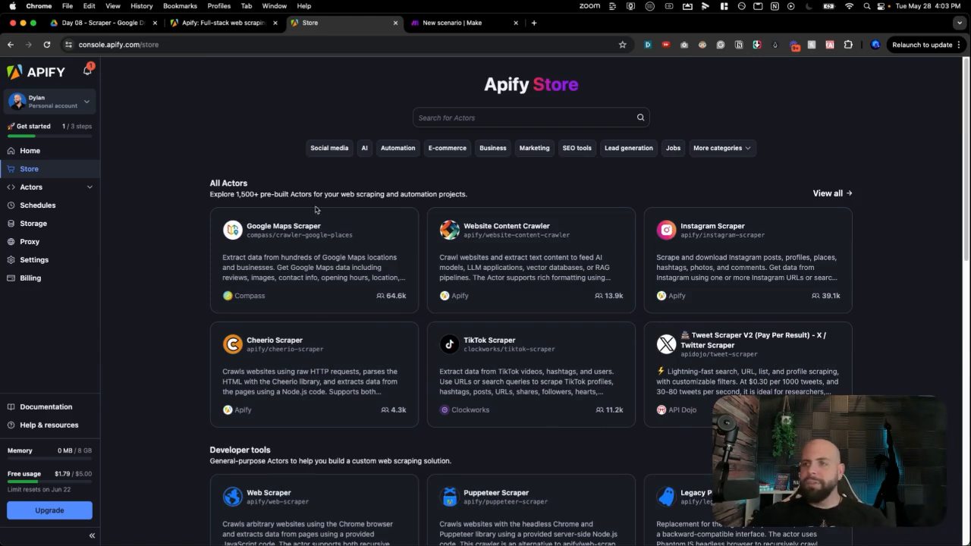
# - Search the Store for LinkedIn, then Instagram, then 'google maps' actors
pyautogui.click(532, 115)
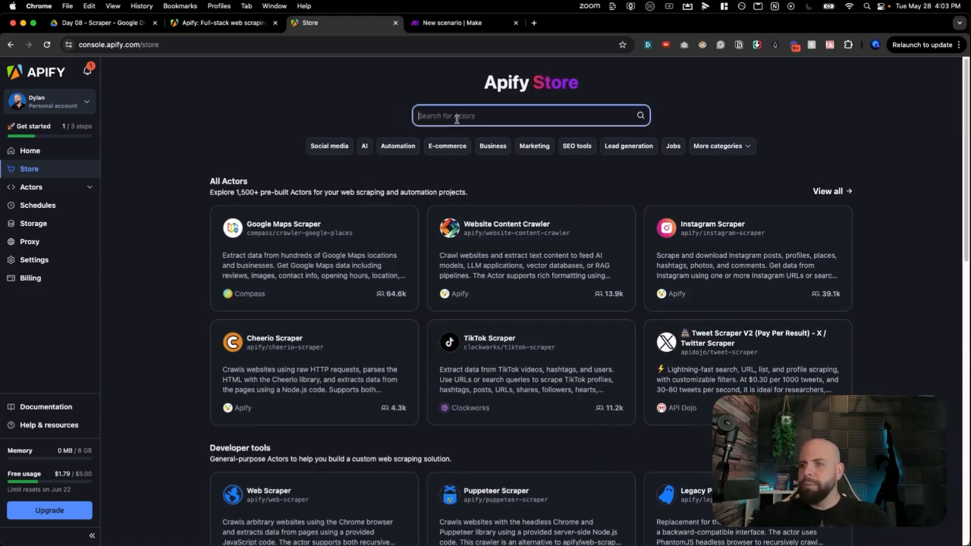
pyautogui.write('linked')
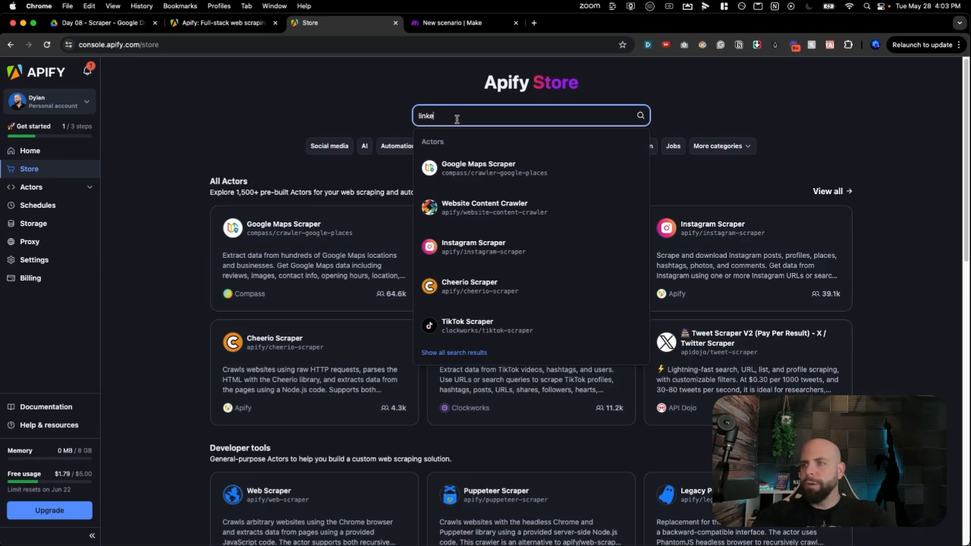
pyautogui.press('Enter')
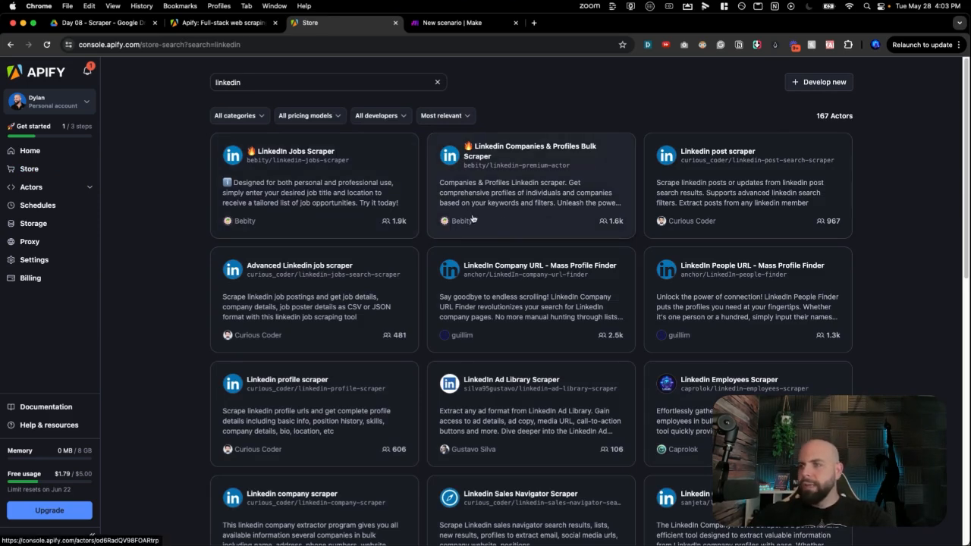
pyautogui.scroll(-3)
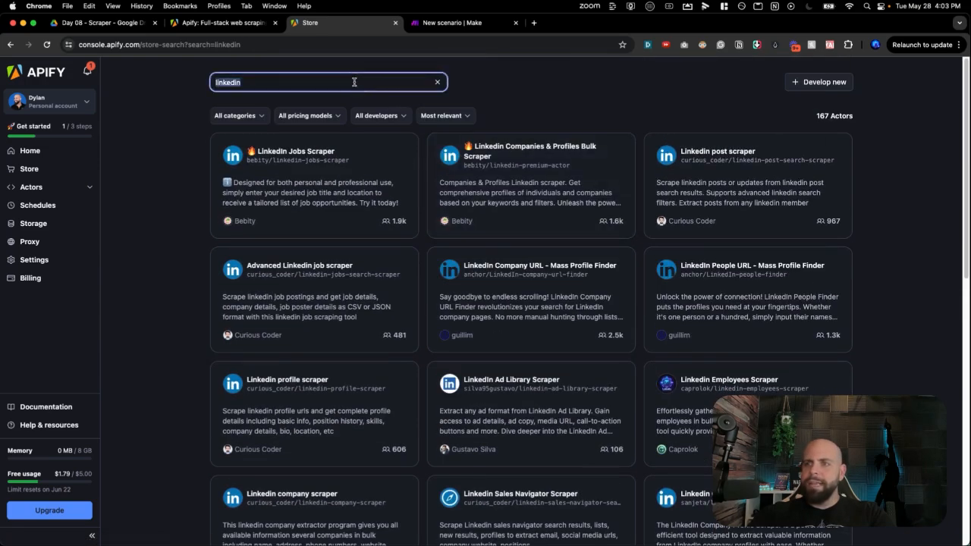
pyautogui.write('insta')
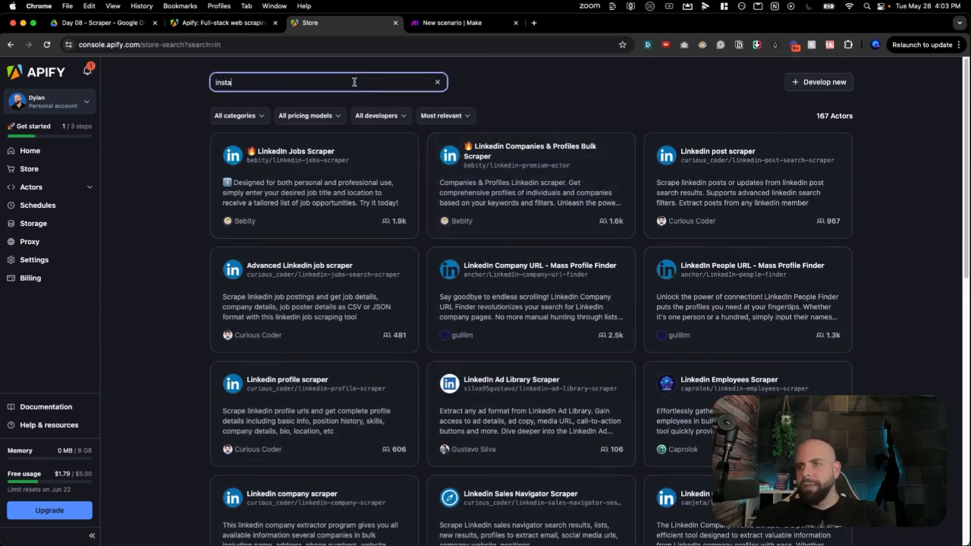
pyautogui.write('gram')
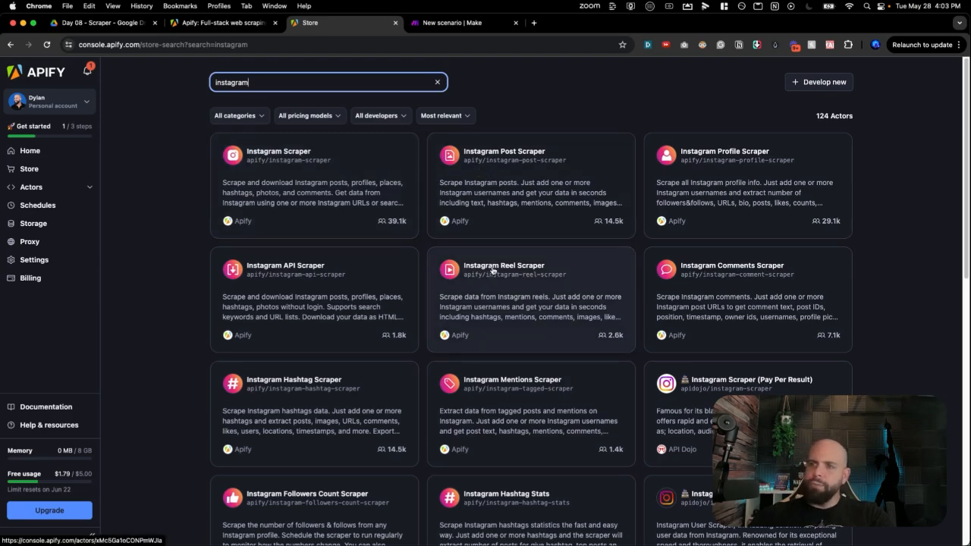
pyautogui.scroll(-3)
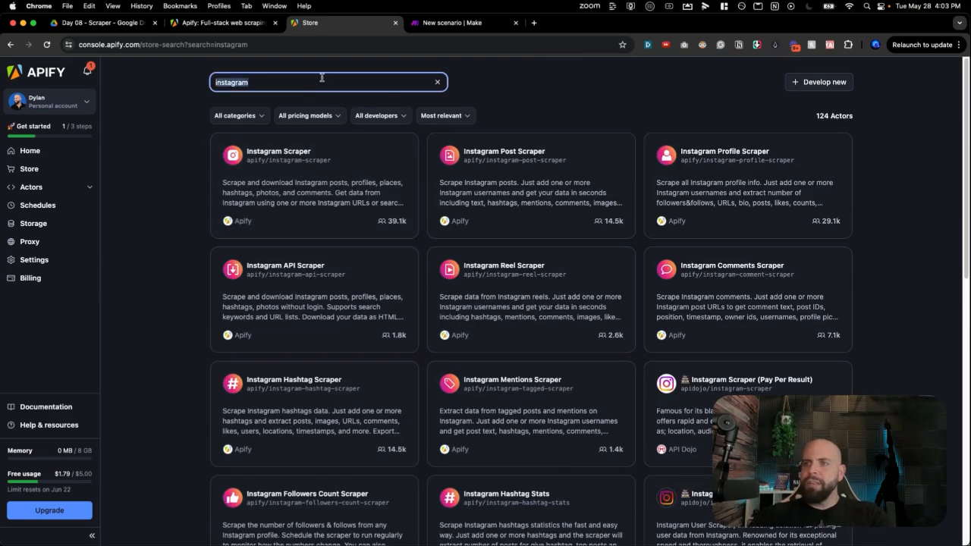
pyautogui.click(437, 82)
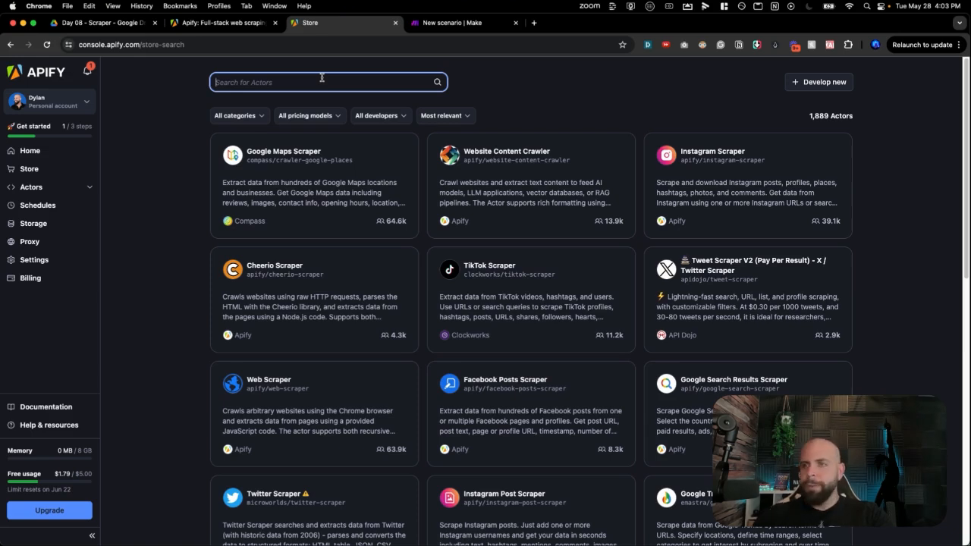
pyautogui.write('google maps')
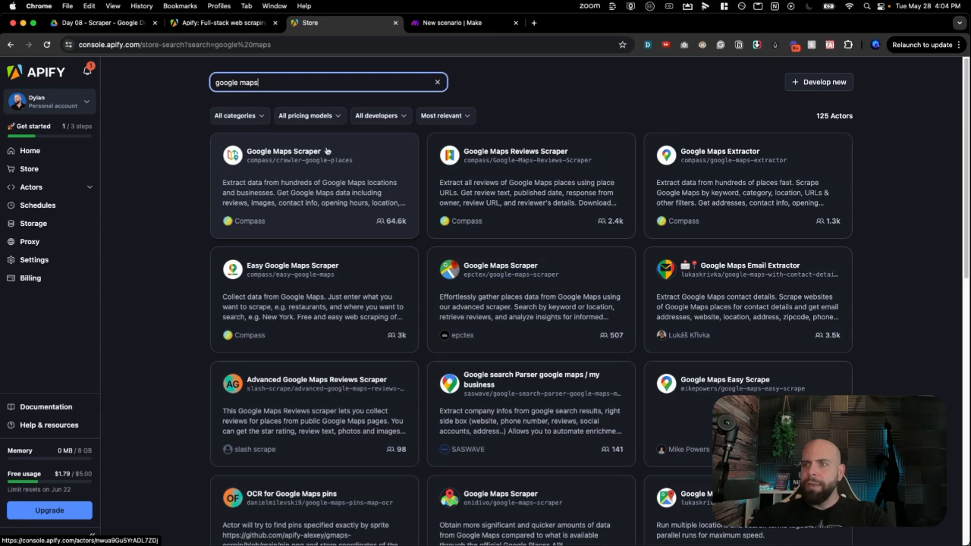
pyautogui.moveTo(245, 237)
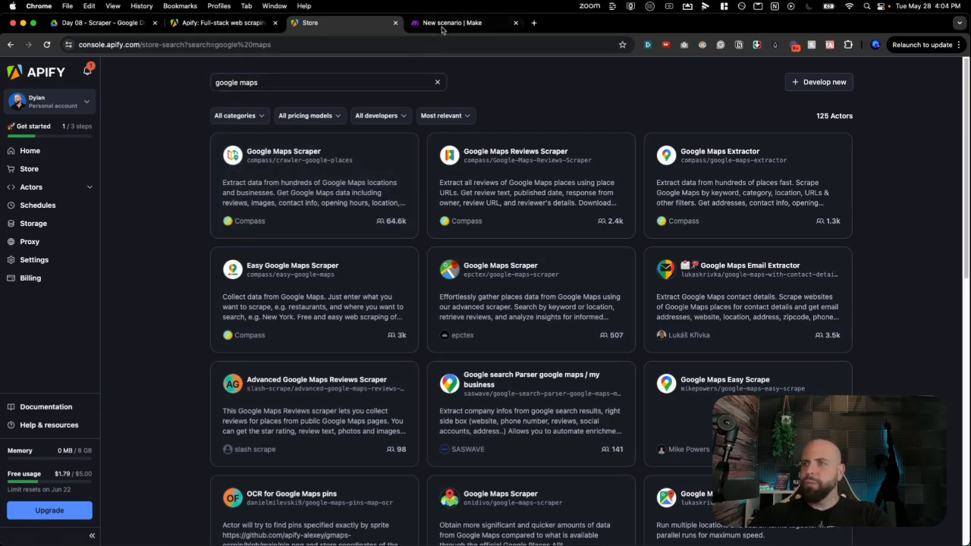
# - Add Apify as the scenario's first module and open its trigger settings
pyautogui.click(463, 23)
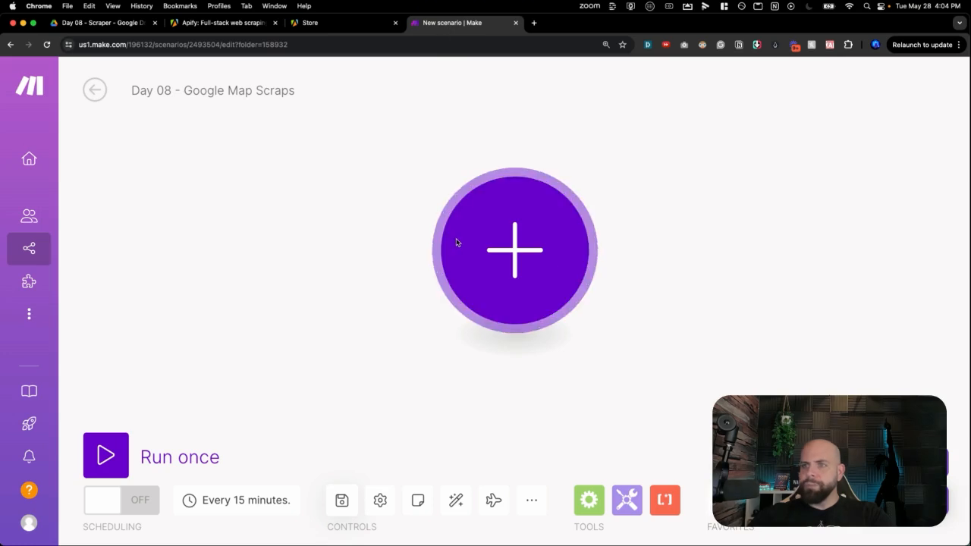
pyautogui.click(515, 251)
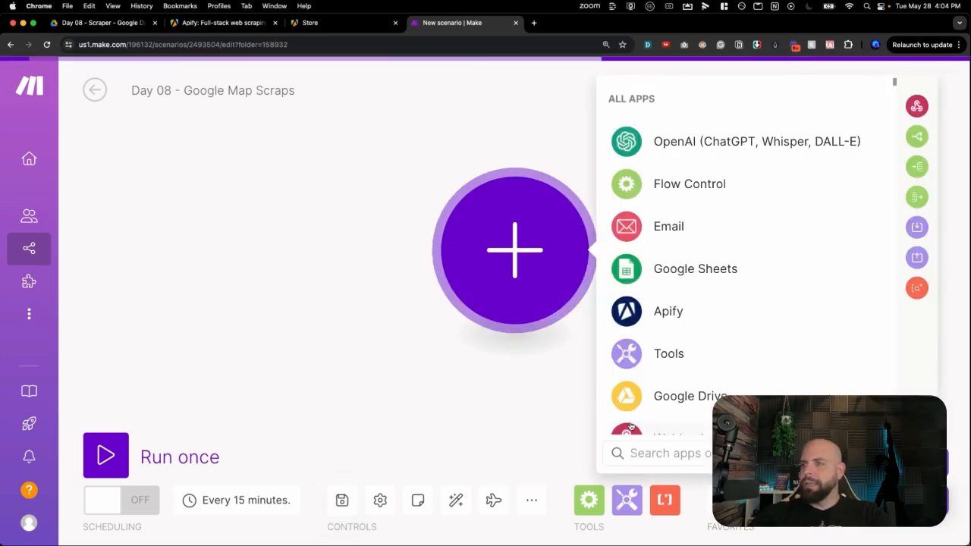
pyautogui.write('ap')
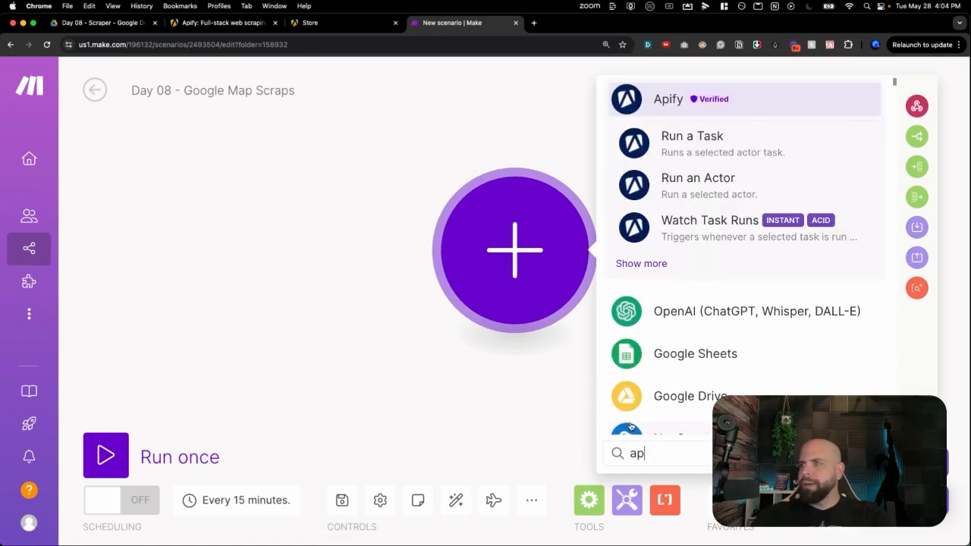
pyautogui.click(668, 98)
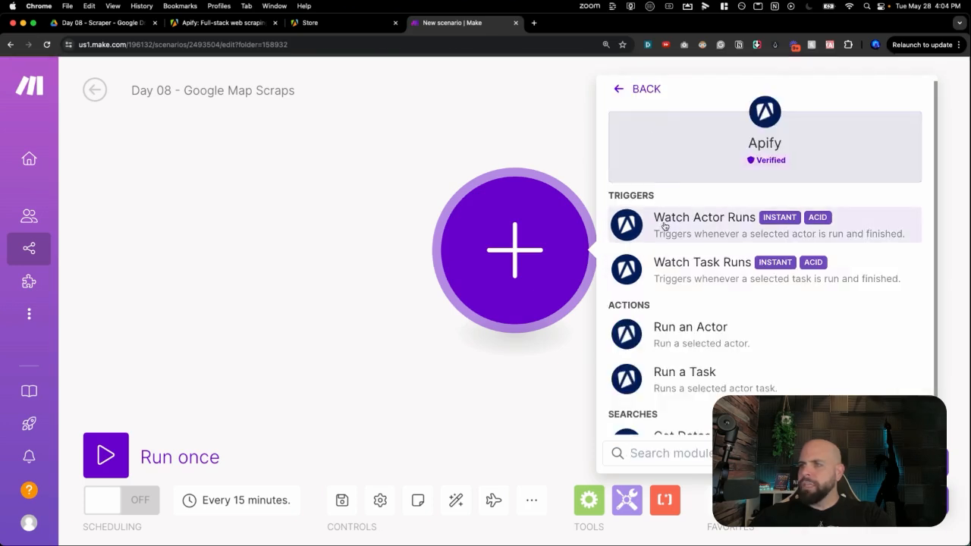
pyautogui.click(704, 217)
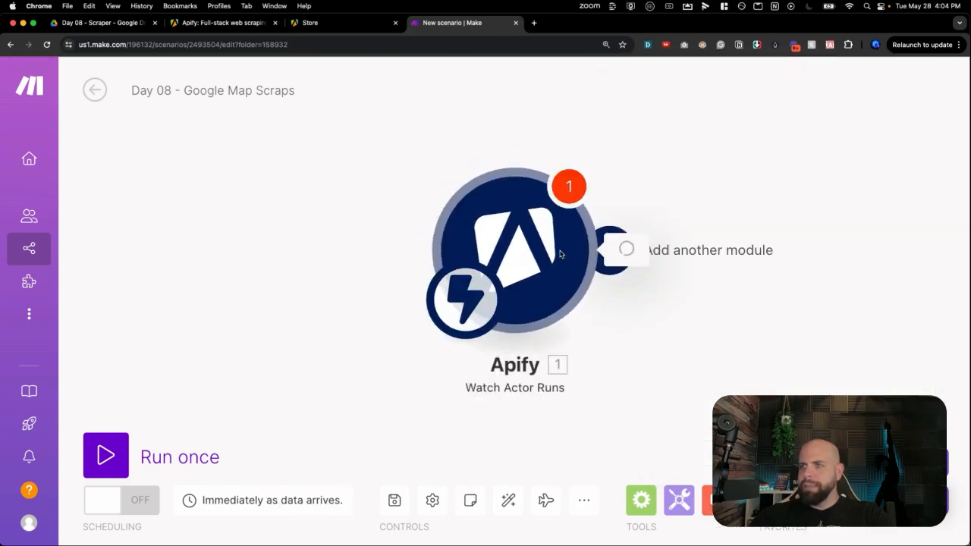
# - Start a new webhook for the trigger using the Dylan's Apify connection
pyautogui.click(514, 251)
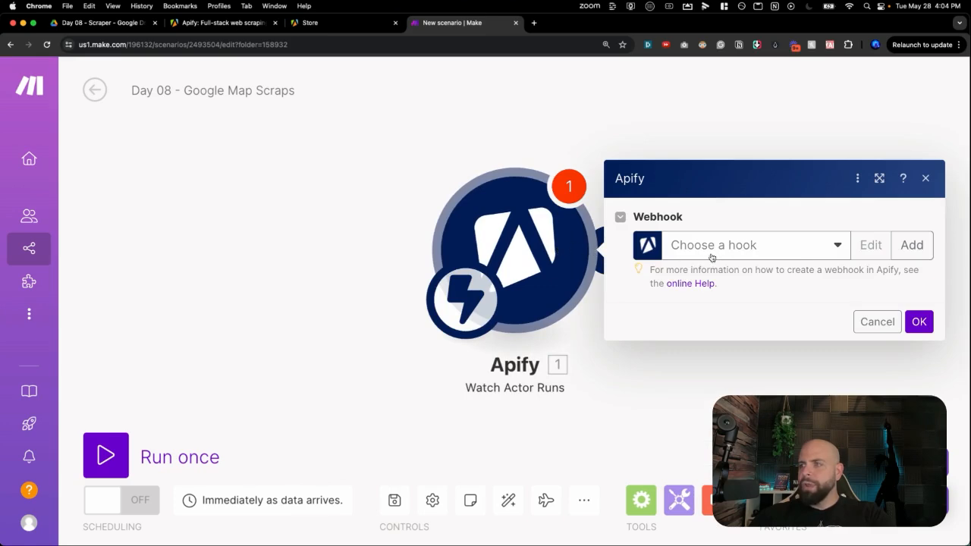
pyautogui.moveTo(797, 251)
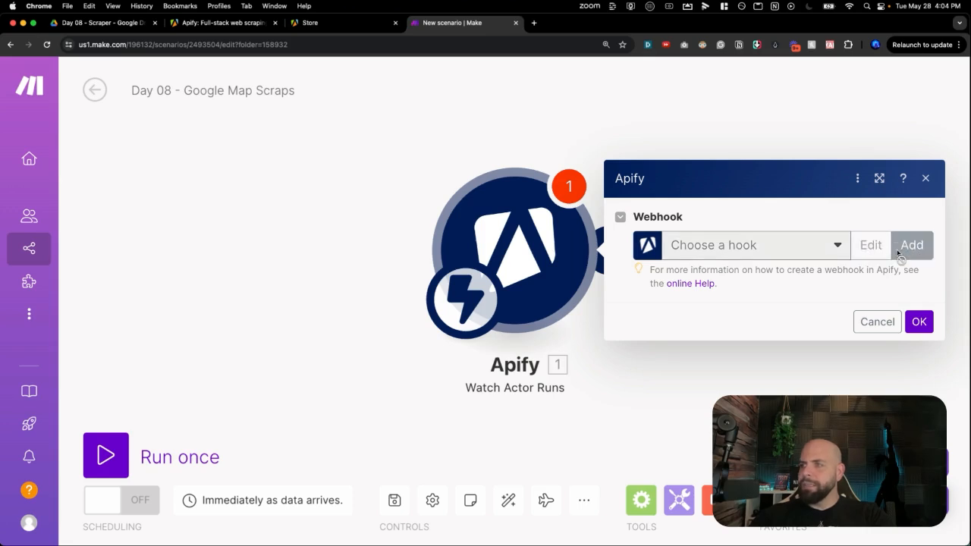
pyautogui.click(911, 244)
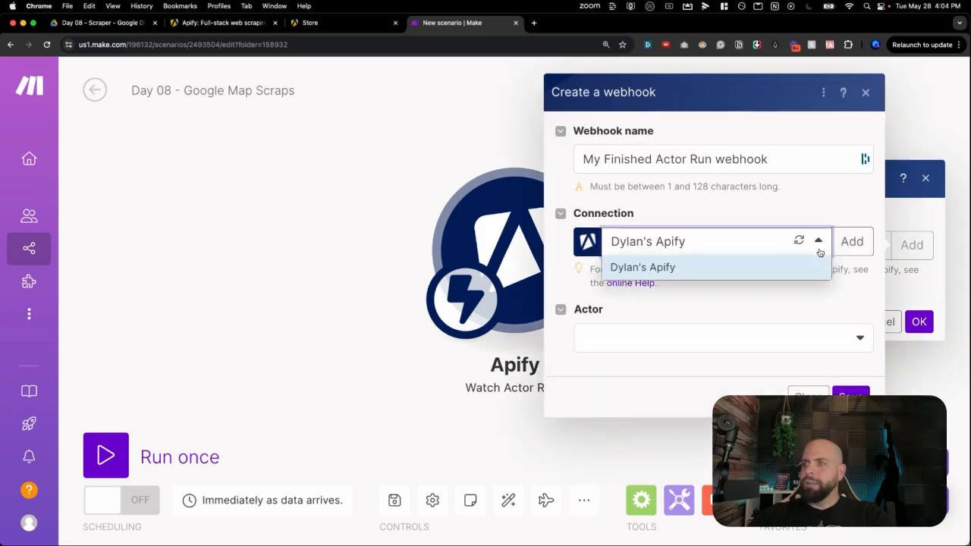
pyautogui.click(642, 268)
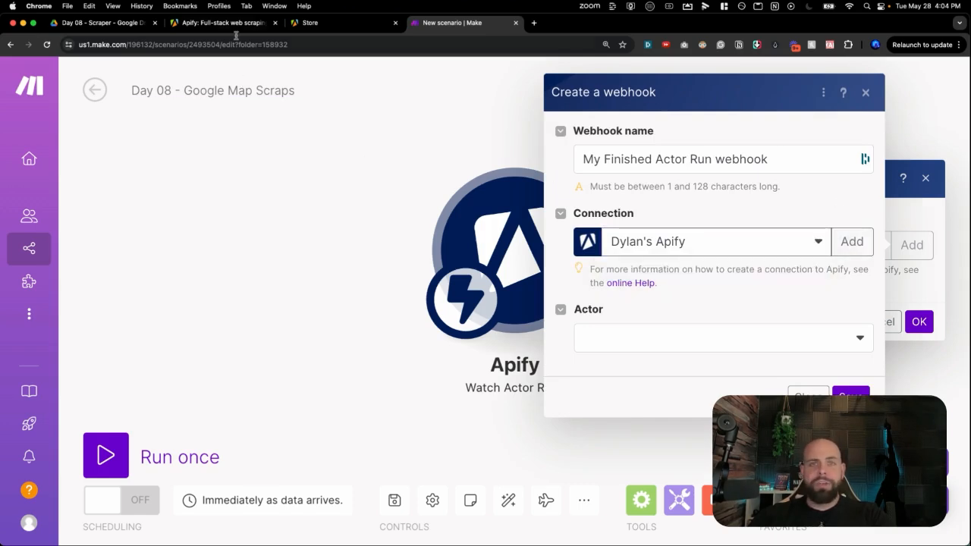
pyautogui.moveTo(224, 23)
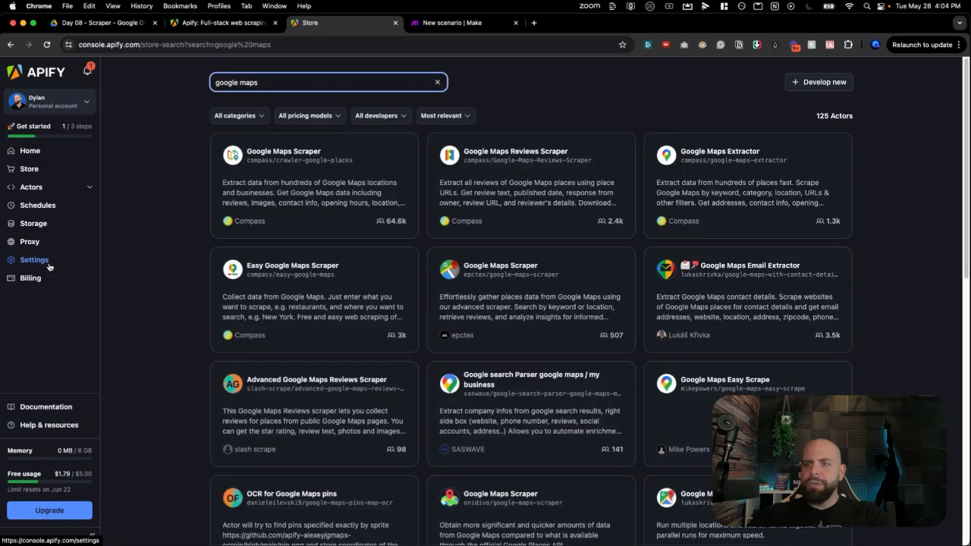
# - View the personal API tokens under Apify Settings > Integrations, then return to Make
pyautogui.click(35, 259)
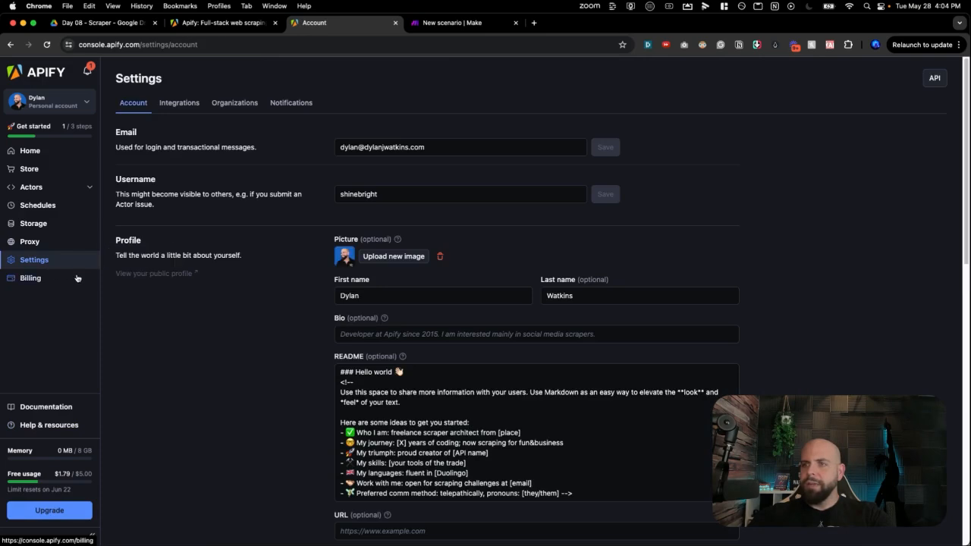
pyautogui.click(179, 102)
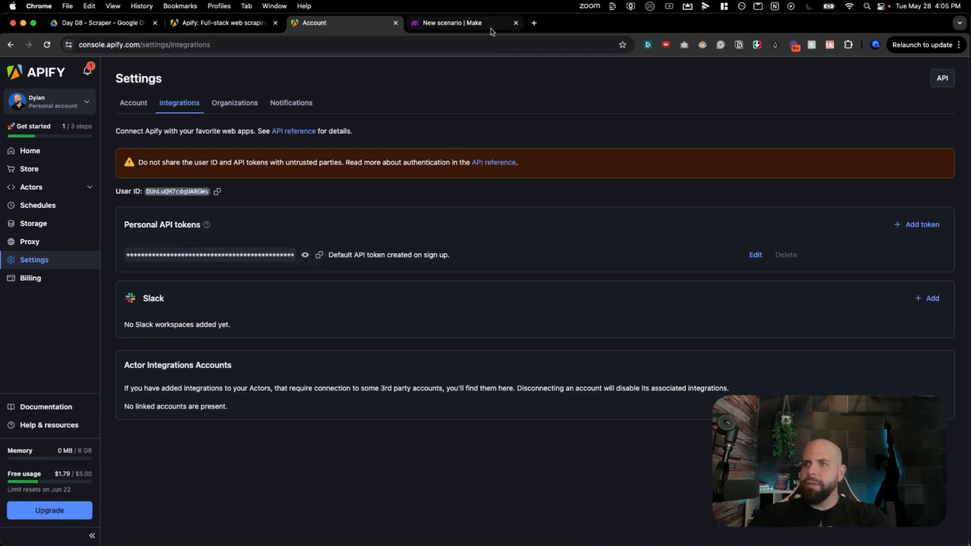
pyautogui.click(448, 23)
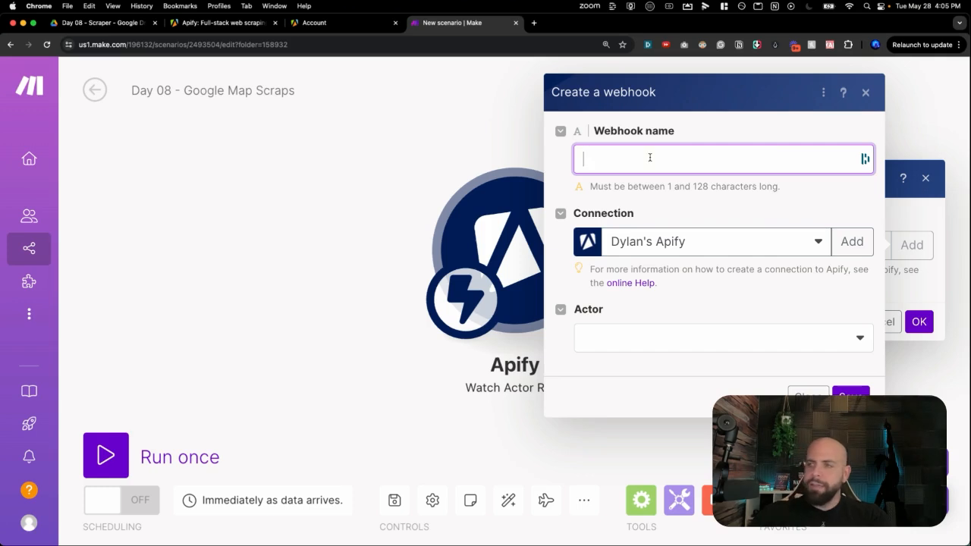
# - Name the webhook 'Google Maps Gyms' and choose the actor it watches
pyautogui.write('Google Maps Gyms')
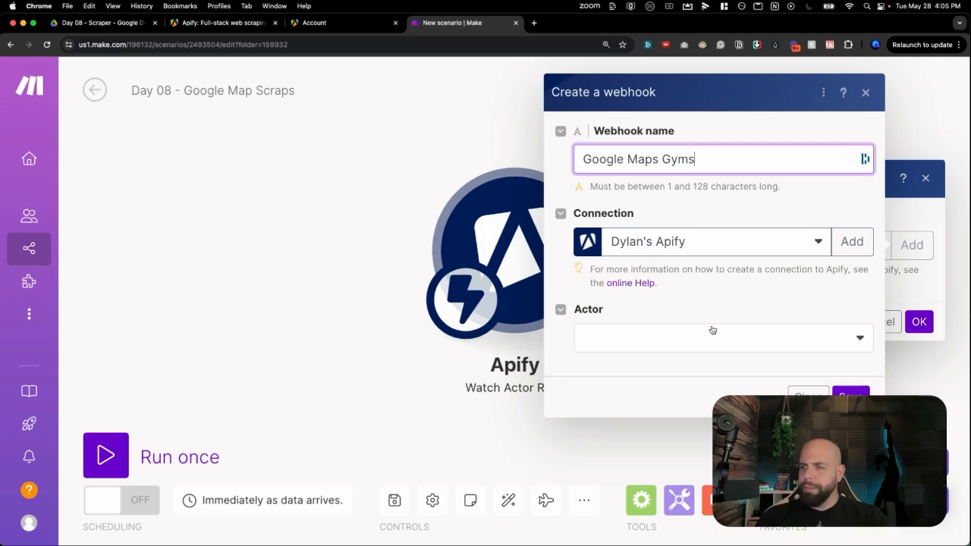
pyautogui.click(721, 338)
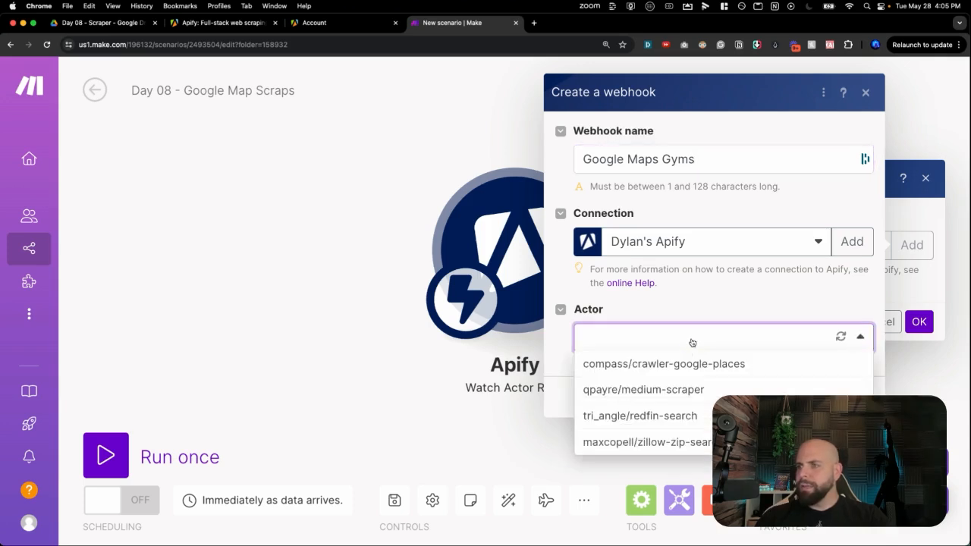
pyautogui.click(664, 364)
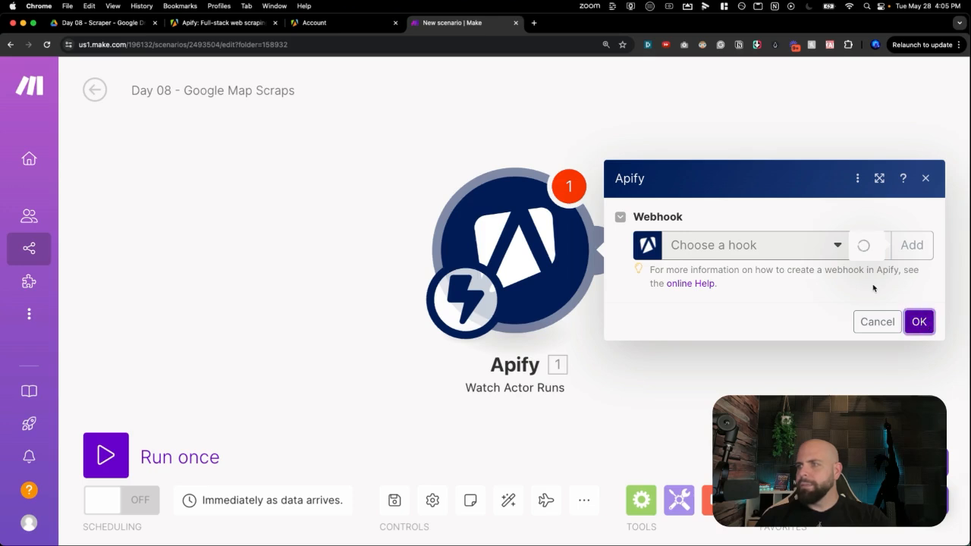
# - Save the Apify trigger, then open the Google Maps Scraper from the Apify Store
pyautogui.click(877, 321)
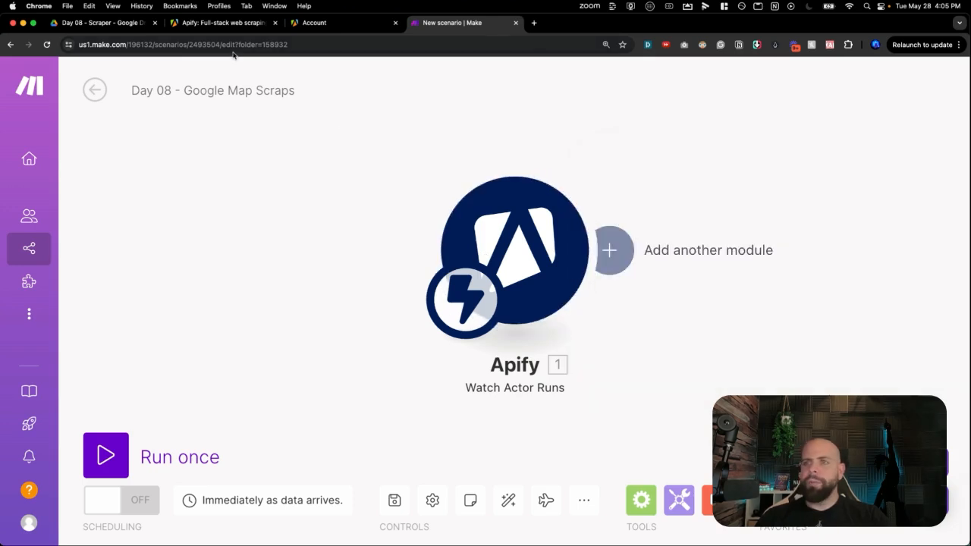
pyautogui.click(220, 22)
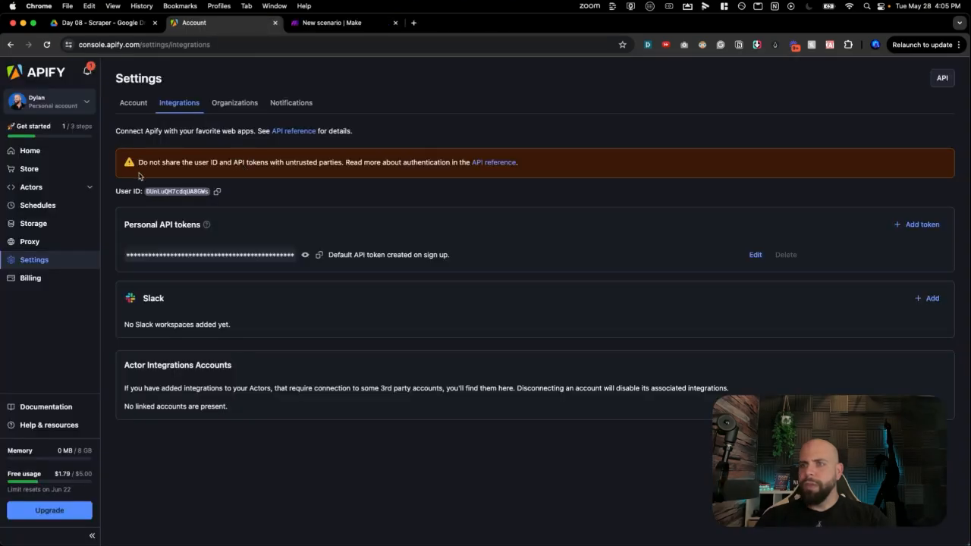
pyautogui.click(29, 168)
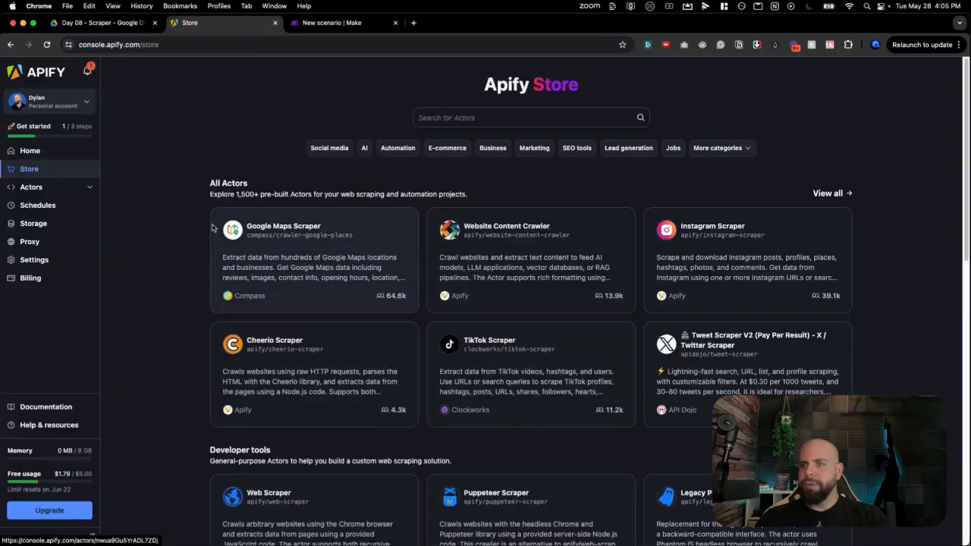
pyautogui.click(283, 225)
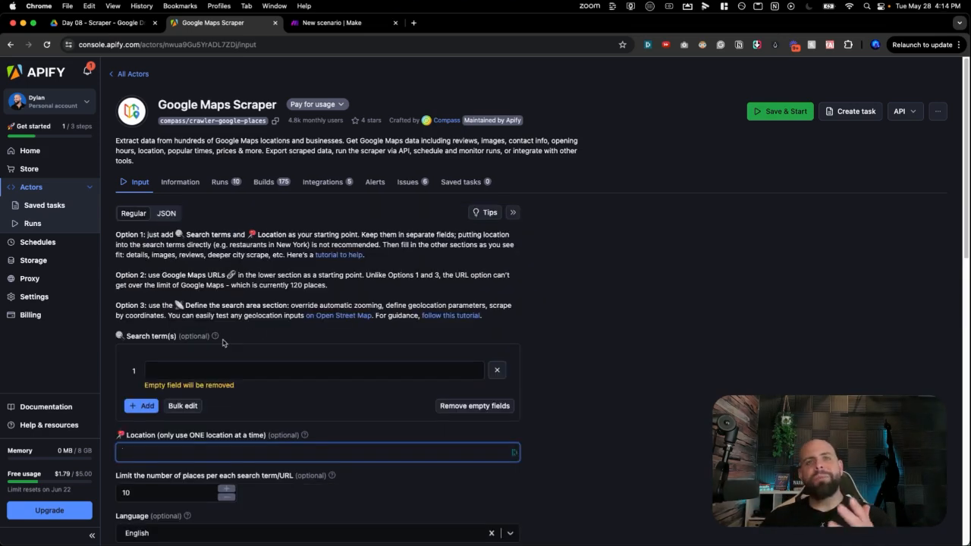
# - Enter search term 'Gyms' and location 'Long Beach, Ca' in the scraper input
pyautogui.click(311, 370)
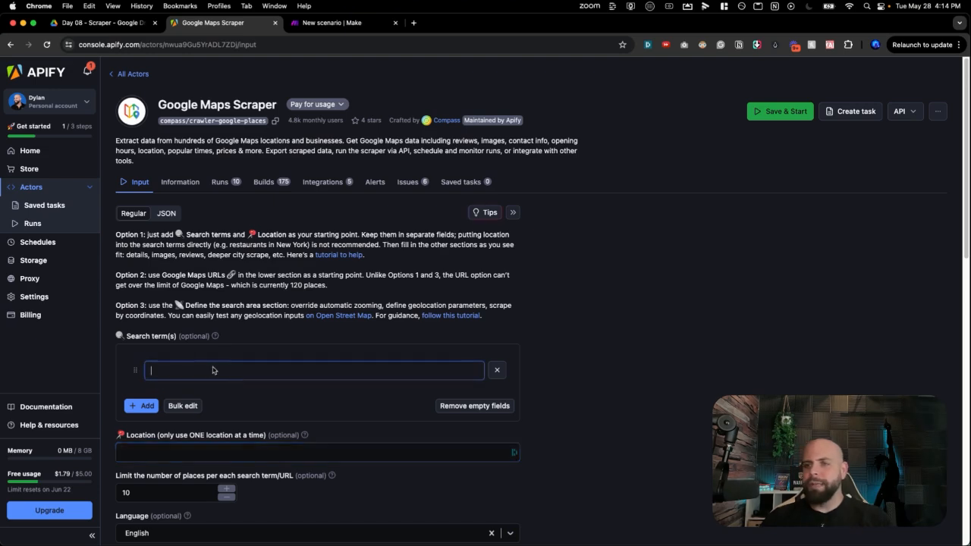
pyautogui.write('Gyms')
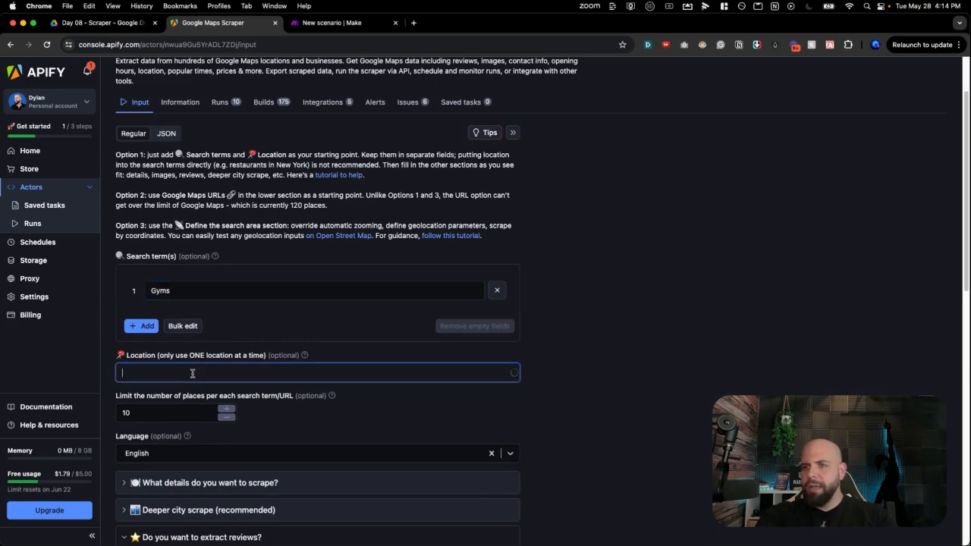
pyautogui.write('Long Beach, Ca')
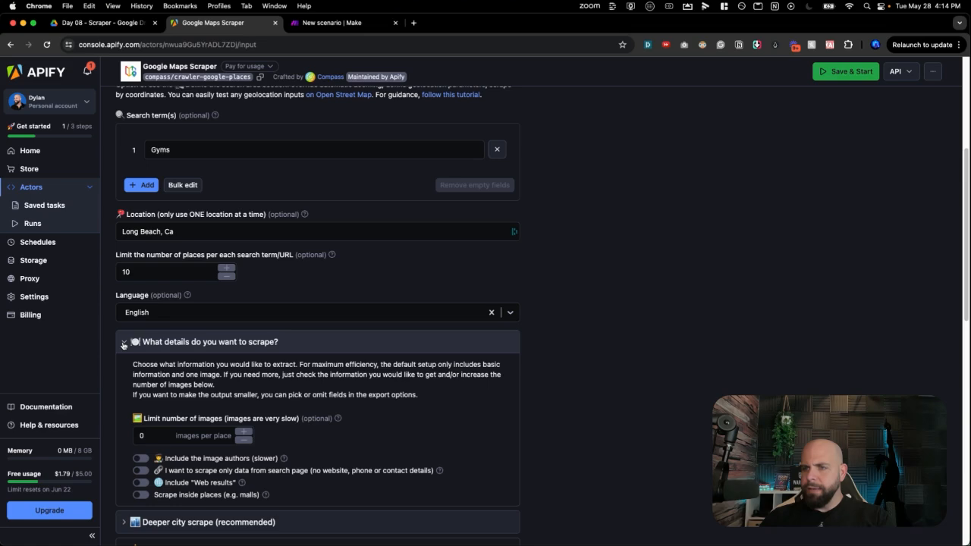
pyautogui.scroll(-3)
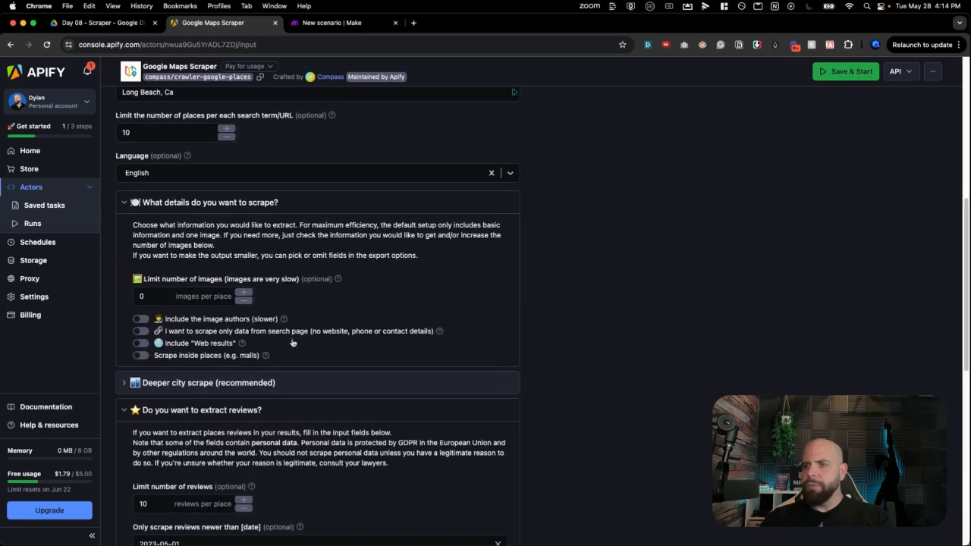
pyautogui.moveTo(286, 346)
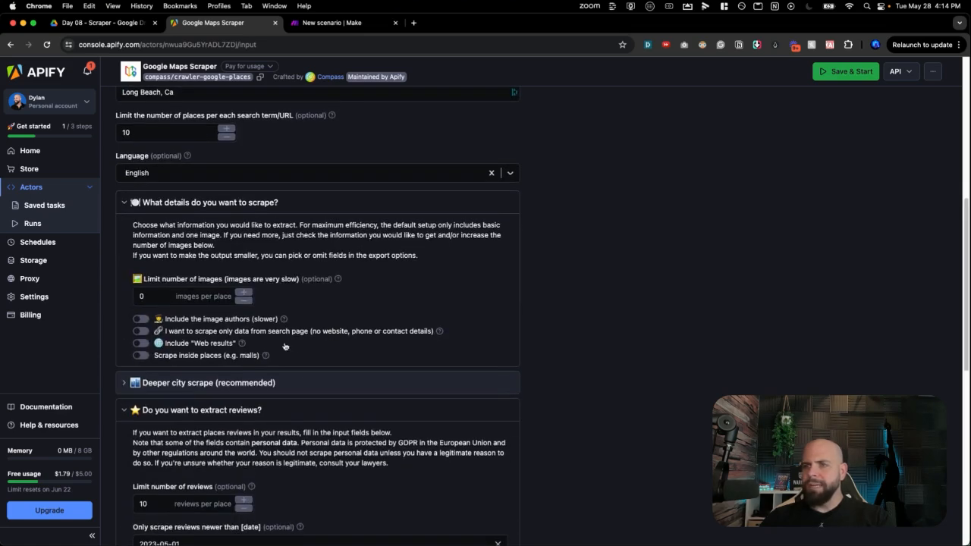
pyautogui.scroll(-3)
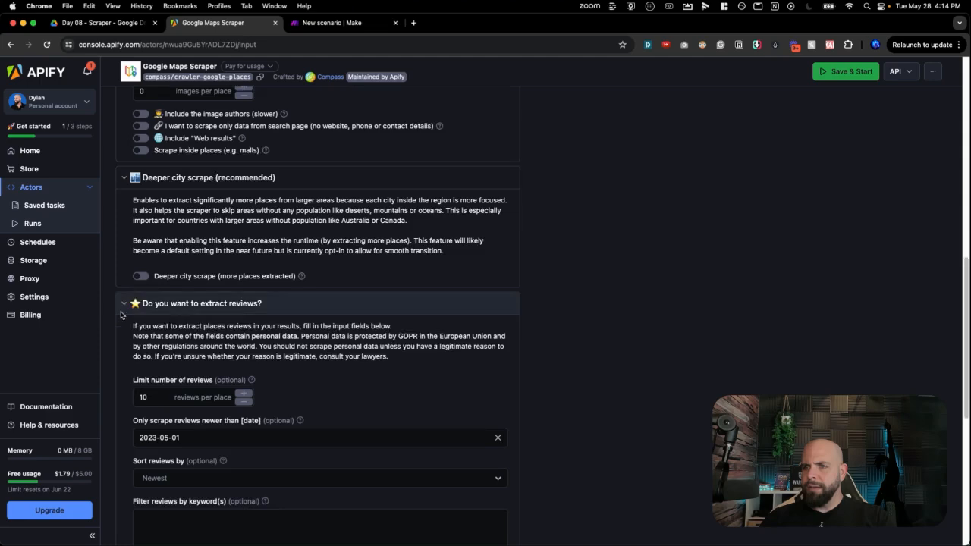
pyautogui.scroll(-3)
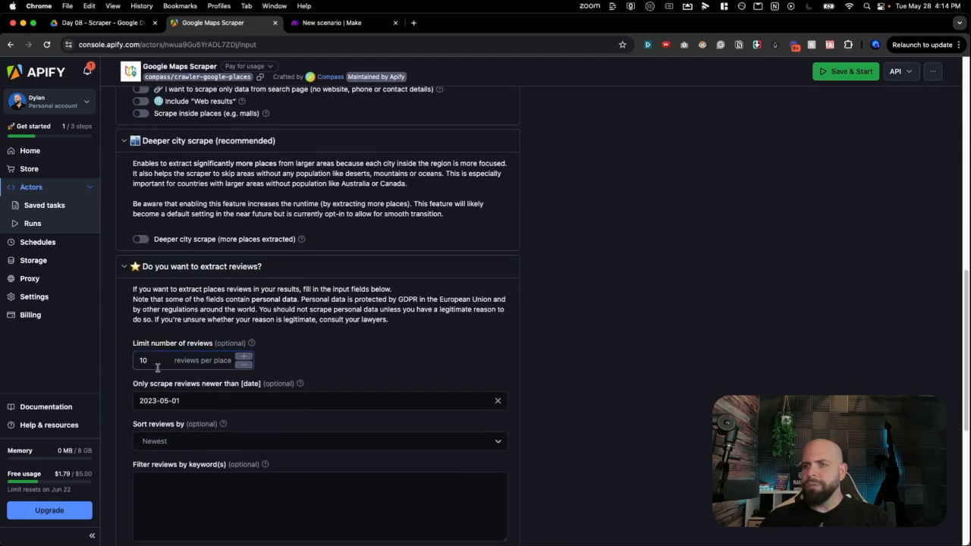
pyautogui.scroll(-3)
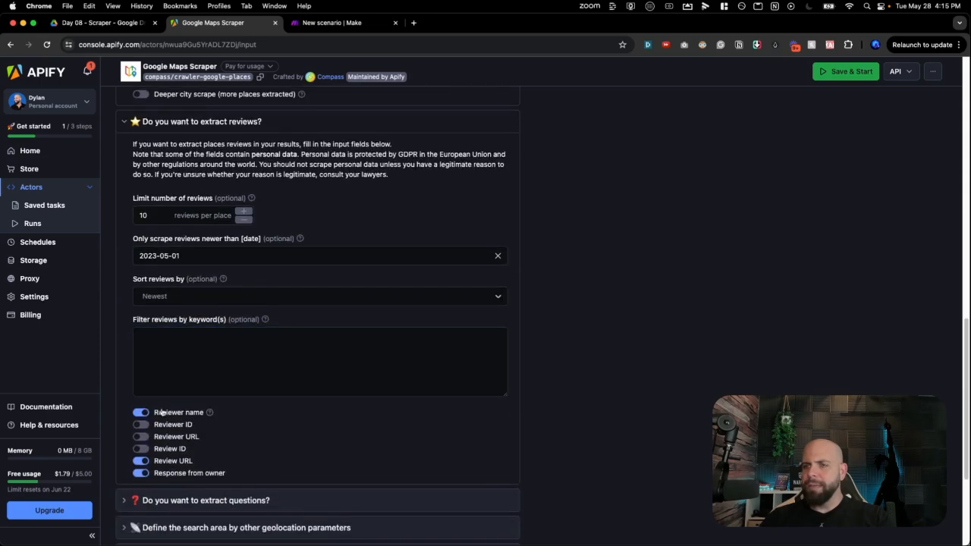
pyautogui.scroll(-3)
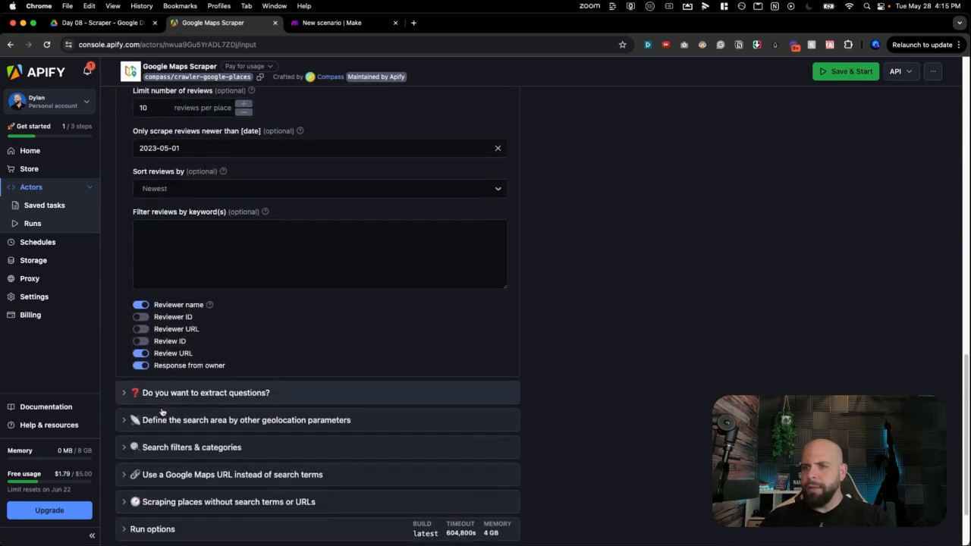
pyautogui.scroll(-3)
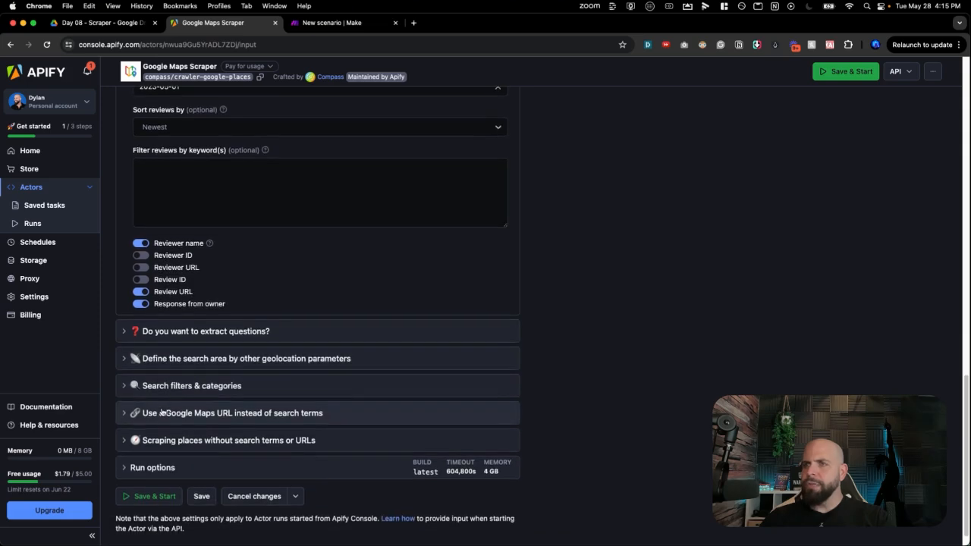
# - Save the scraper input, start the run, and check Make's waiting trigger
pyautogui.click(344, 22)
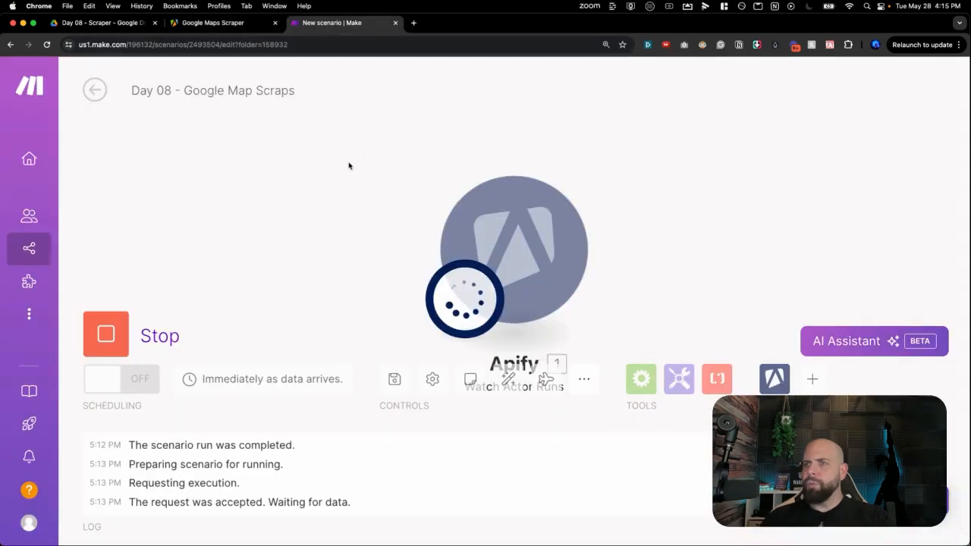
pyautogui.click(222, 23)
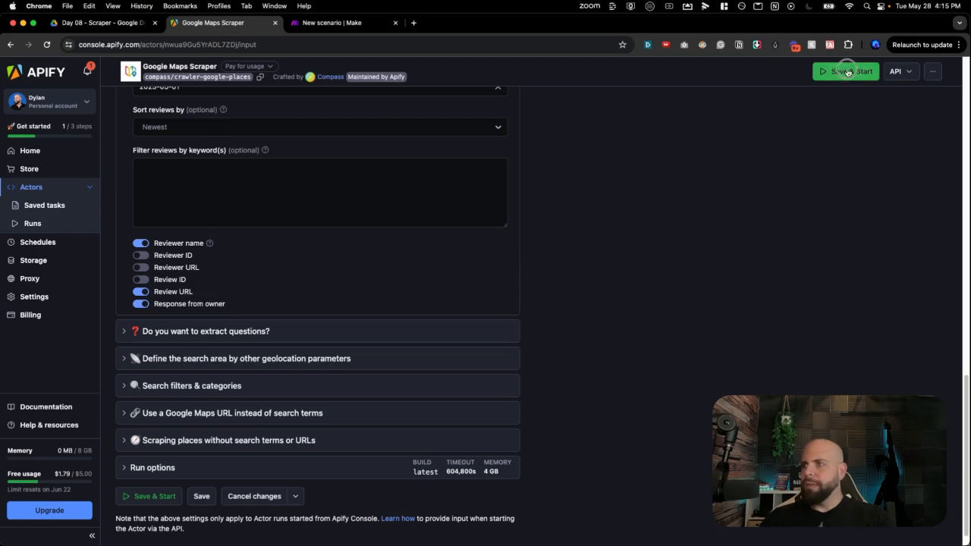
pyautogui.click(846, 70)
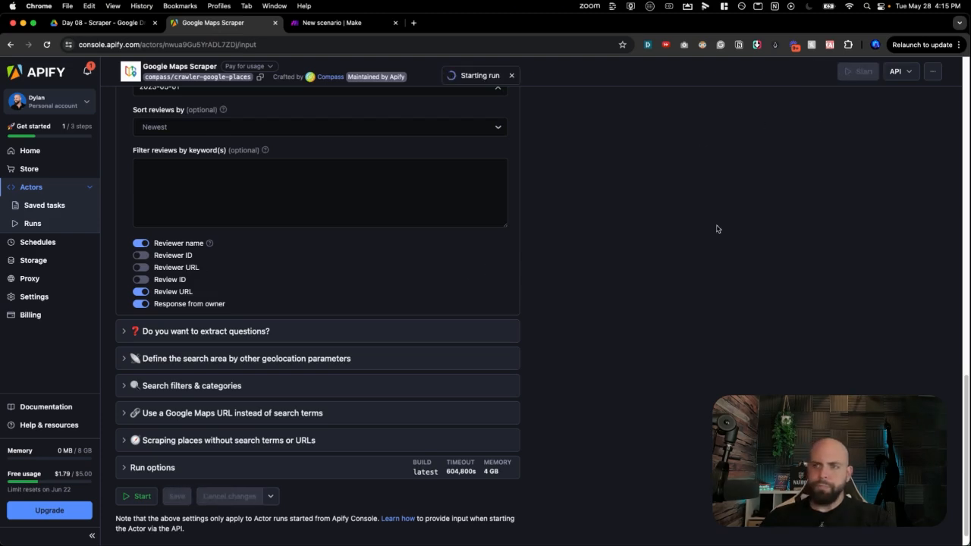
pyautogui.click(142, 496)
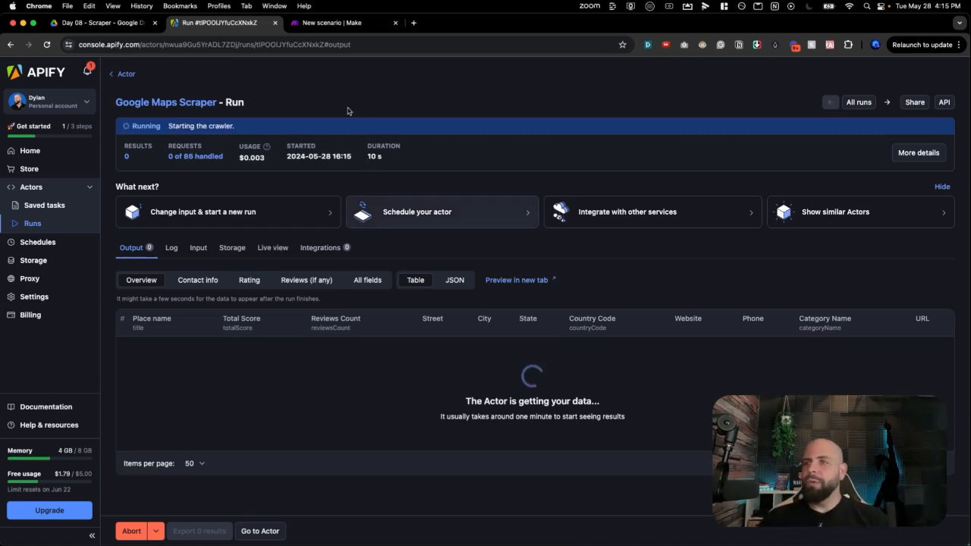
pyautogui.click(345, 22)
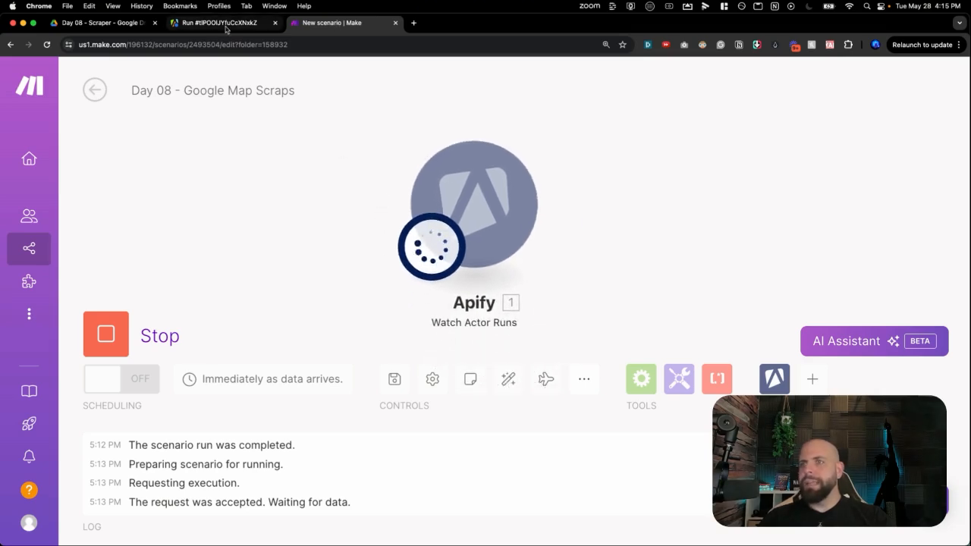
# - Follow the scraper run to completion and browse its 10 gym results with phone numbers
pyautogui.click(220, 22)
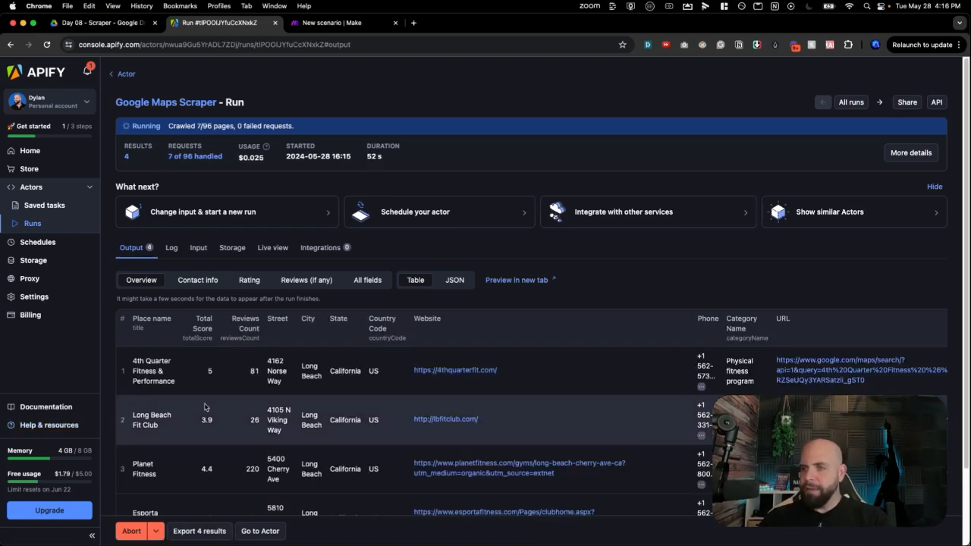
pyautogui.hscroll(3)
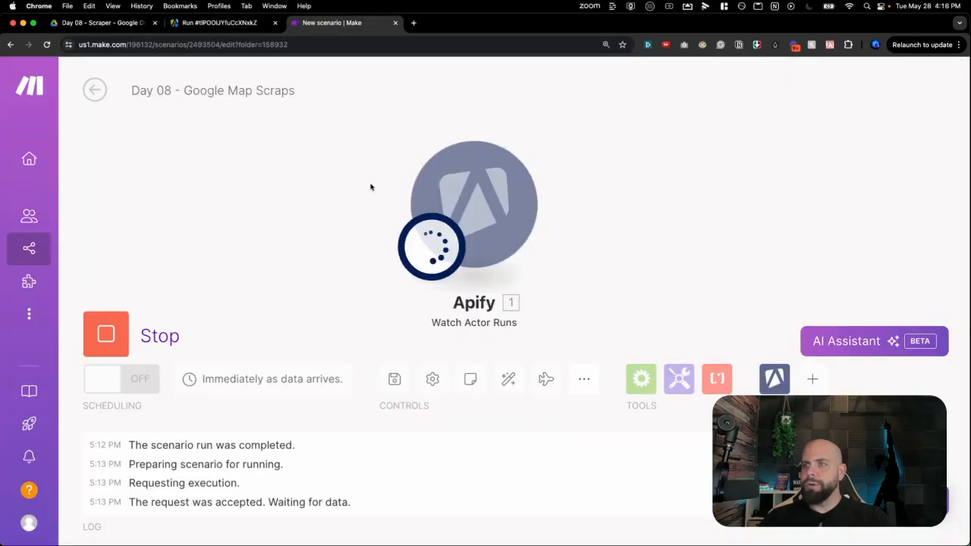
pyautogui.moveTo(293, 69)
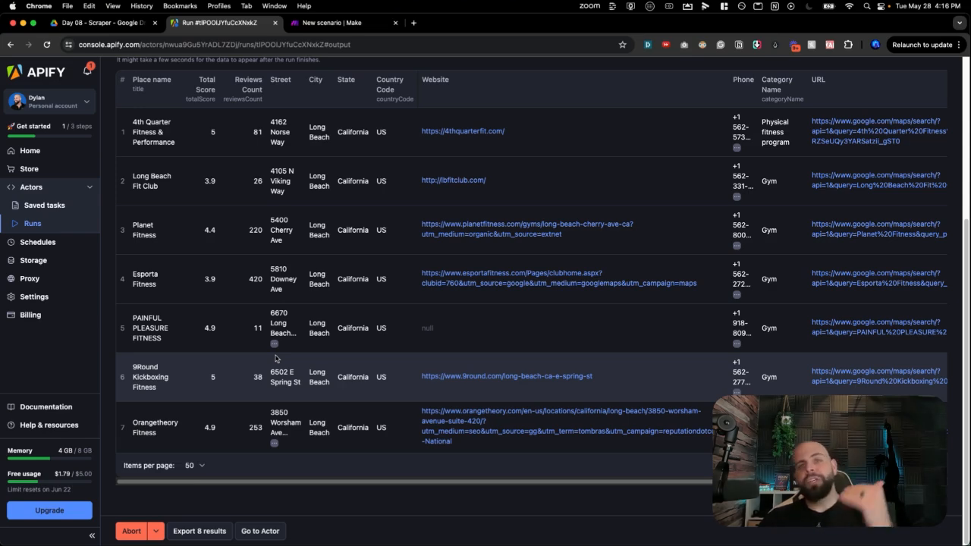
pyautogui.scroll(-3)
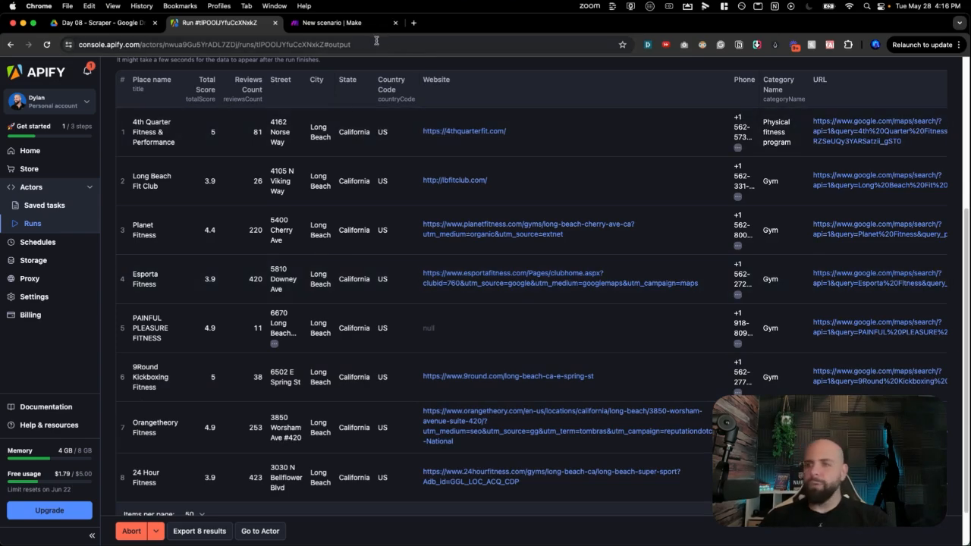
pyautogui.scroll(-3)
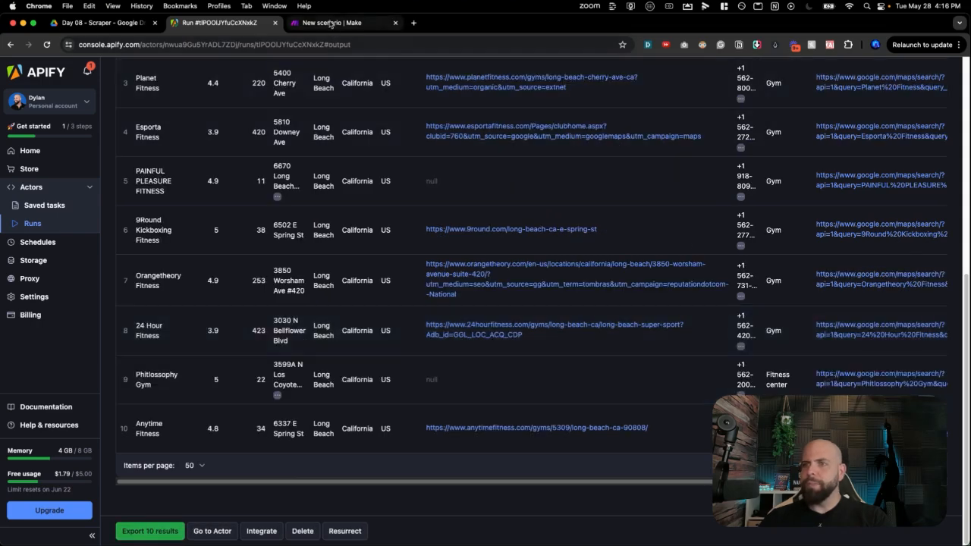
# - Inspect the trigger's Bundle 1 for the succeeded run and begin adding the next module
pyautogui.click(334, 22)
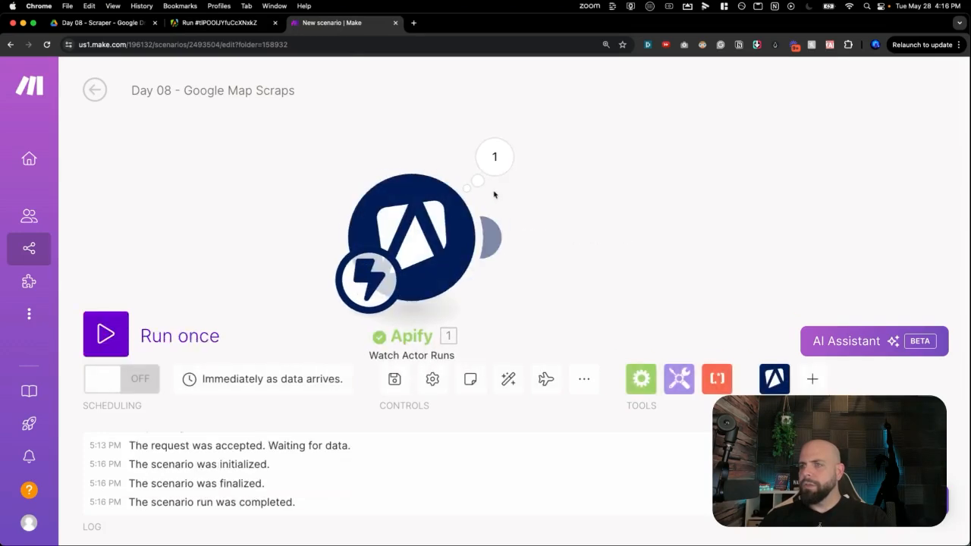
pyautogui.click(494, 157)
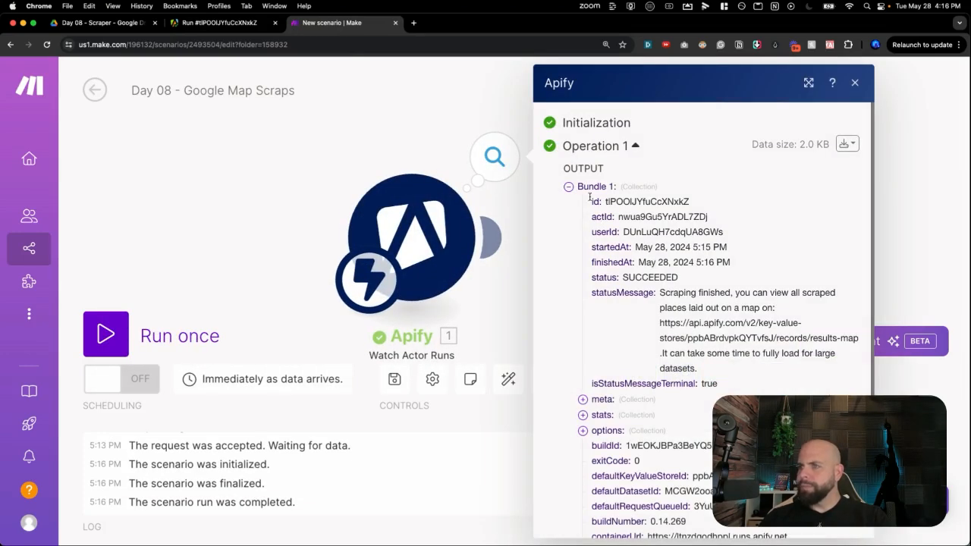
pyautogui.moveTo(566, 282)
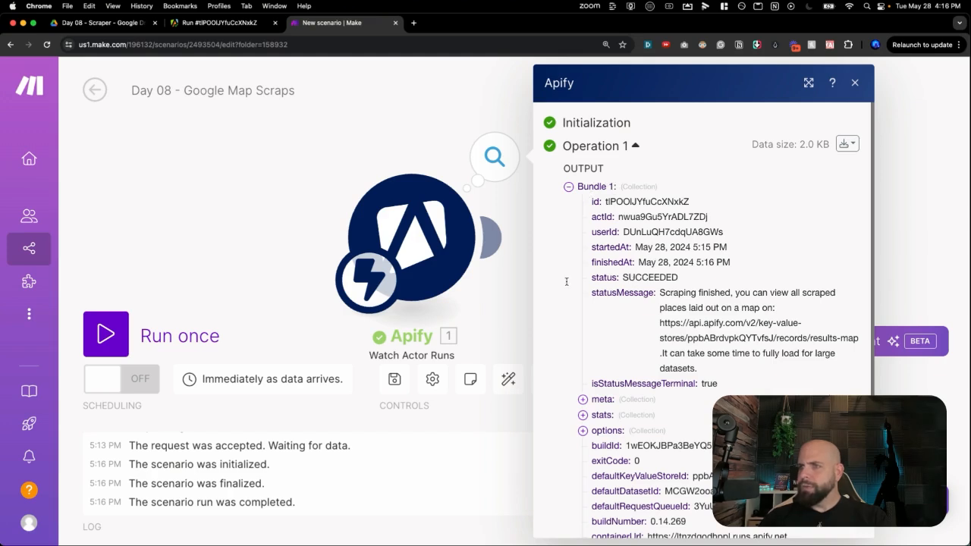
pyautogui.click(854, 82)
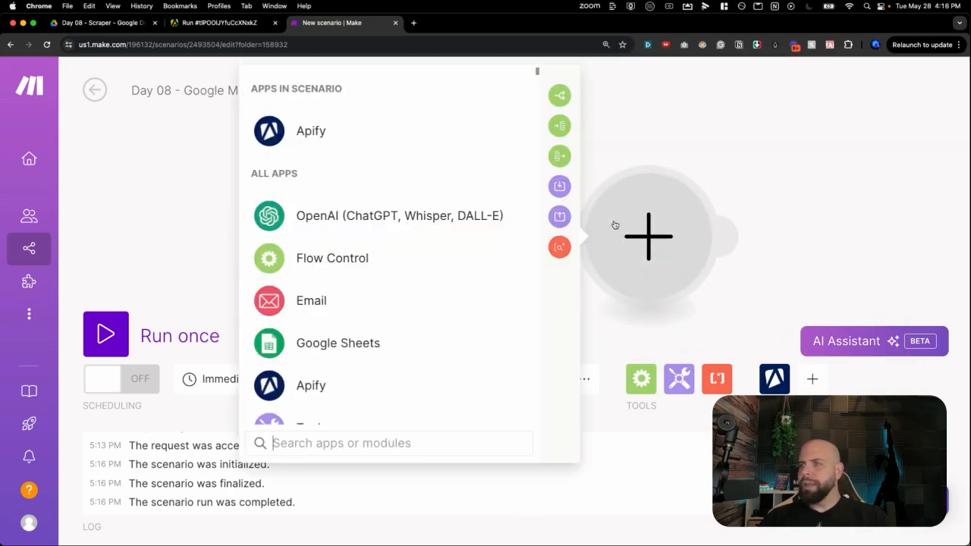
# - Add Apify Get Dataset Items with Dataset ID set to the run's defaultDatasetId
pyautogui.click(311, 131)
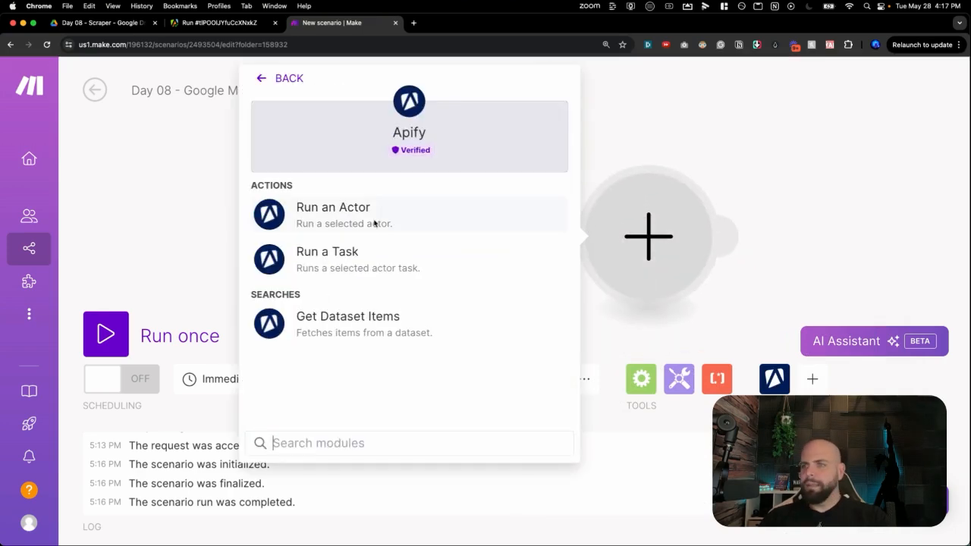
pyautogui.click(348, 316)
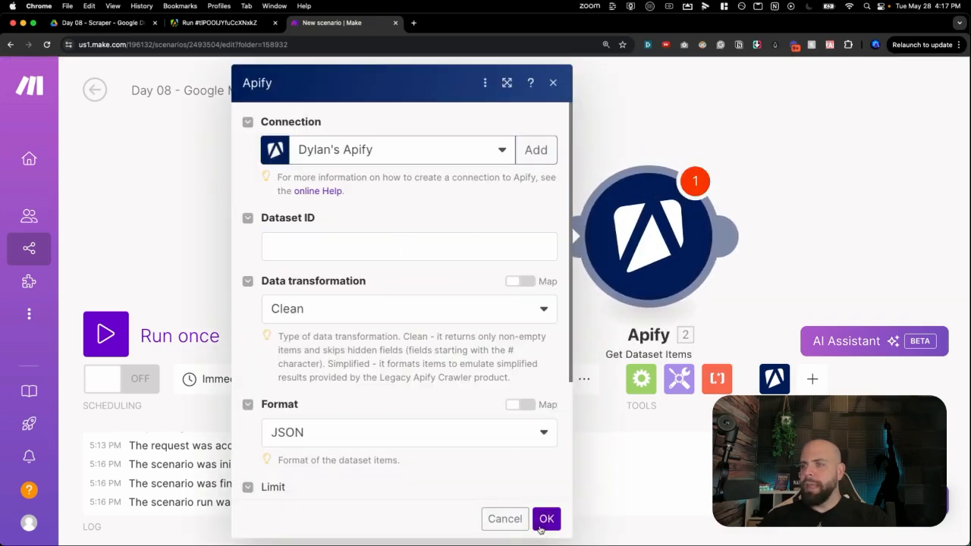
pyautogui.click(409, 246)
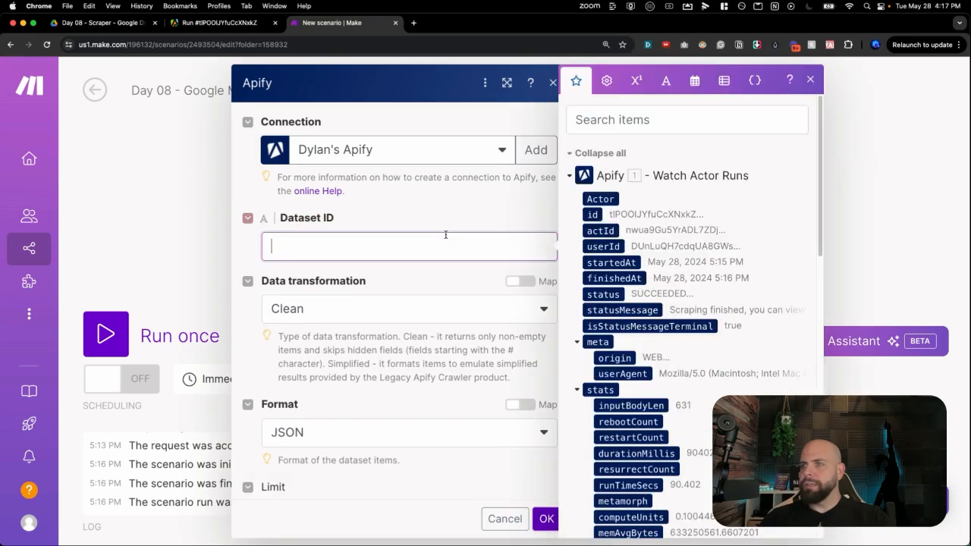
pyautogui.write('dafd')
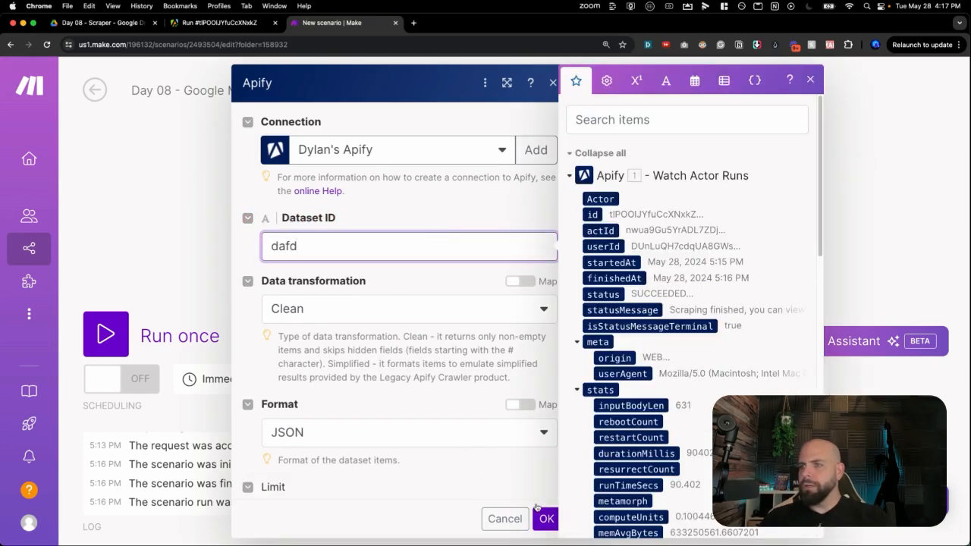
pyautogui.click(545, 519)
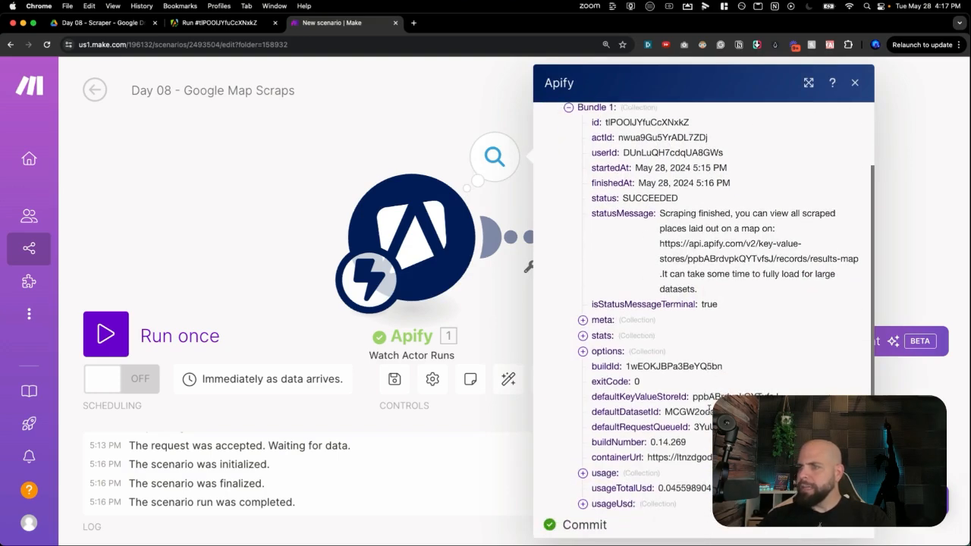
pyautogui.doubleClick(687, 412)
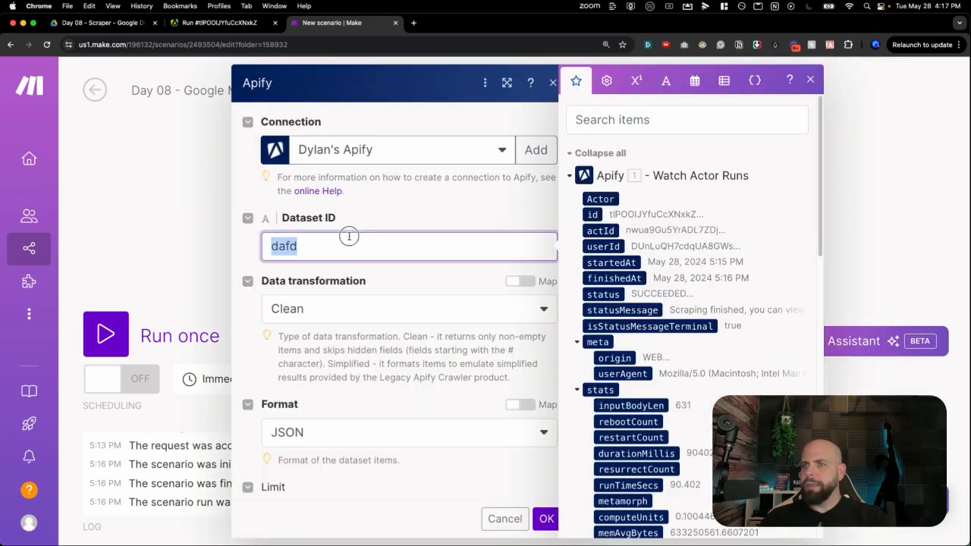
pyautogui.write('MCGW2ooaubGtSOjoC')
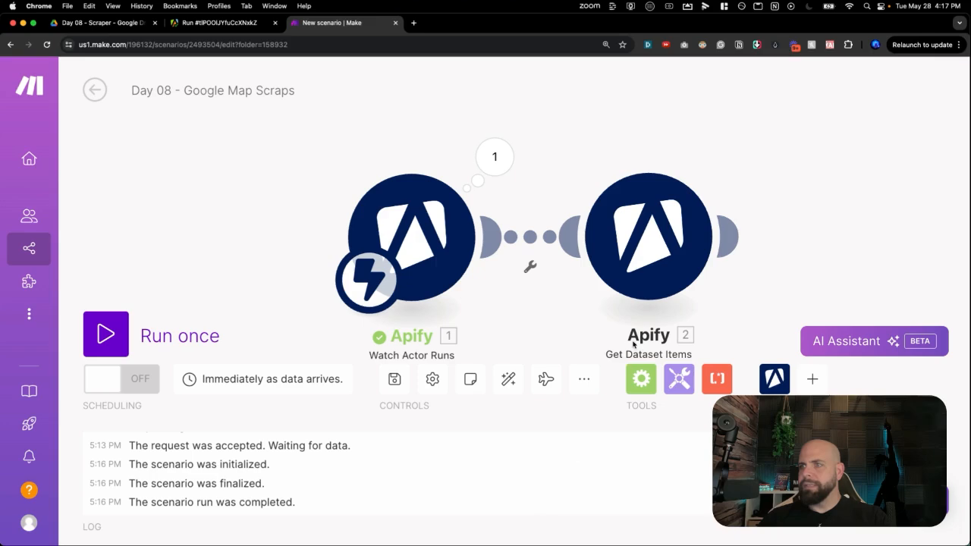
# - Run the scenario once and review Bundle 1's 4th Quarter Fitness address, phone and reviews
pyautogui.click(106, 334)
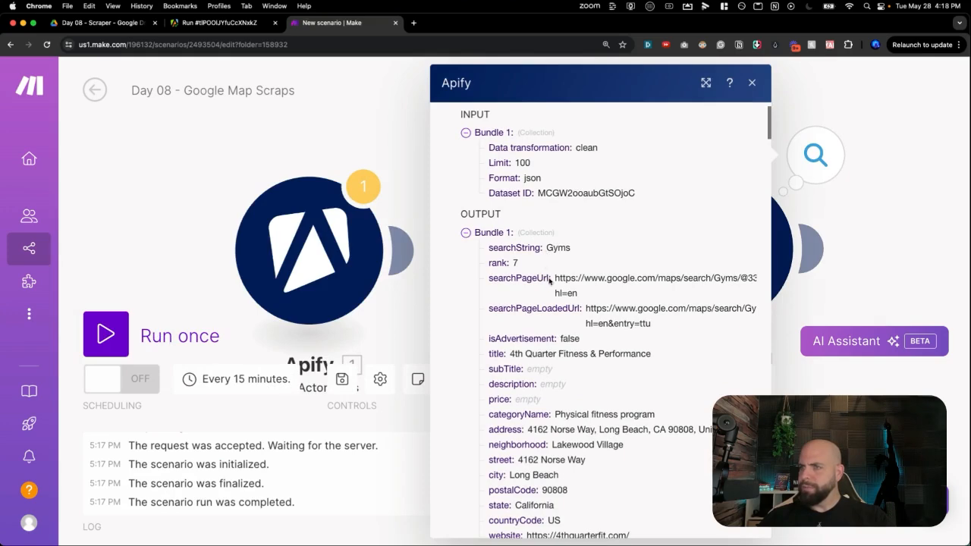
pyautogui.scroll(-3)
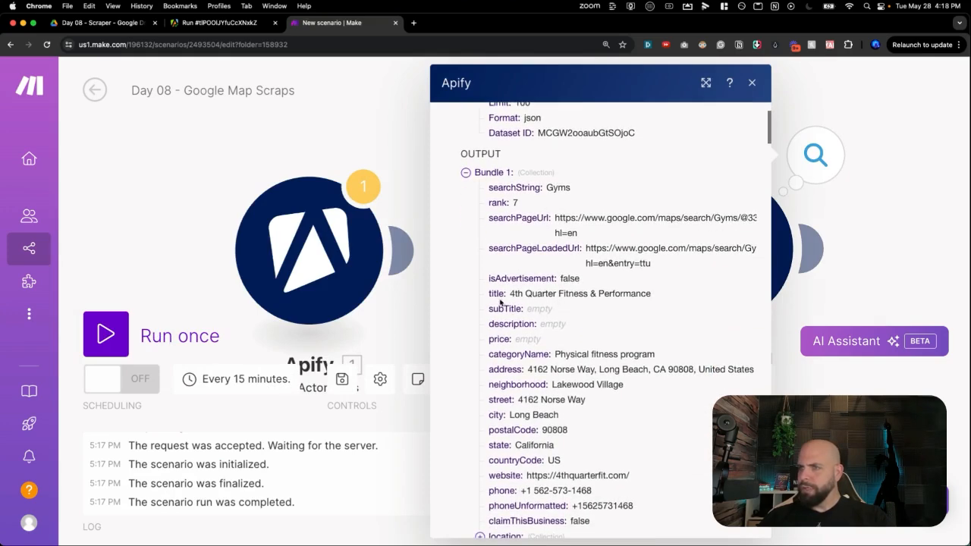
pyautogui.scroll(-3)
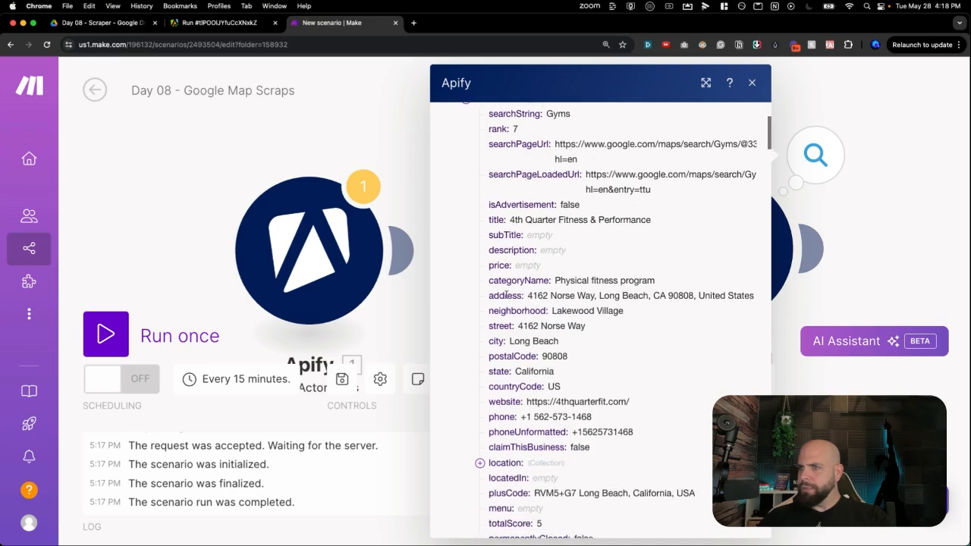
pyautogui.scroll(-3)
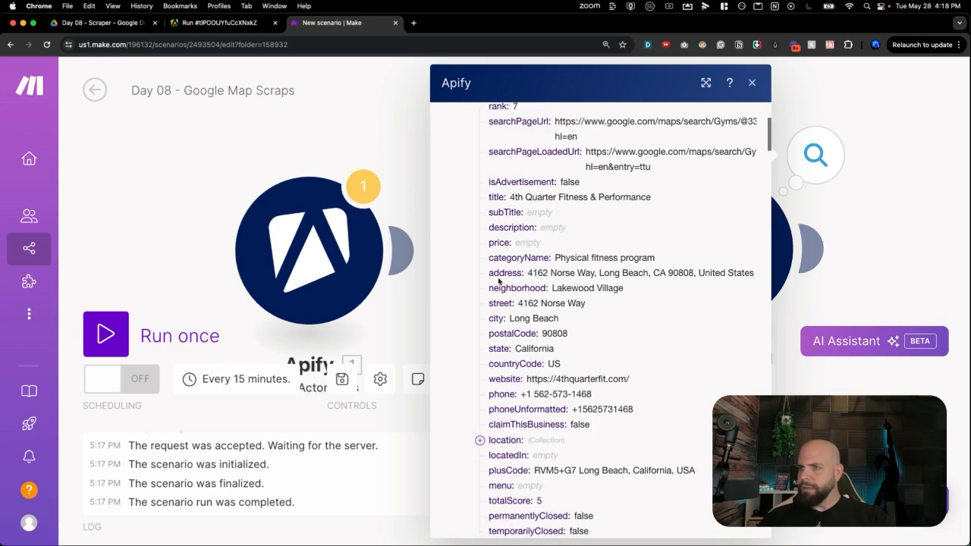
pyautogui.scroll(-3)
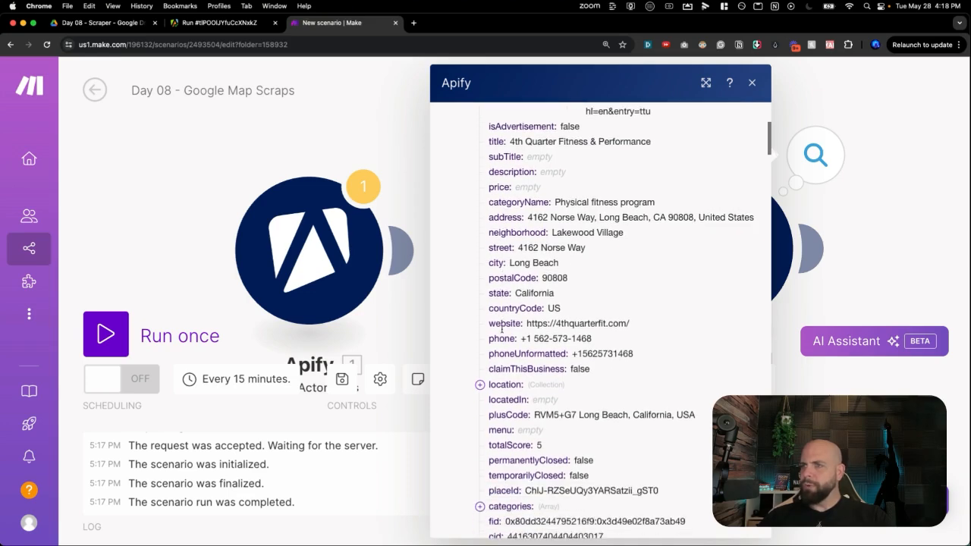
pyautogui.scroll(-3)
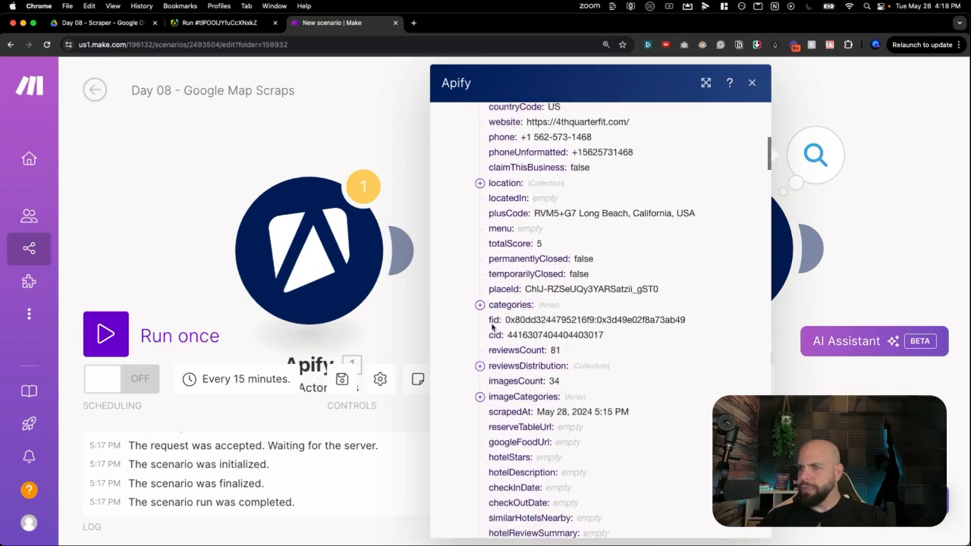
pyautogui.scroll(-3)
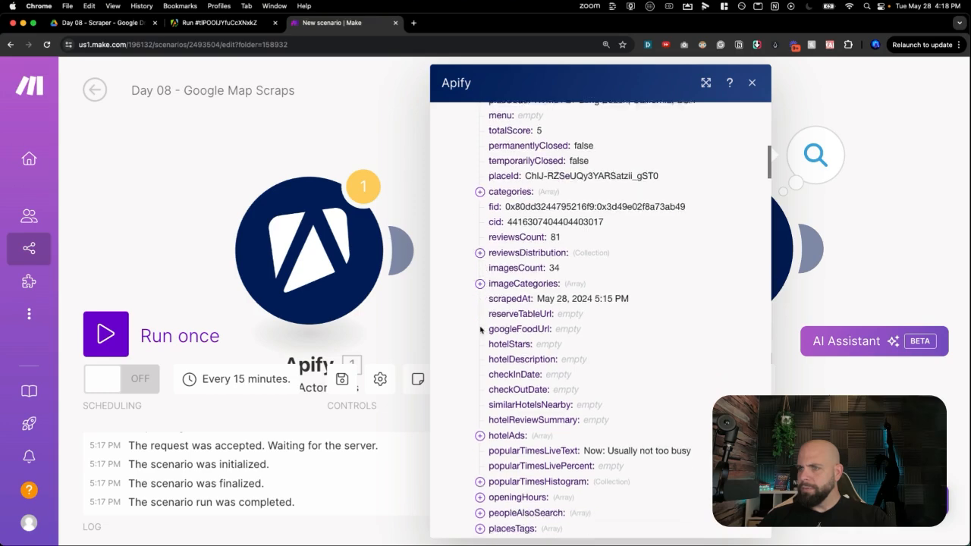
pyautogui.scroll(-3)
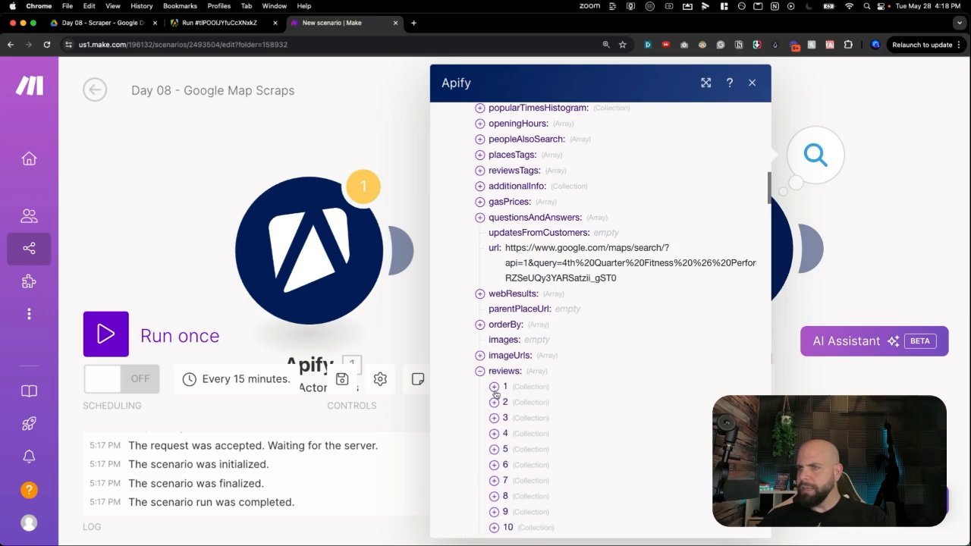
pyautogui.click(494, 387)
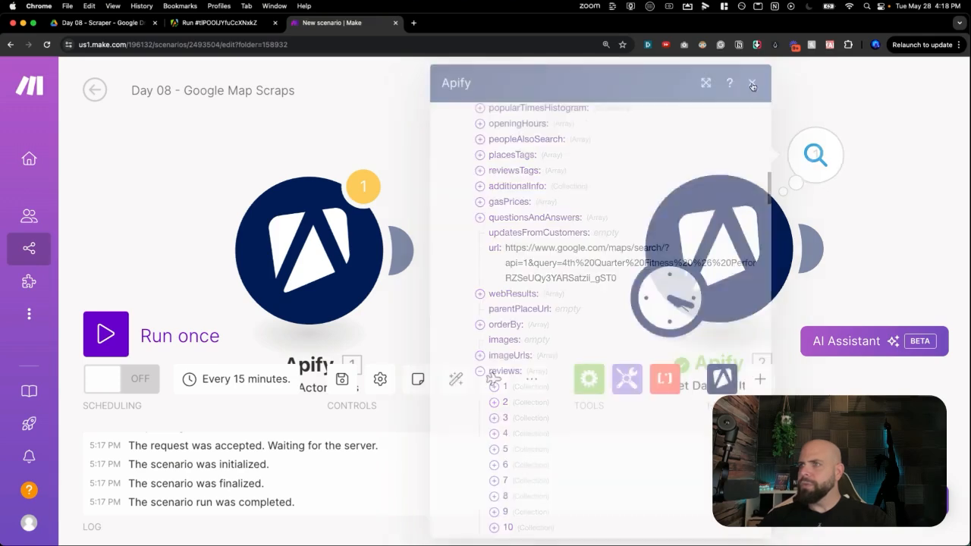
# - Pick Google Sheets for the third module, then switch to Drive's Day 08 - Scraper folder
pyautogui.click(752, 82)
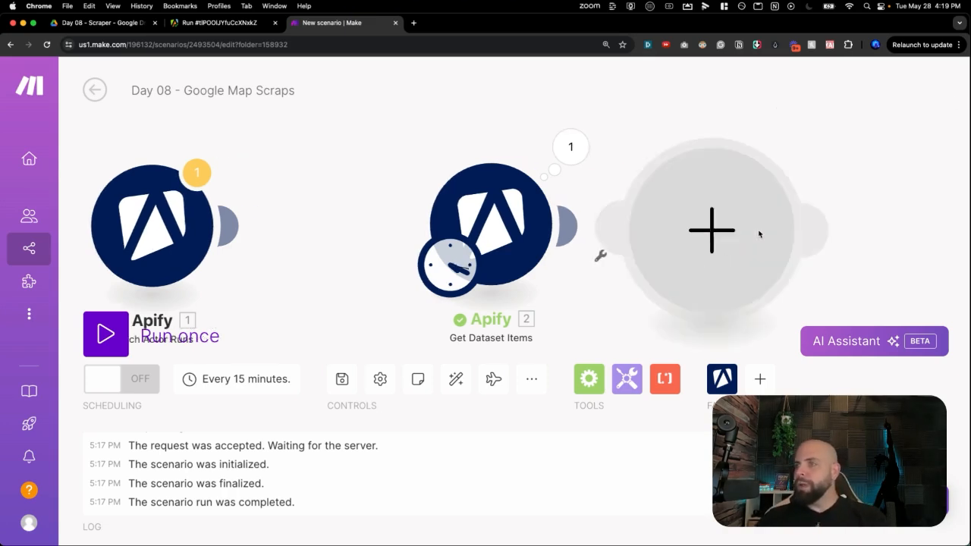
pyautogui.click(711, 230)
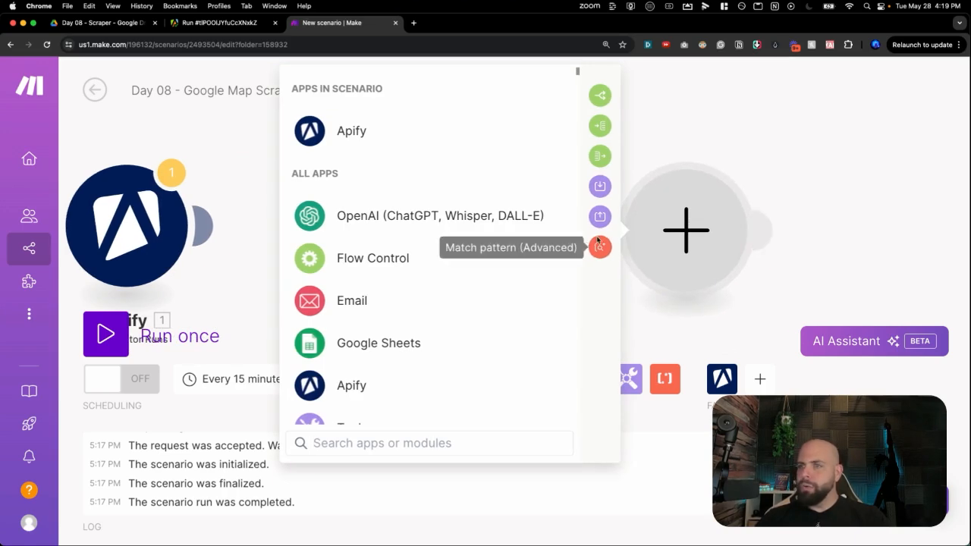
pyautogui.click(379, 343)
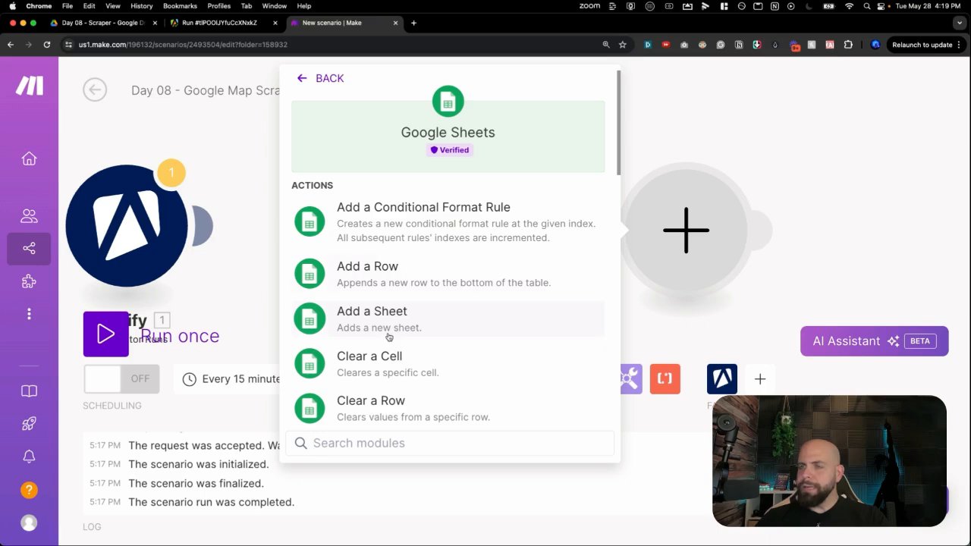
pyautogui.click(98, 23)
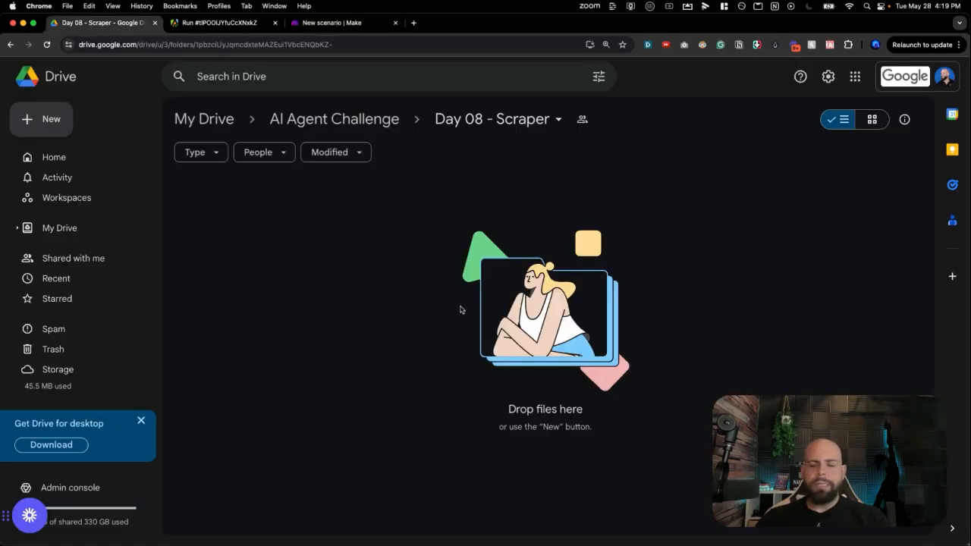
pyautogui.moveTo(425, 265)
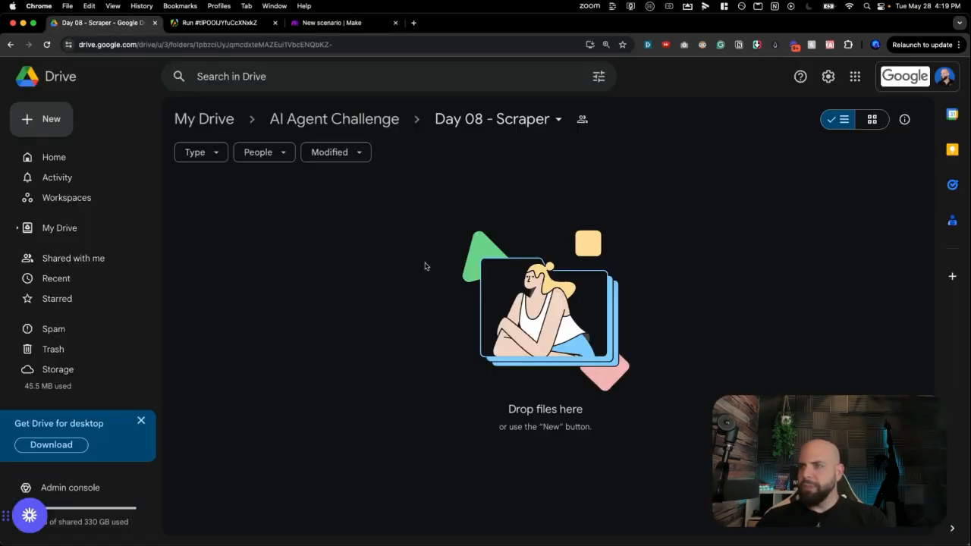
# - Create a blank Google Sheets spreadsheet in the shared Day 08 - Scraper folder
pyautogui.click(41, 119)
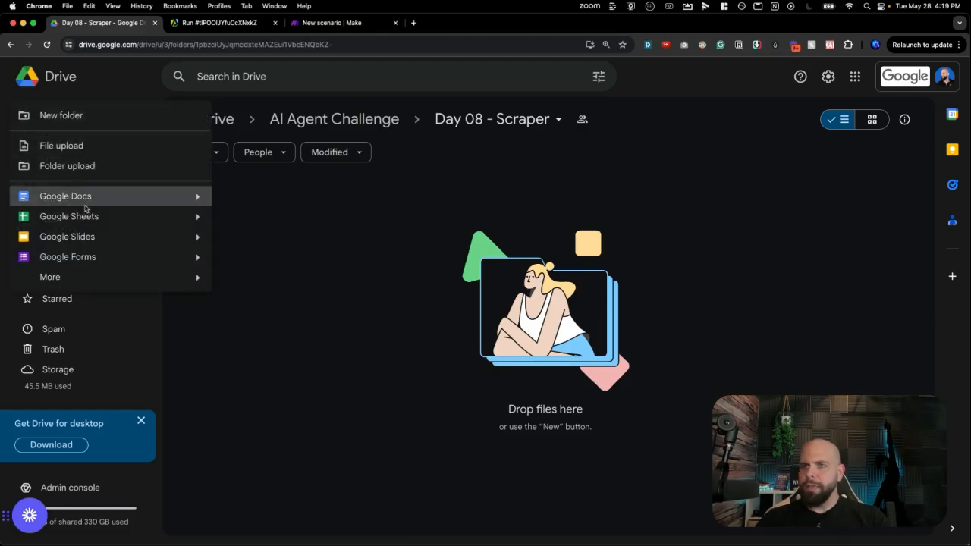
pyautogui.click(65, 196)
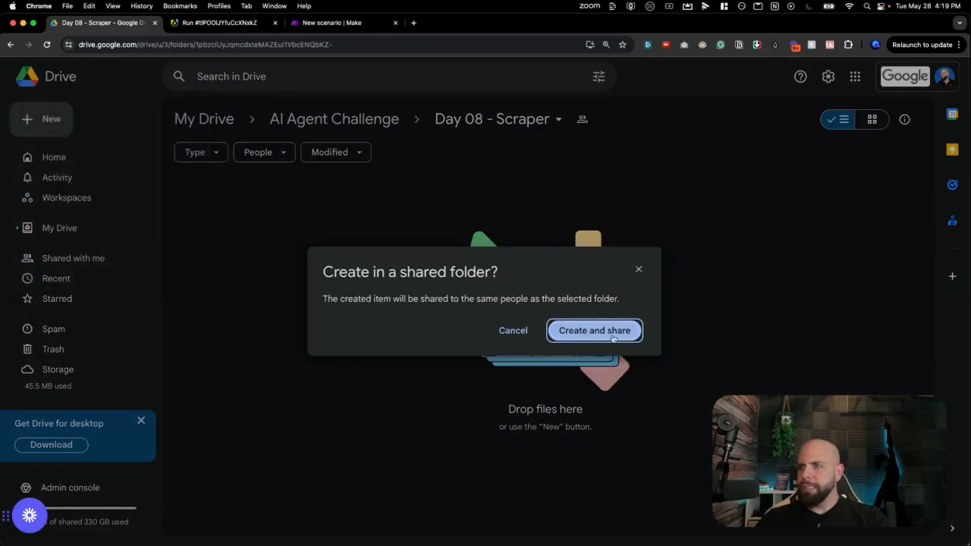
pyautogui.click(594, 330)
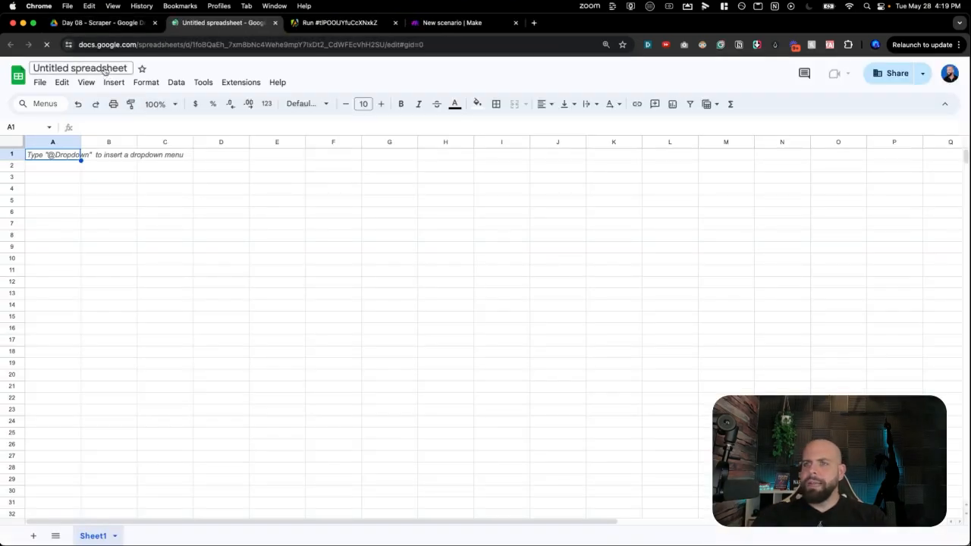
# - Rename the untitled spreadsheet to 'Day 8 - Google Maps Scrap'
pyautogui.write('Day 8 - Google Maps Scra')
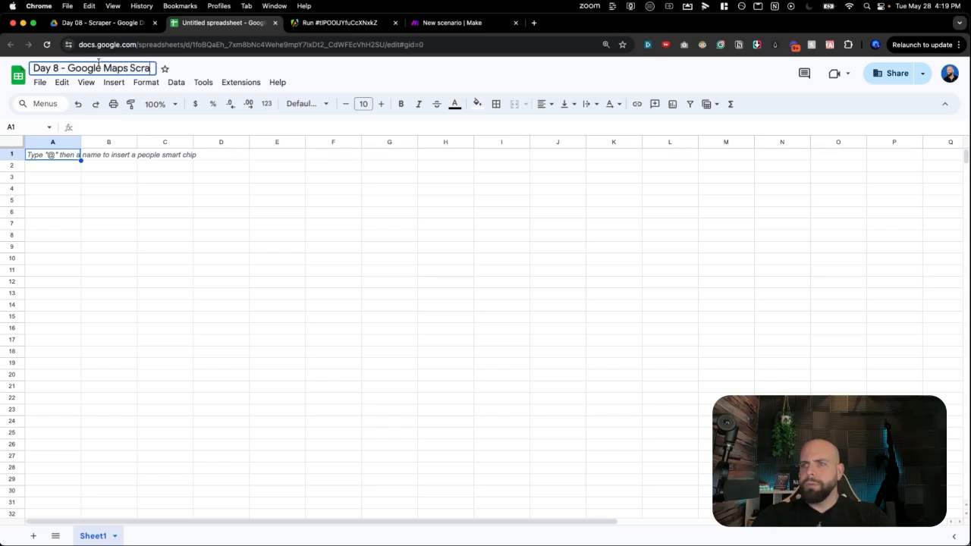
pyautogui.press('Enter')
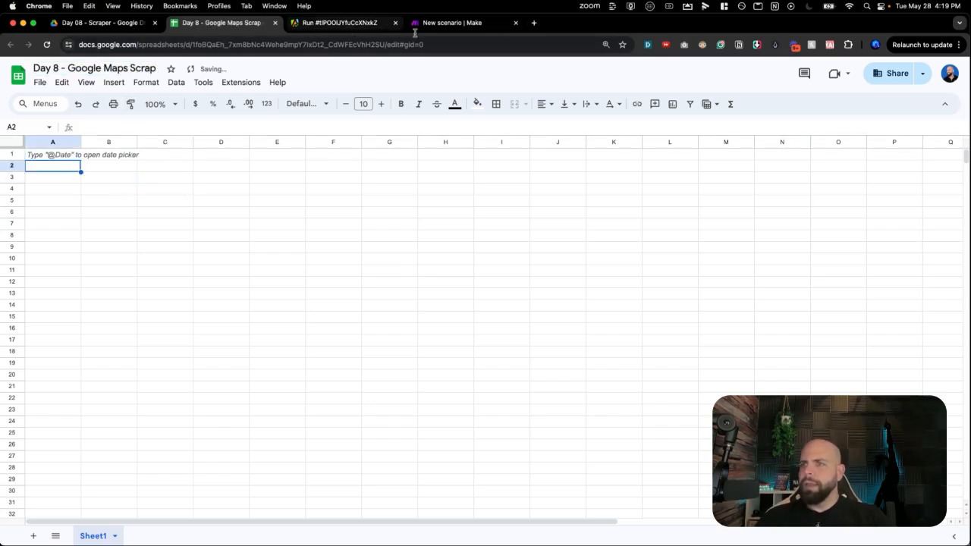
# - Set Add a Row to Sheet1 of AI Agent Challenge/Day 08 - Scraper/Day 8 - Google Maps Scrap
pyautogui.click(451, 22)
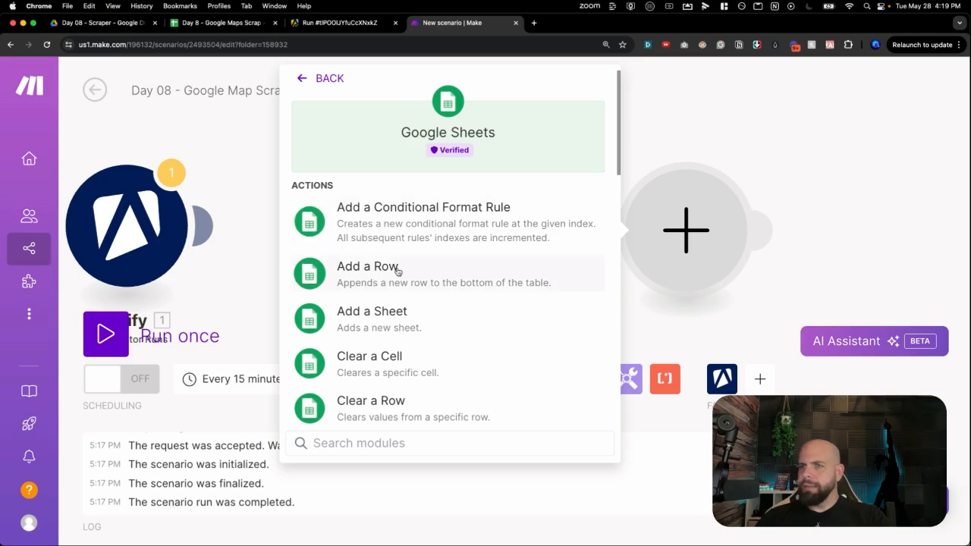
pyautogui.scroll(-3)
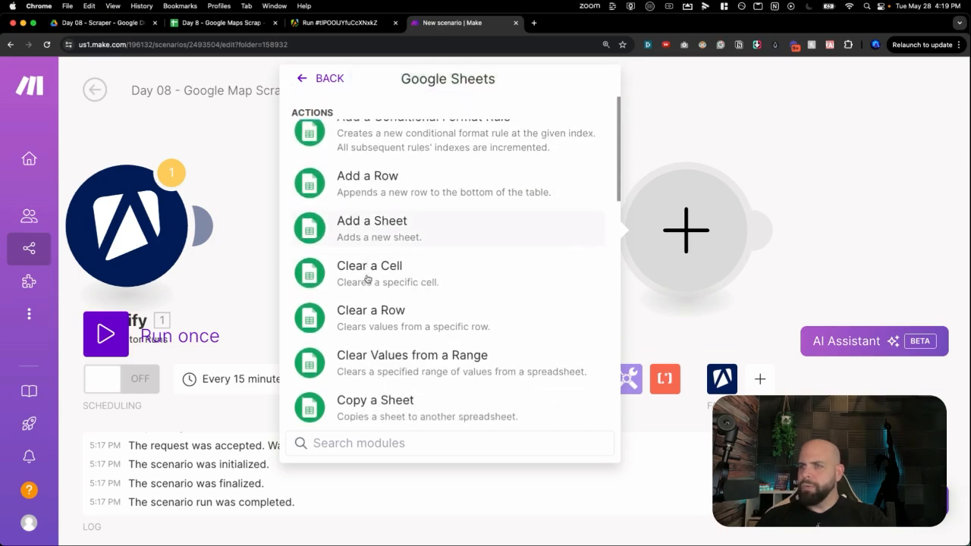
pyautogui.click(368, 183)
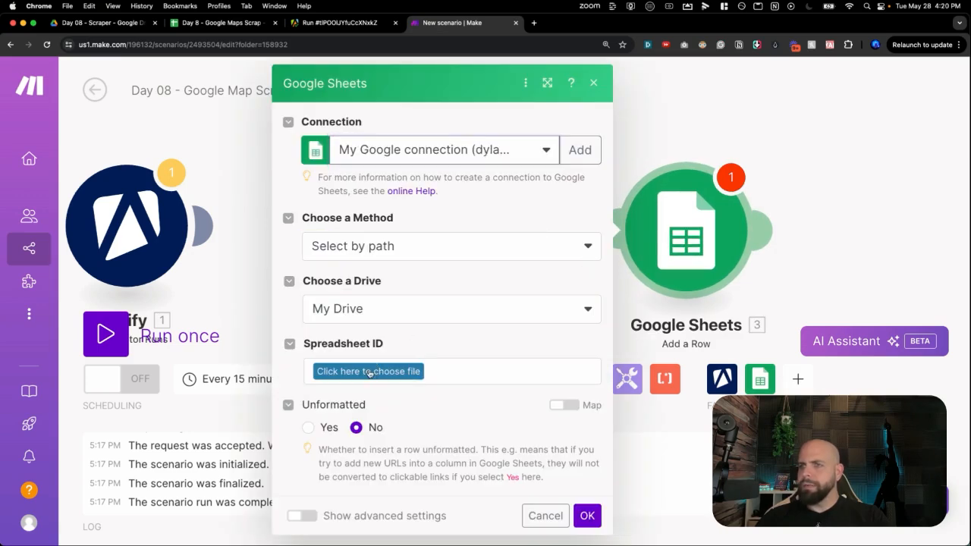
pyautogui.click(368, 371)
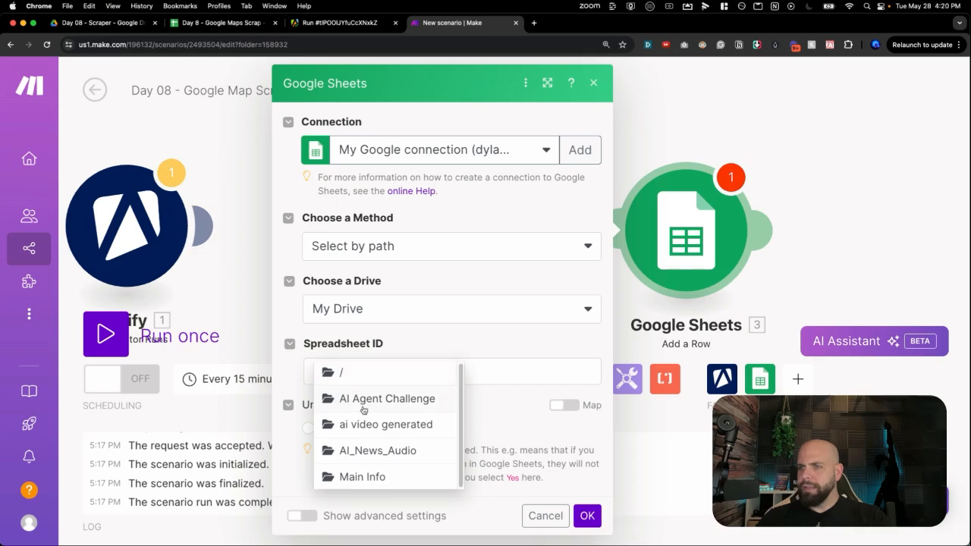
pyautogui.click(387, 399)
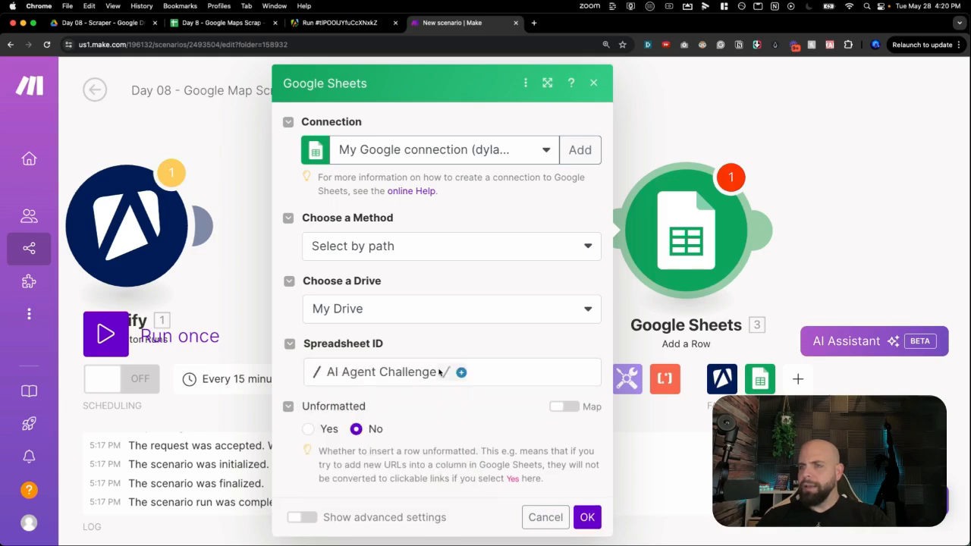
pyautogui.click(451, 372)
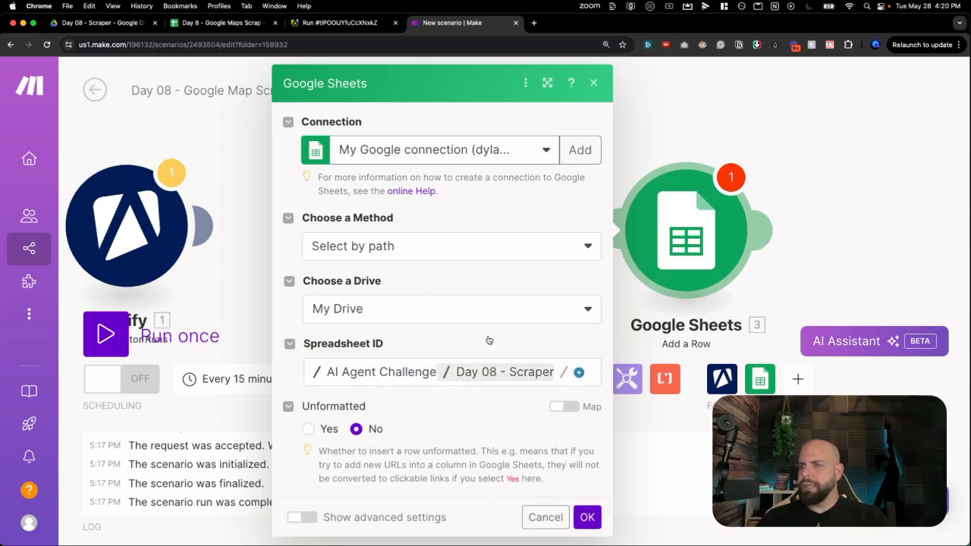
pyautogui.click(578, 372)
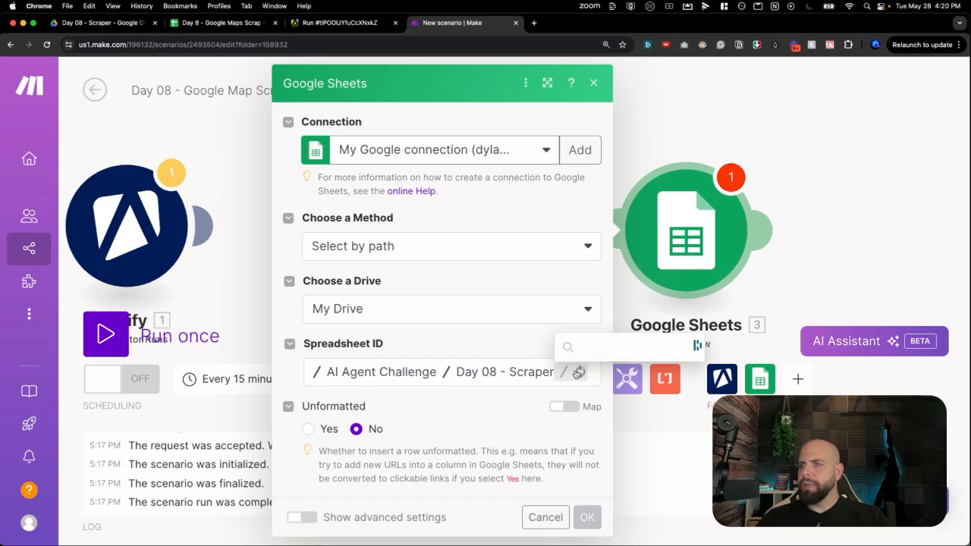
pyautogui.click(577, 372)
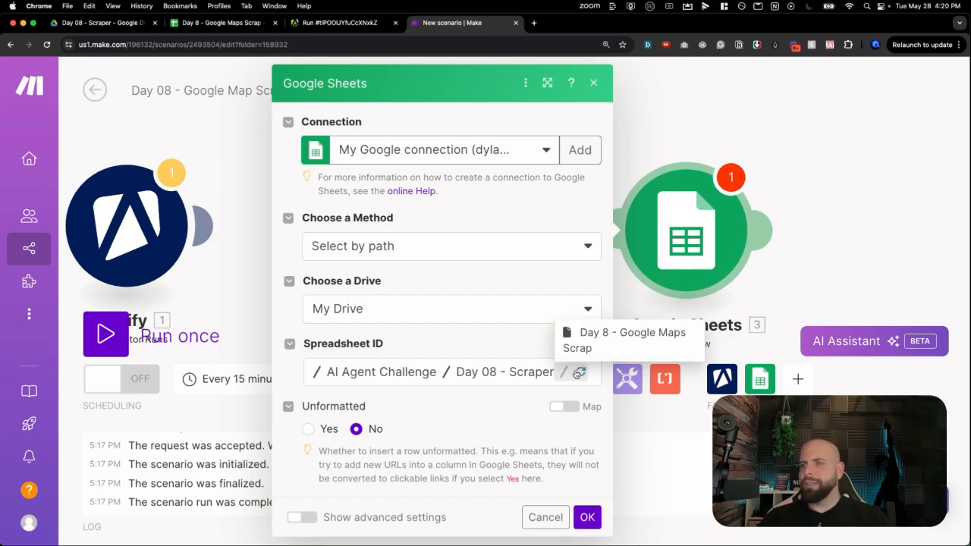
pyautogui.click(626, 340)
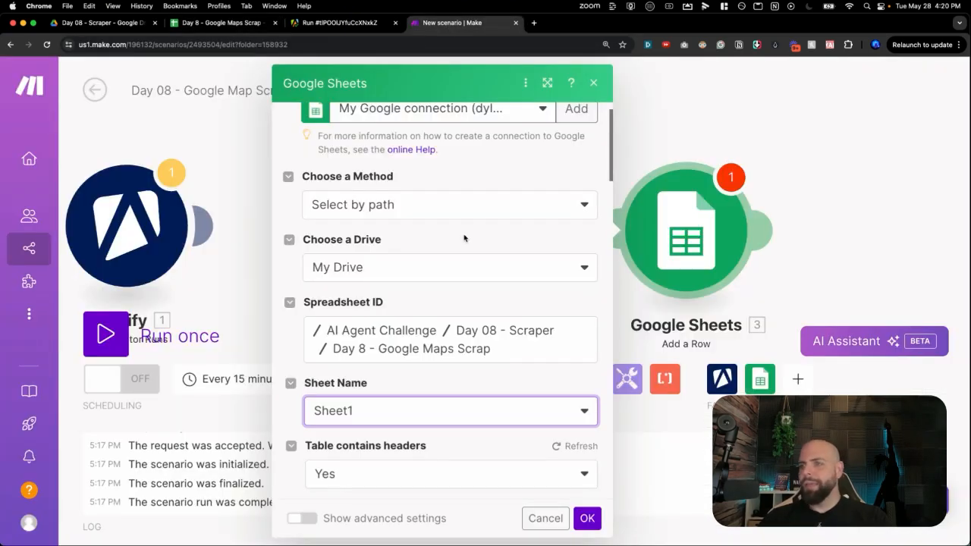
pyautogui.scroll(-3)
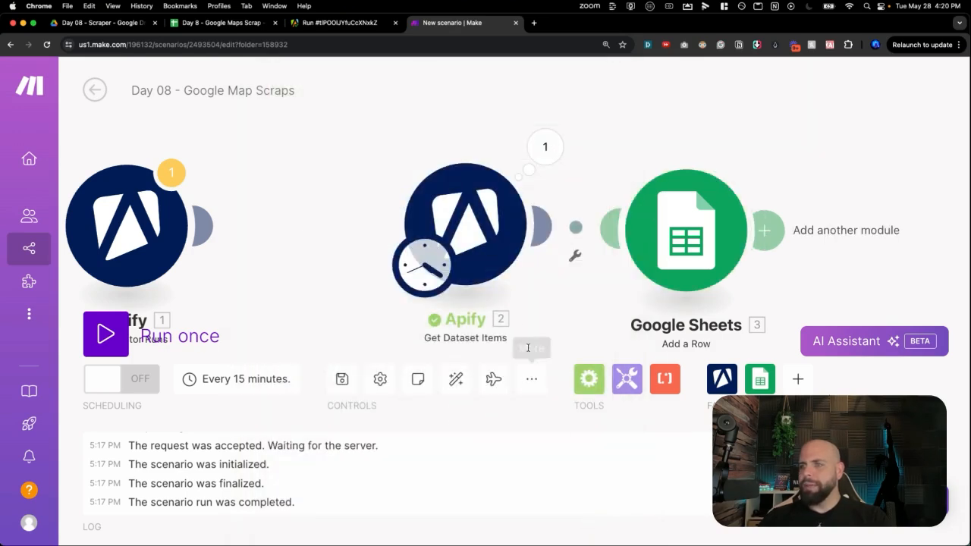
pyautogui.moveTo(459, 228)
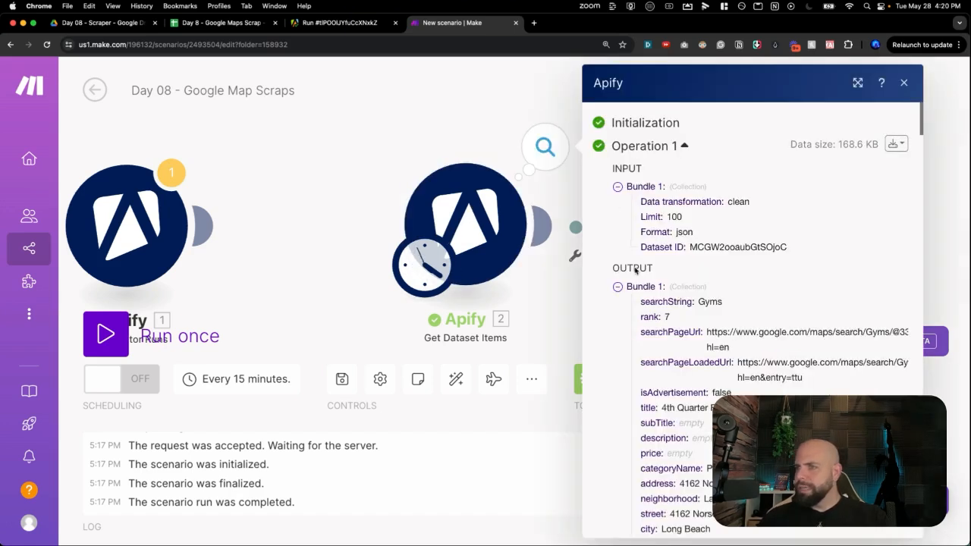
# - Scroll Bundle 1 of the dataset output to review title, city, state, website and phone
pyautogui.scroll(-3)
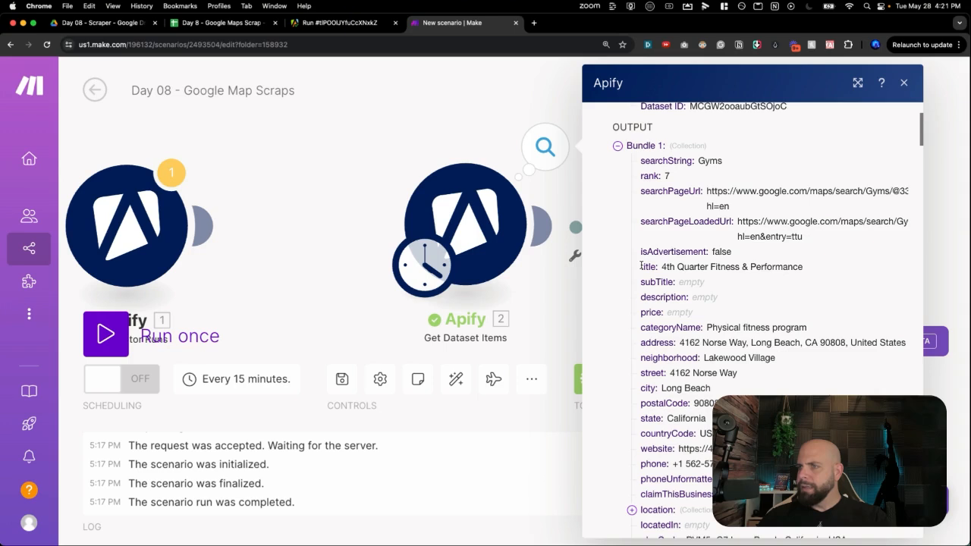
pyautogui.scroll(-3)
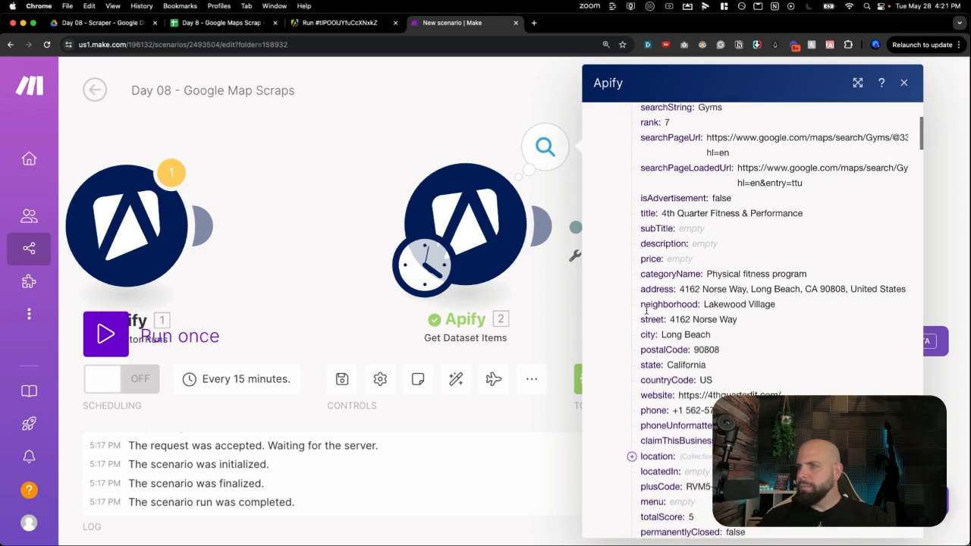
pyautogui.scroll(-3)
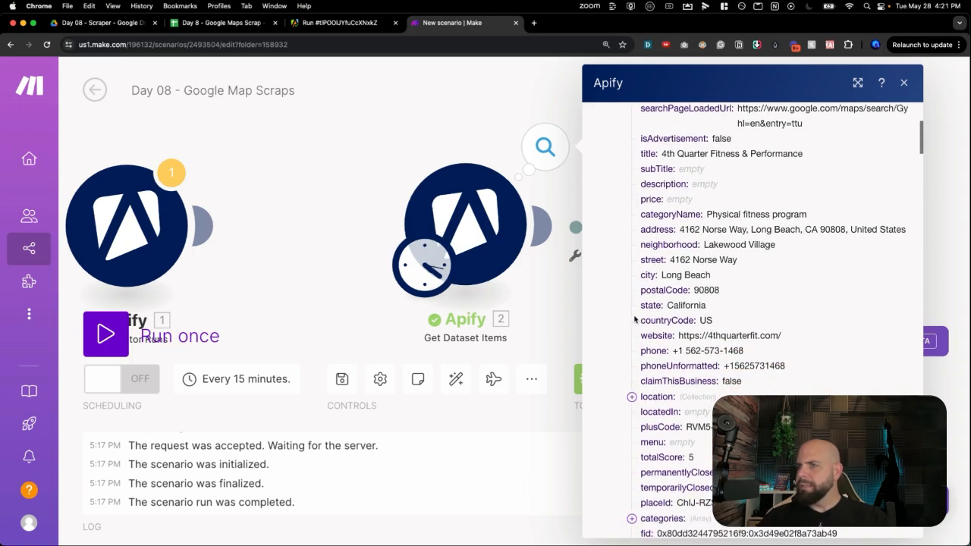
pyautogui.scroll(-3)
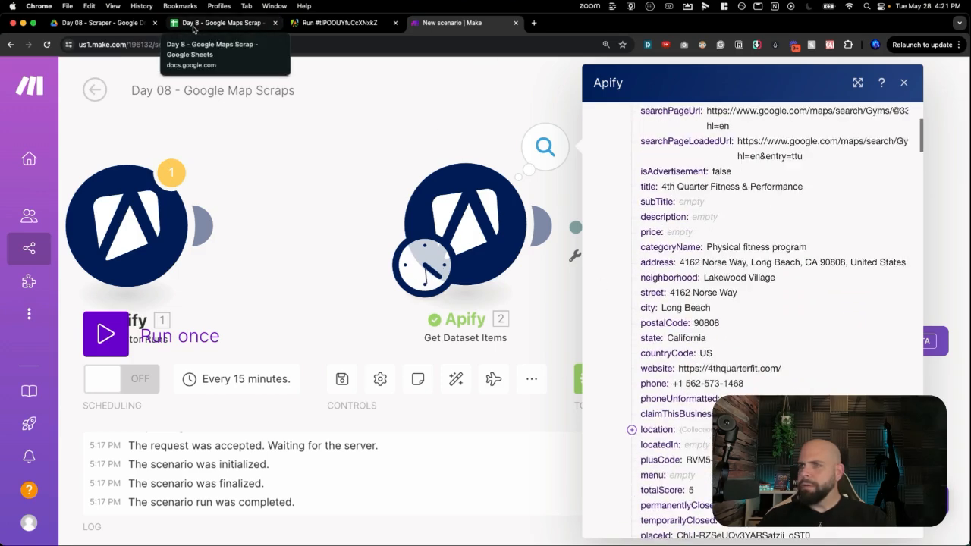
# - Enter the headers Title, City, State, Website and Phone in the spreadsheet's first row
pyautogui.click(220, 23)
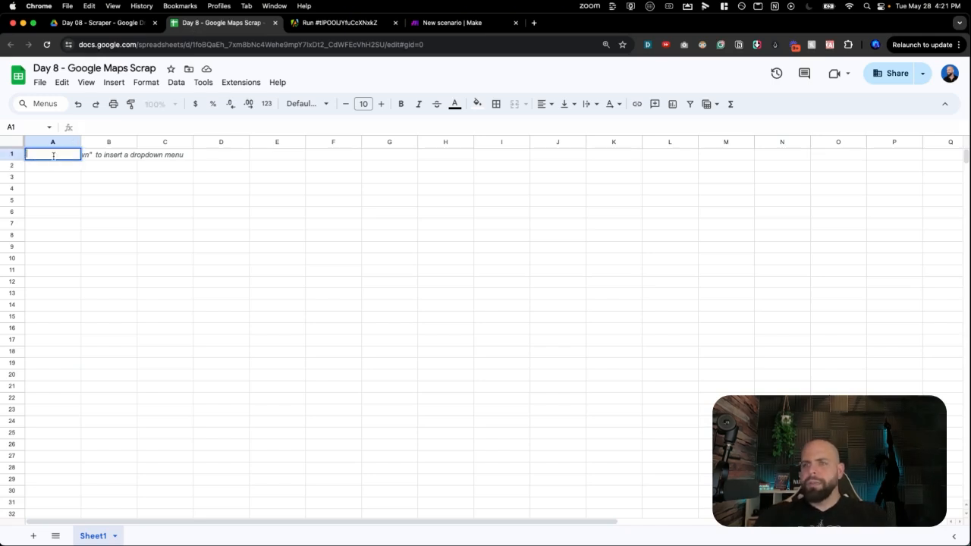
pyautogui.write('Title')
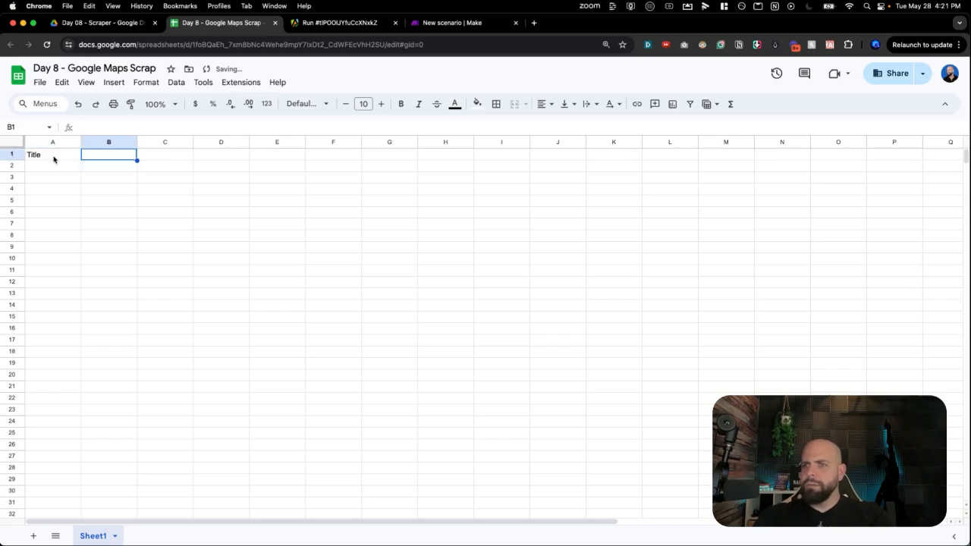
pyautogui.write('City')
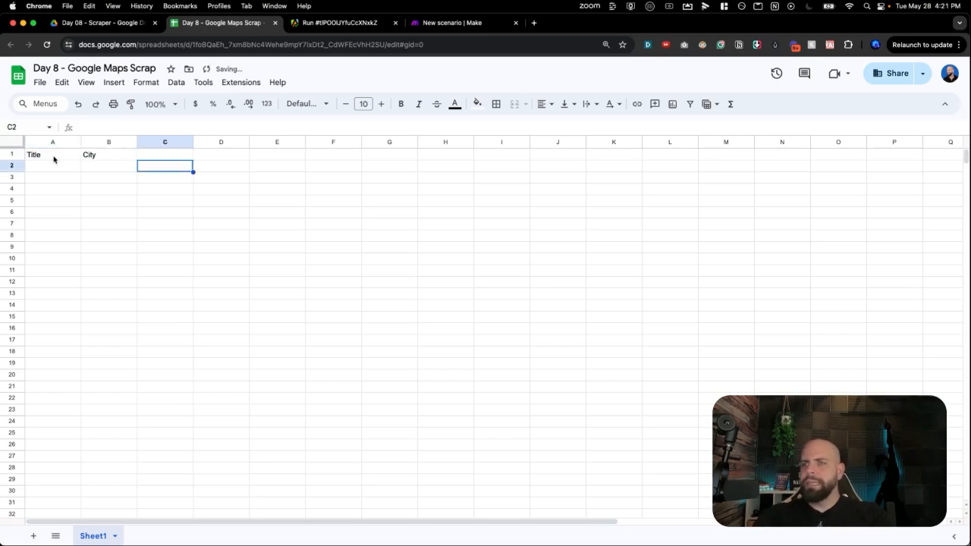
pyautogui.write('State')
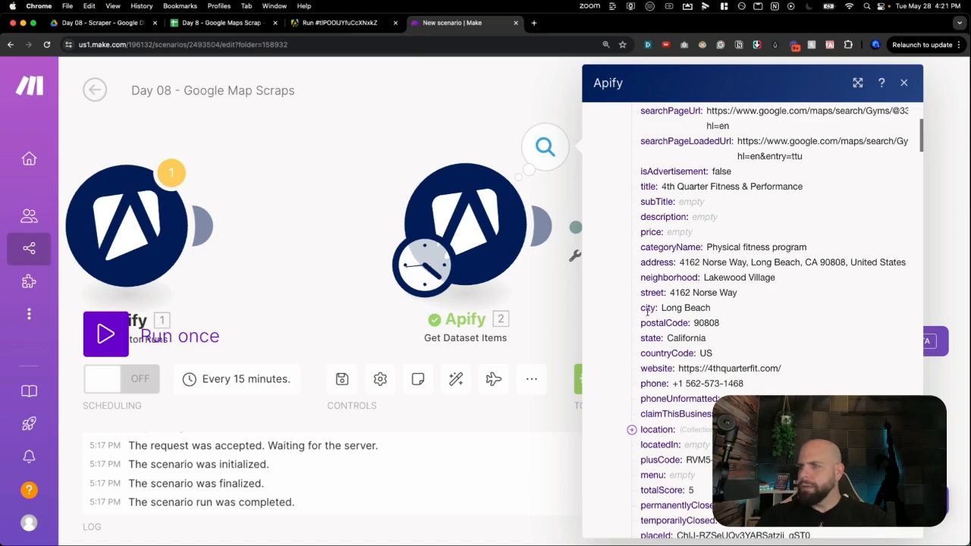
pyautogui.click(220, 22)
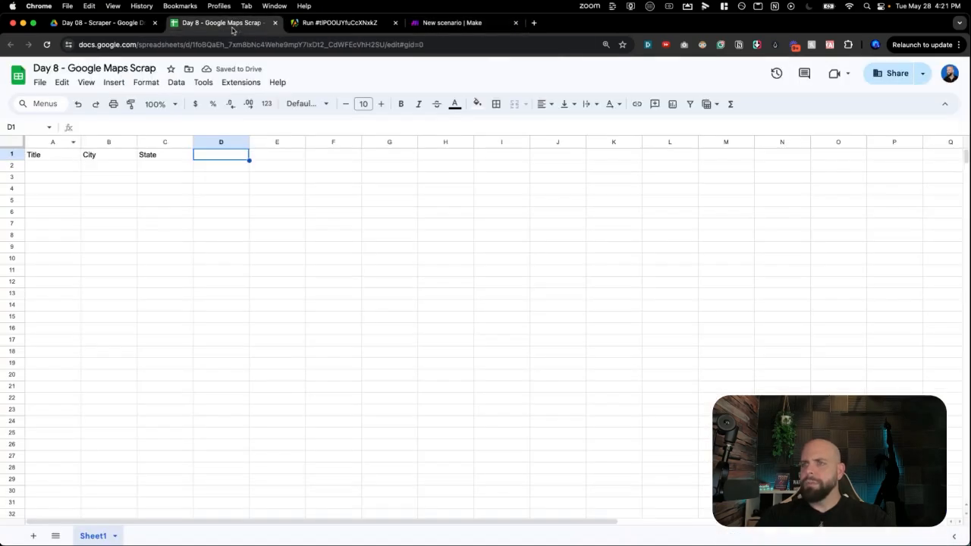
pyautogui.write('Website')
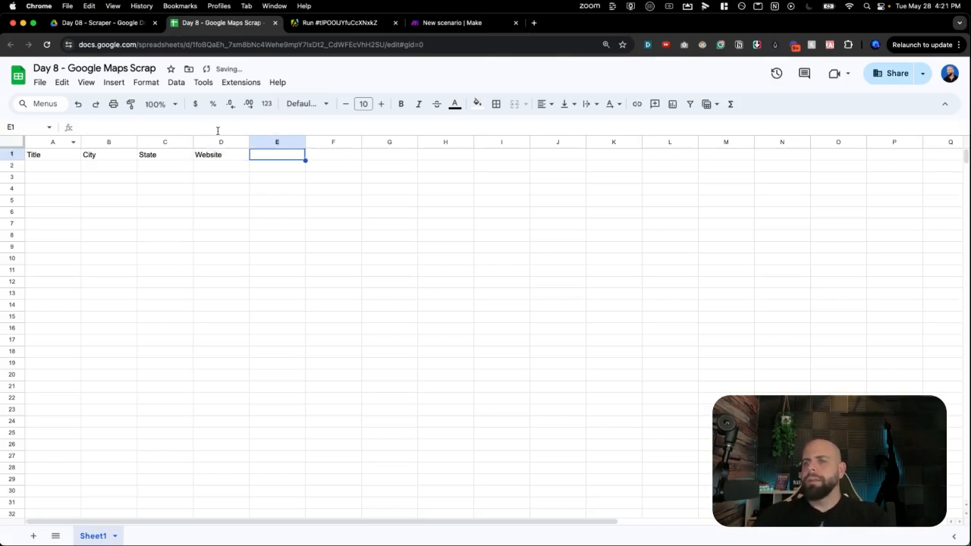
pyautogui.write('Phone')
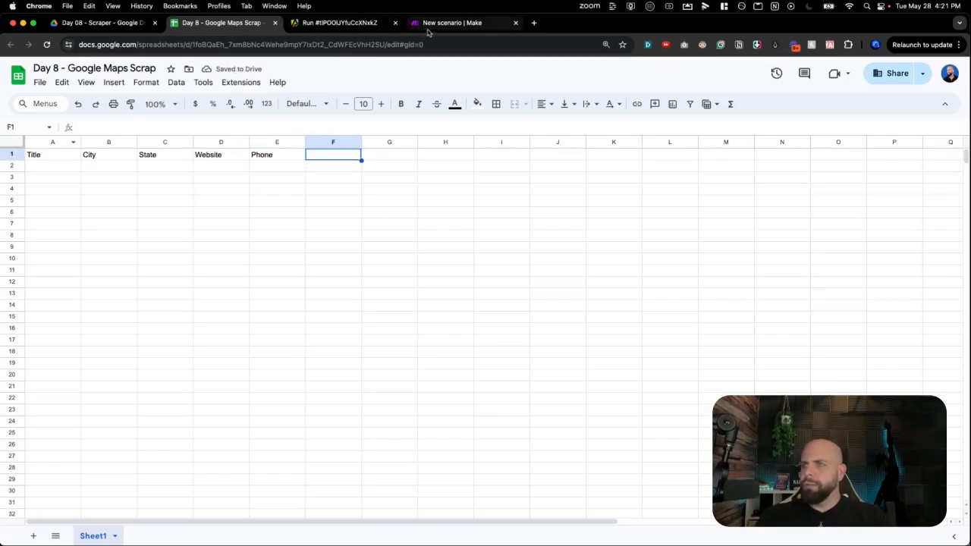
# - Check the scraped fields in Make, then add G-Map URL and Reviews headers
pyautogui.click(452, 22)
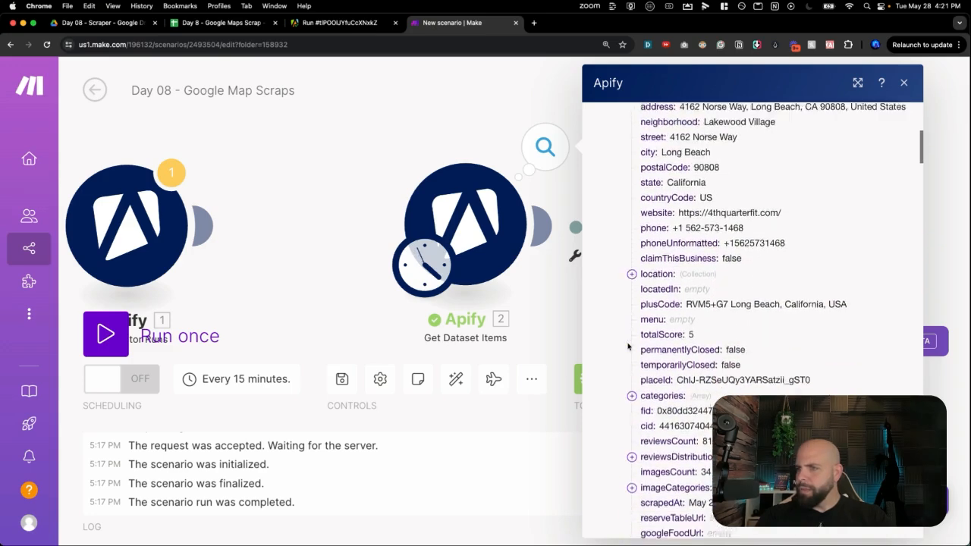
pyautogui.scroll(-3)
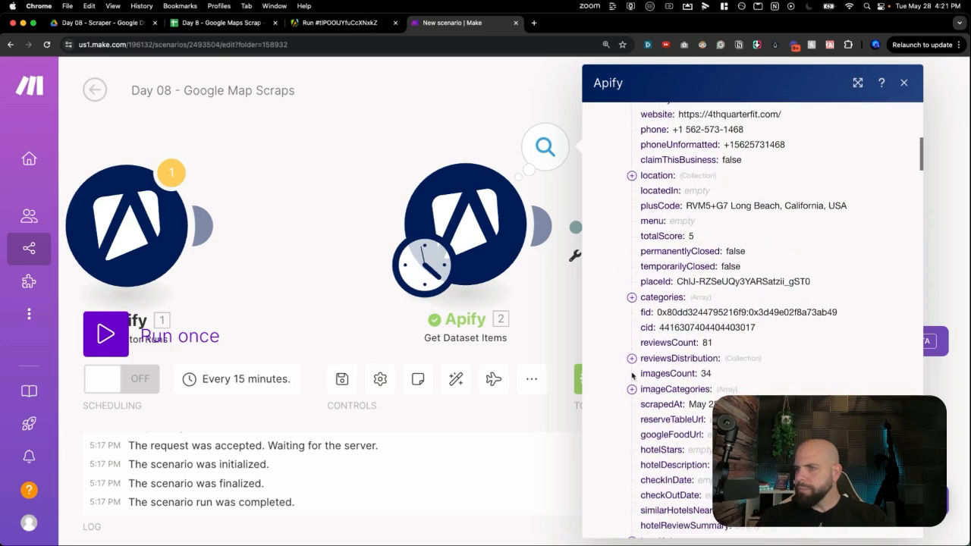
pyautogui.scroll(-3)
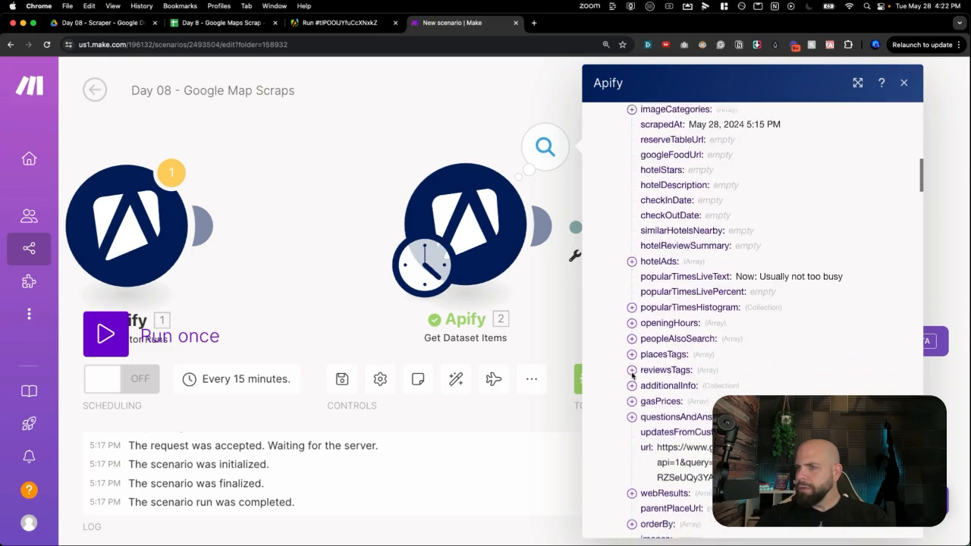
pyautogui.scroll(-3)
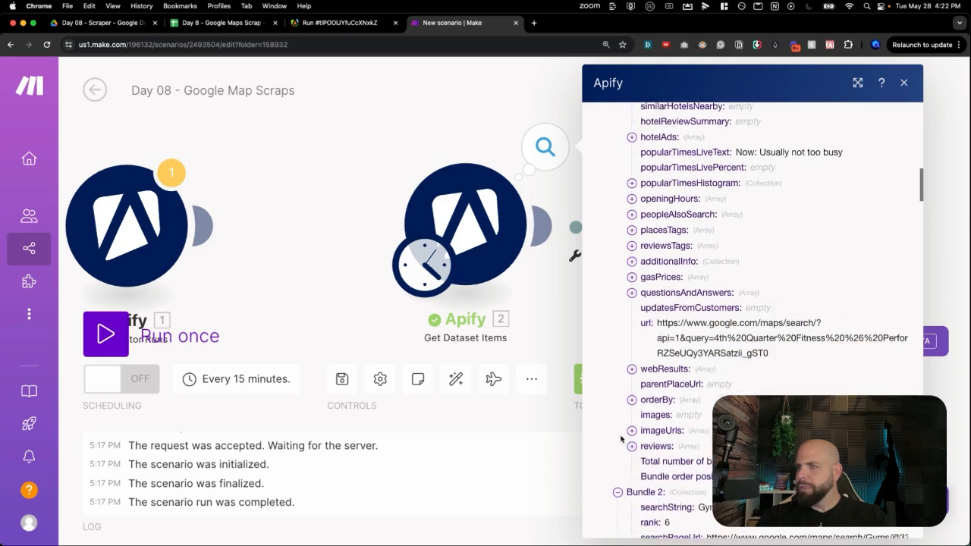
pyautogui.scroll(-3)
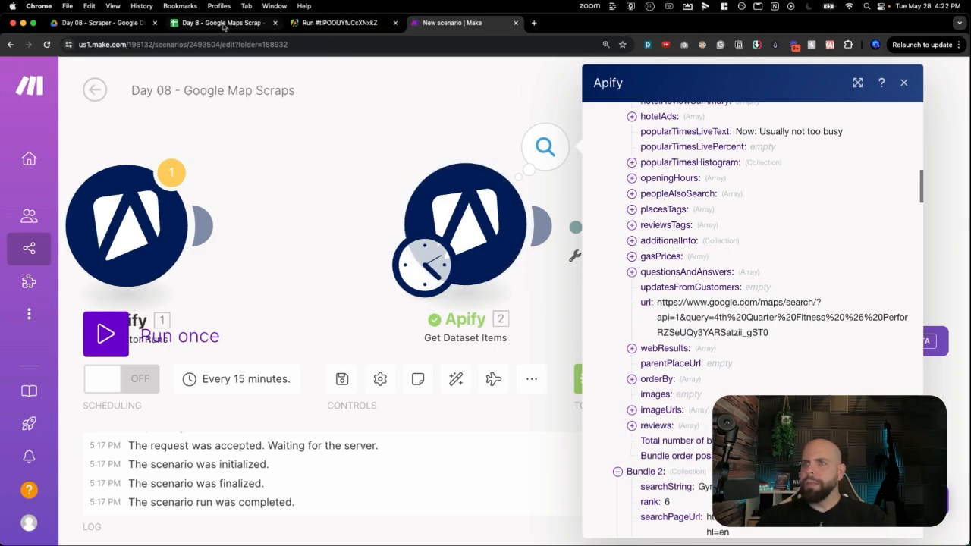
pyautogui.click(220, 22)
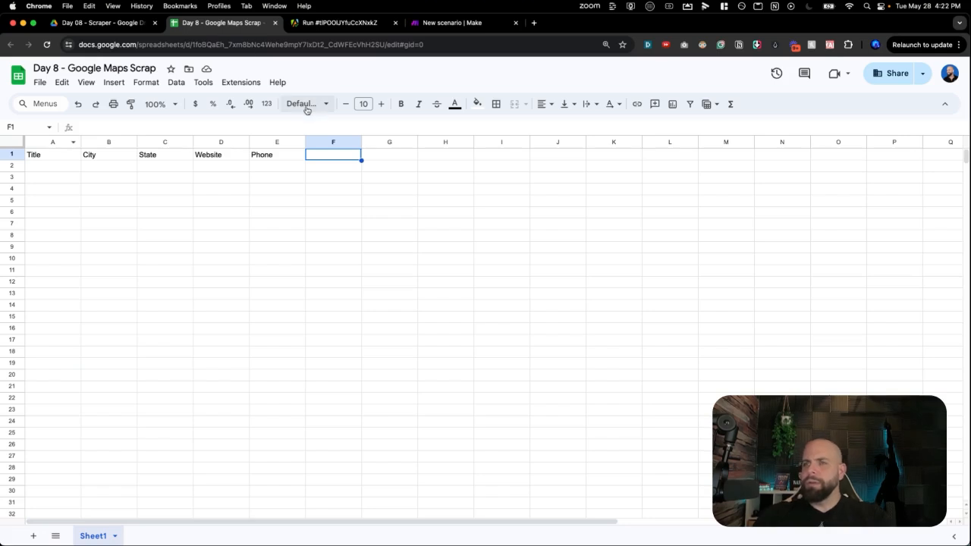
pyautogui.write('G-Map URL')
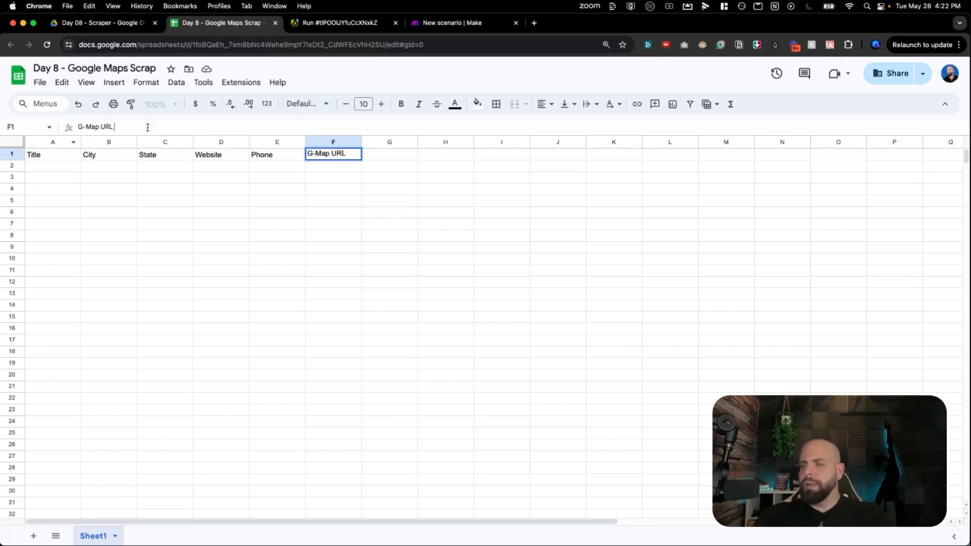
pyautogui.write('R')
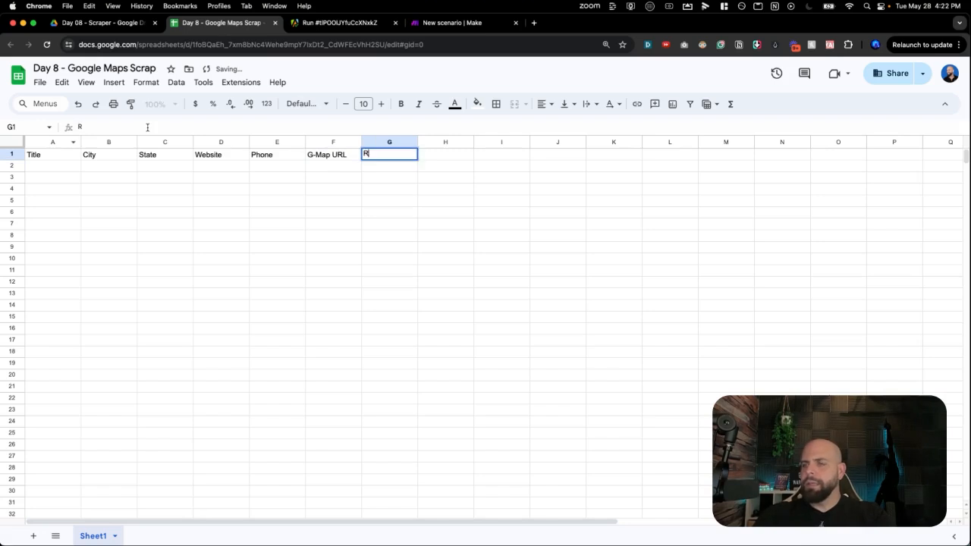
pyautogui.write('eviews')
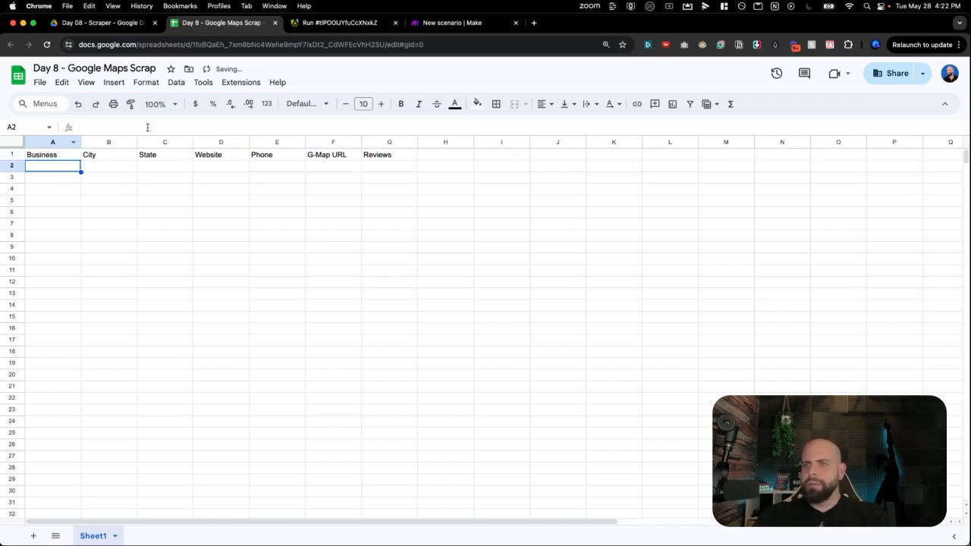
# - Bold the Business-to-Reviews header row and widen the Reviews column
pyautogui.click(52, 154)
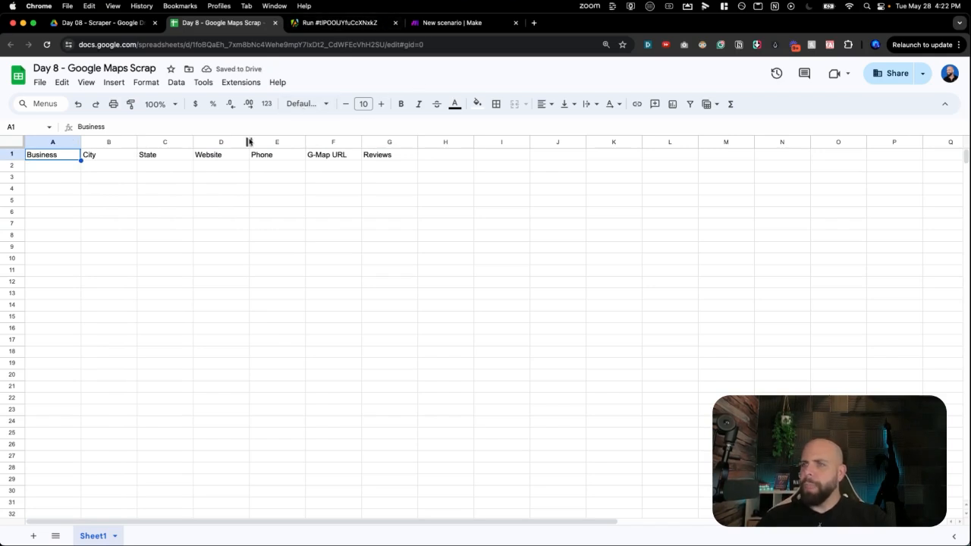
pyautogui.moveTo(52, 154); pyautogui.dragTo(389, 154)
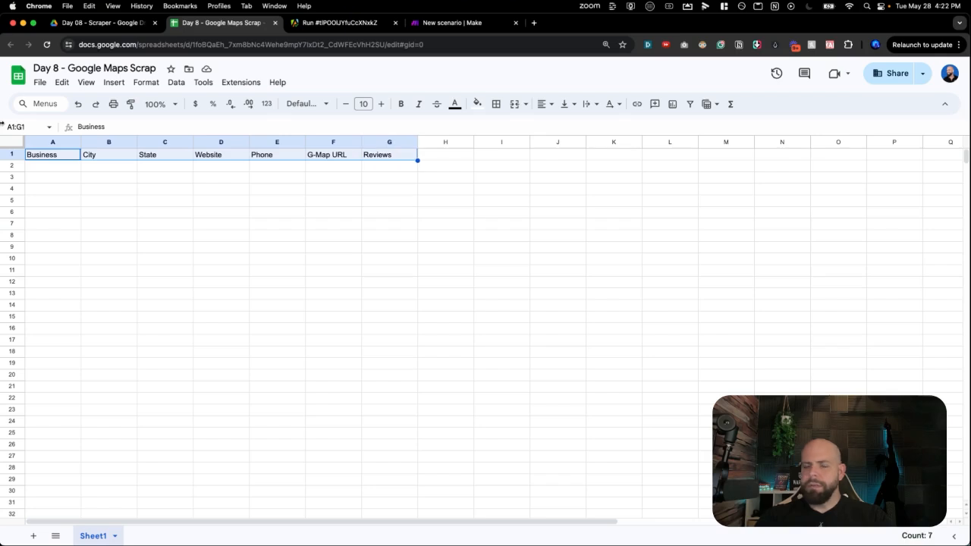
pyautogui.click(401, 104)
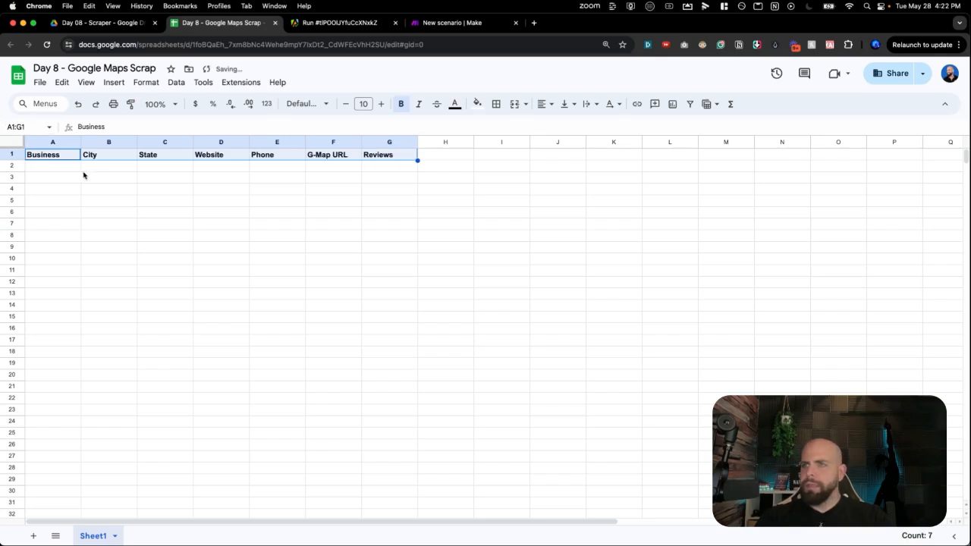
pyautogui.click(389, 176)
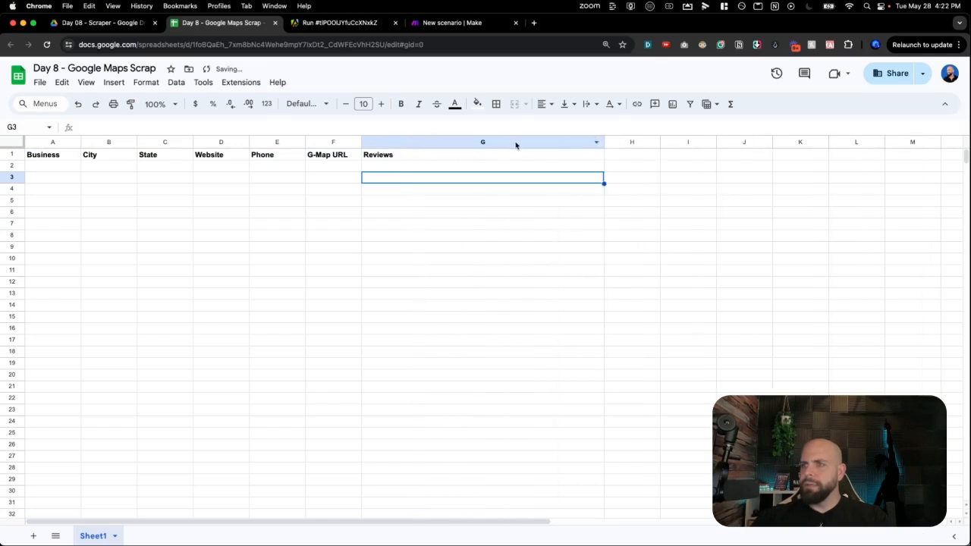
# - Set the Reviews column to wrap text and go back to the Make scenario
pyautogui.rightClick(482, 142)
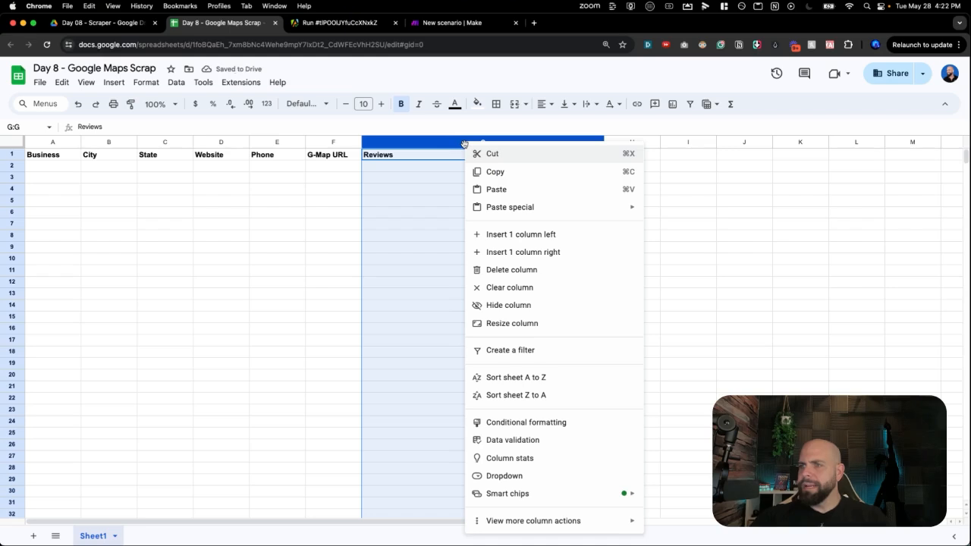
pyautogui.click(146, 82)
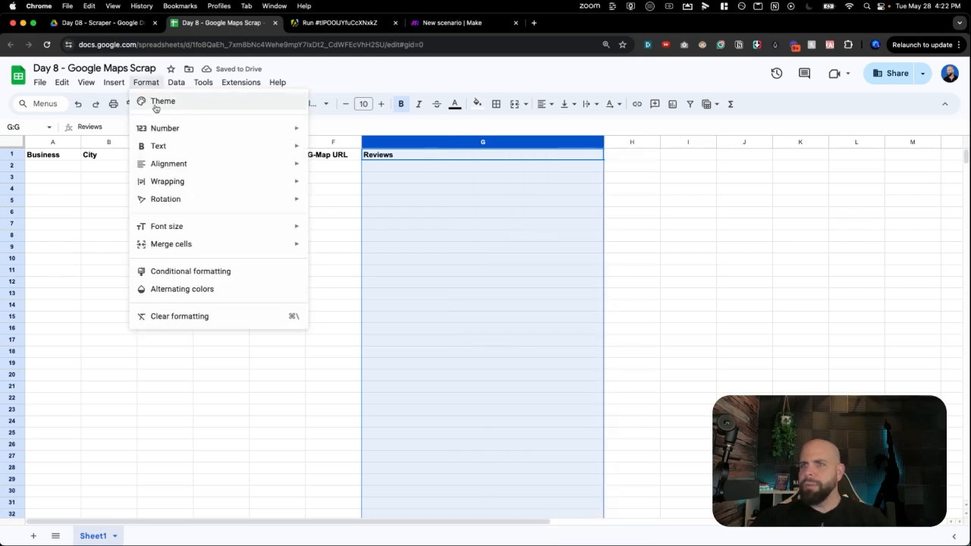
pyautogui.moveTo(167, 180)
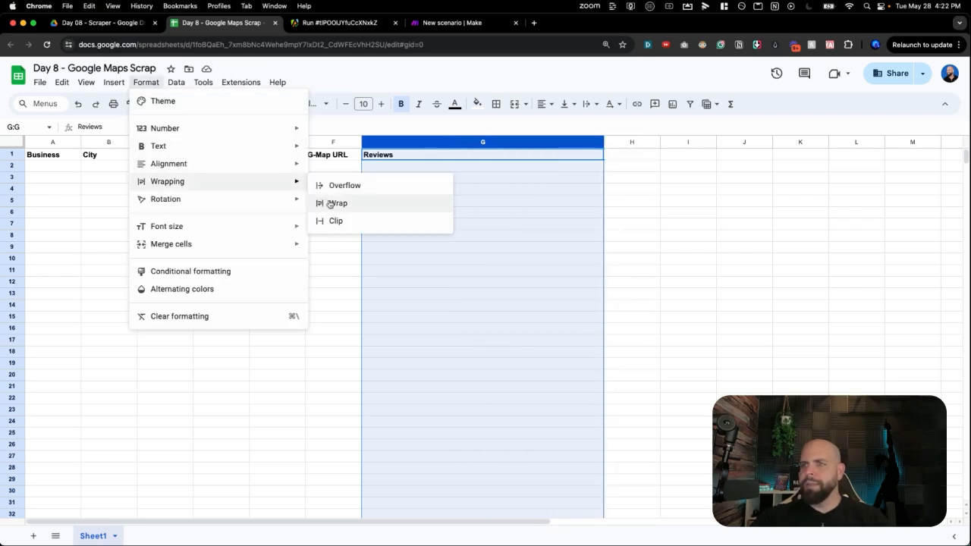
pyautogui.click(336, 203)
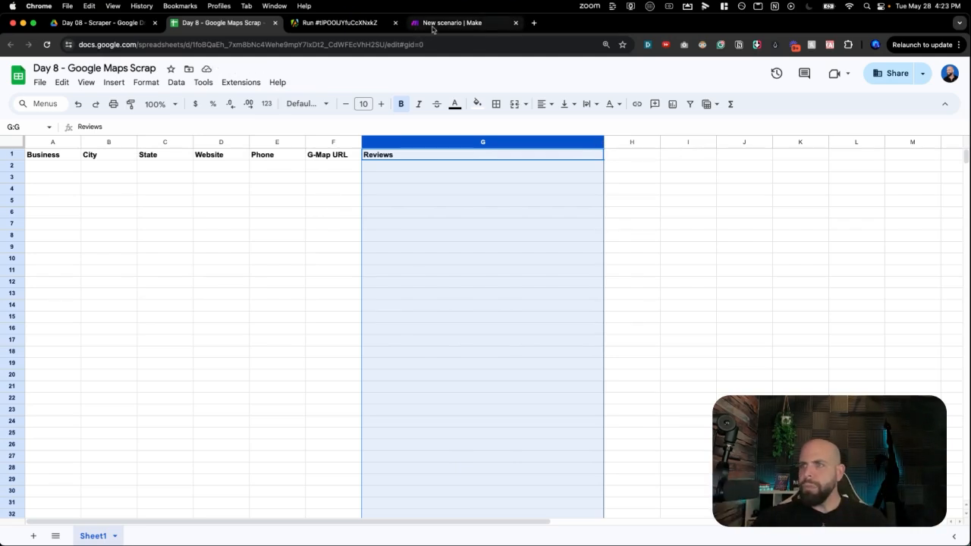
pyautogui.click(450, 22)
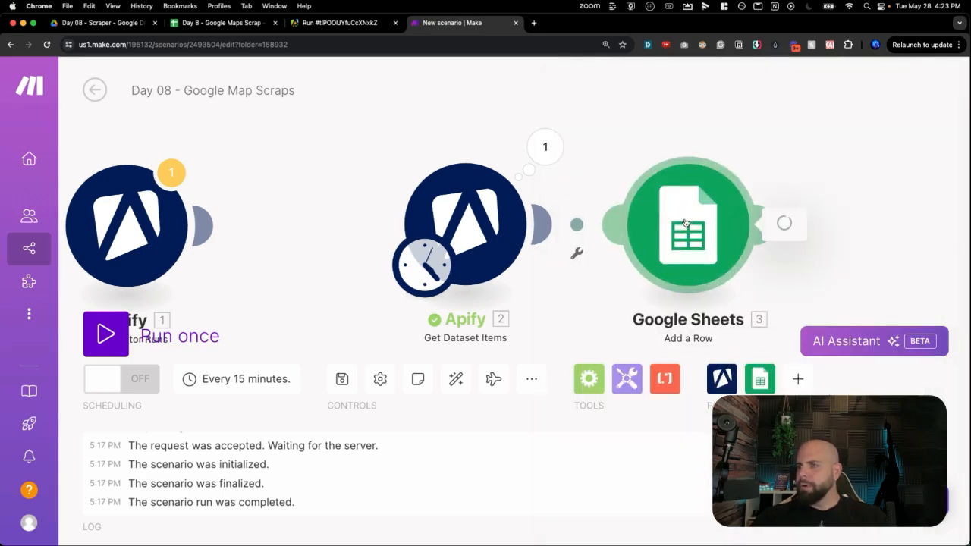
# - Map Apify title, city, state, website and phone into Add a Row's Business through Phone
pyautogui.click(688, 224)
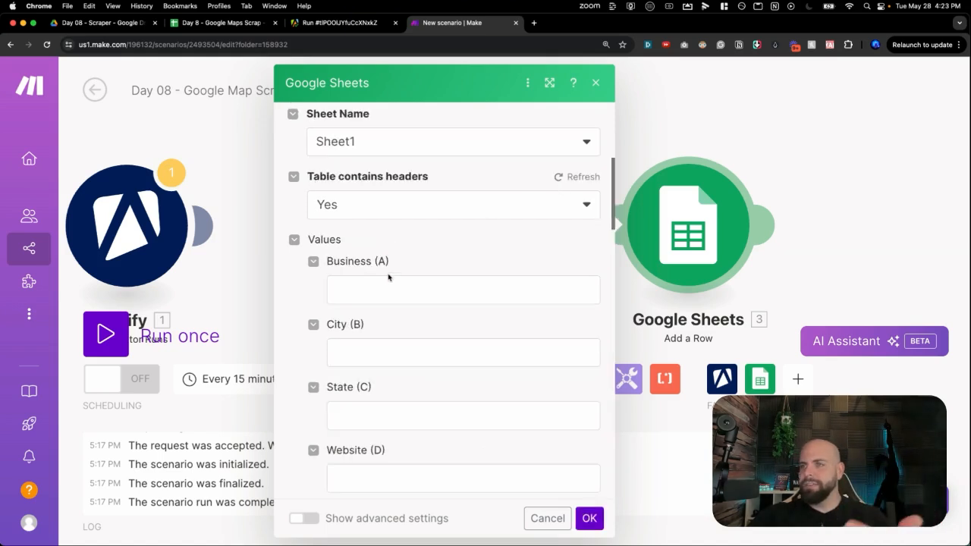
pyautogui.click(463, 290)
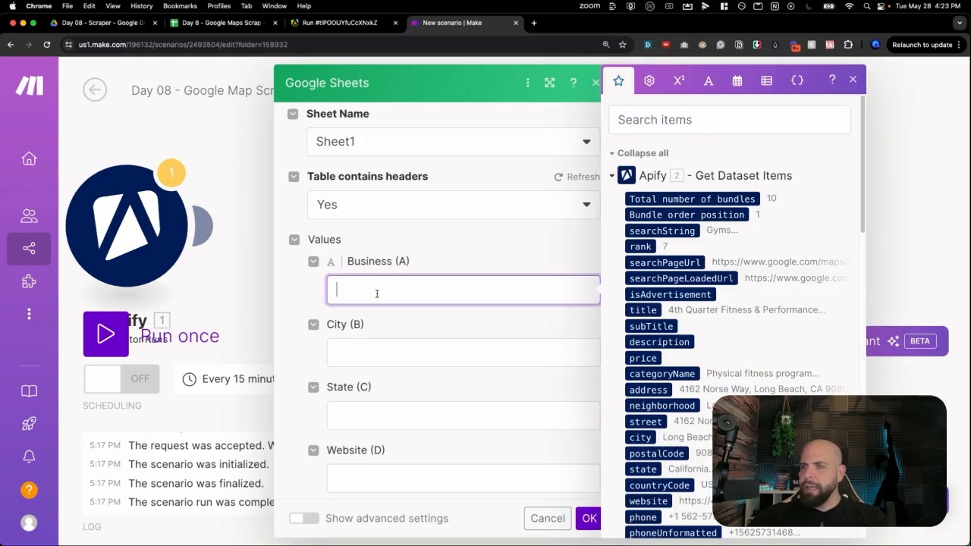
pyautogui.moveTo(643, 241)
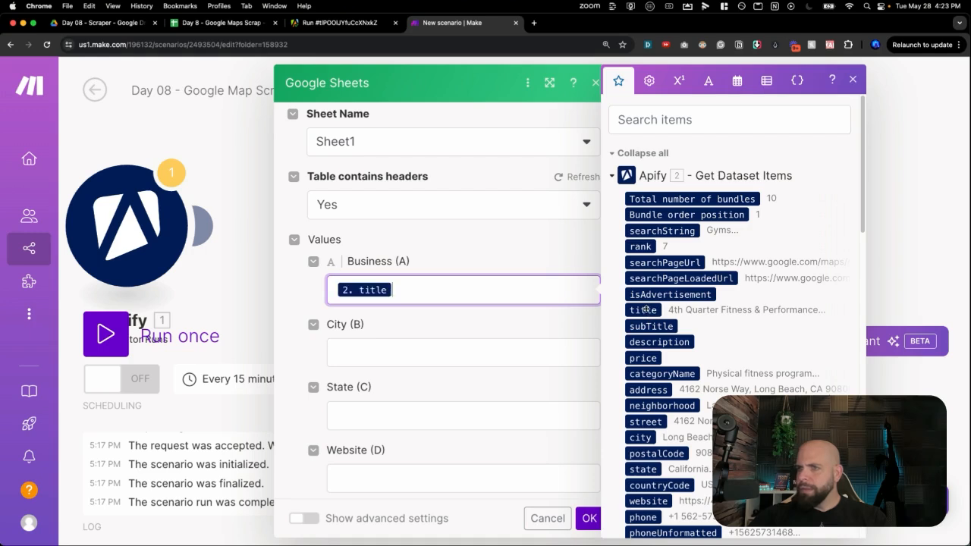
pyautogui.click(462, 352)
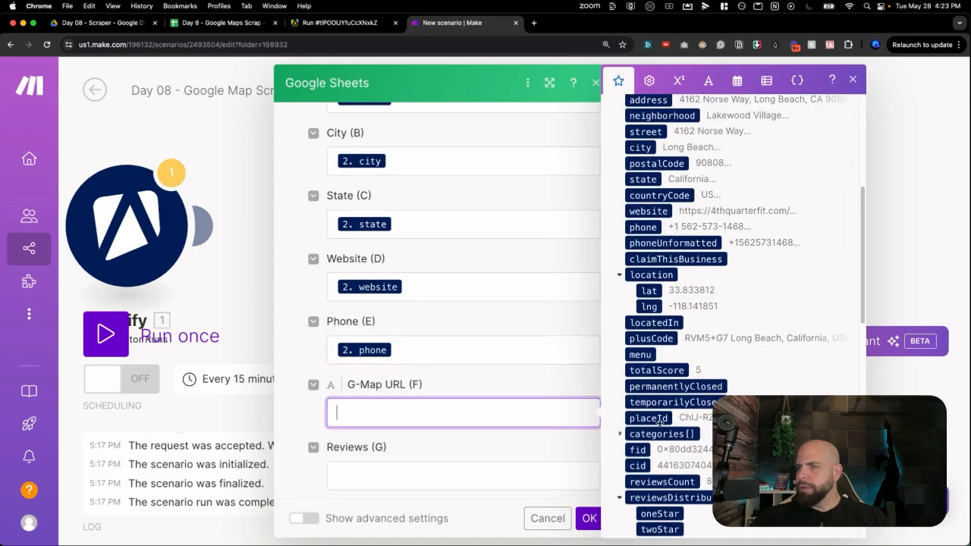
# - Map url into G-Map URL and reviews[]: text into Reviews (G), then confirm the row settings
pyautogui.scroll(-3)
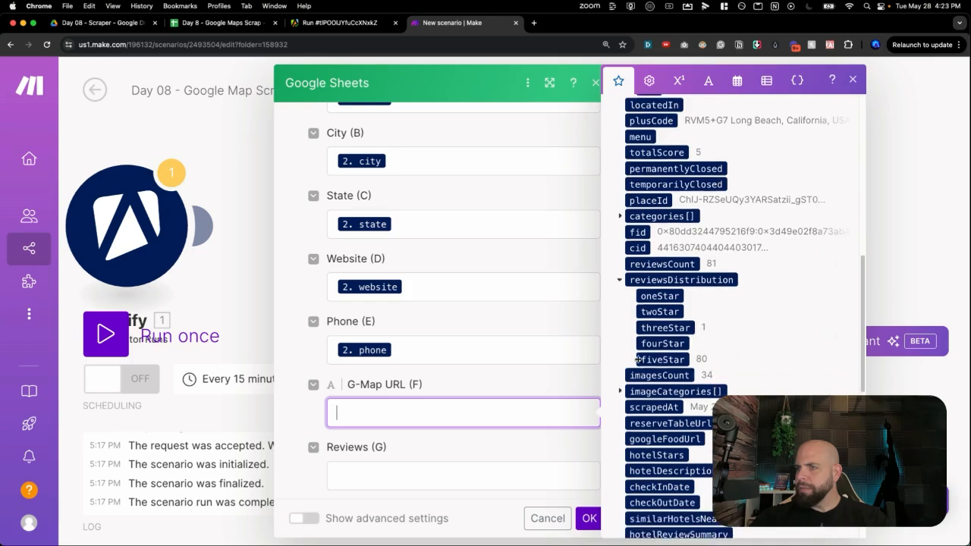
pyautogui.scroll(-3)
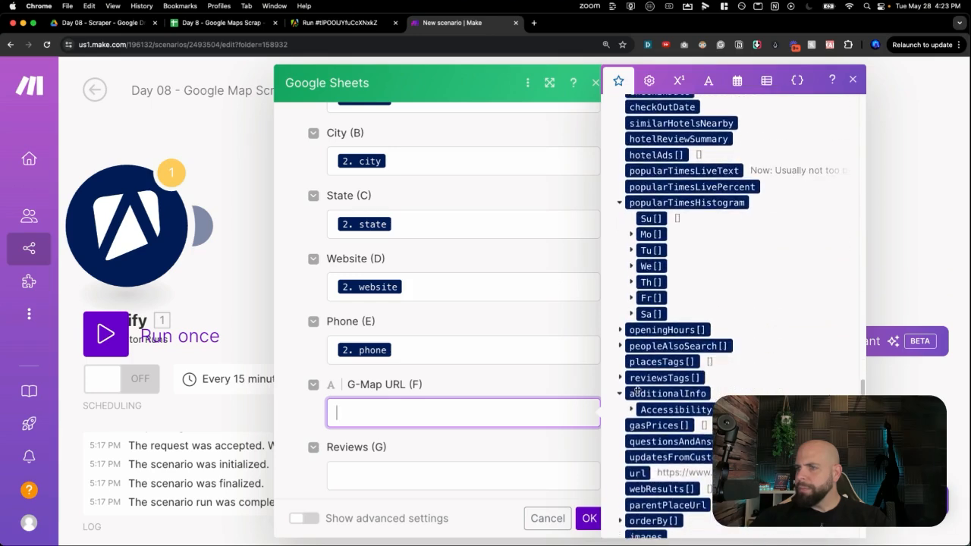
pyautogui.click(644, 473)
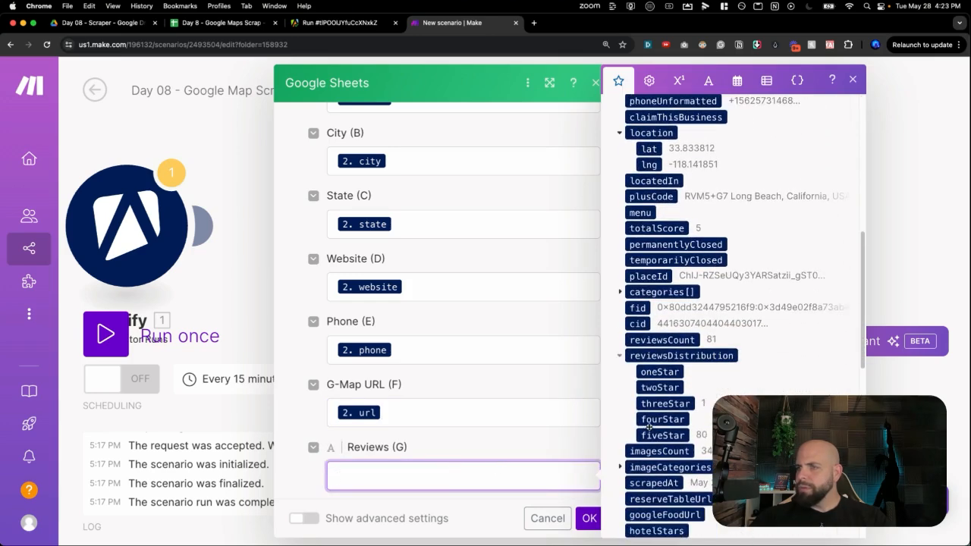
pyautogui.scroll(-3)
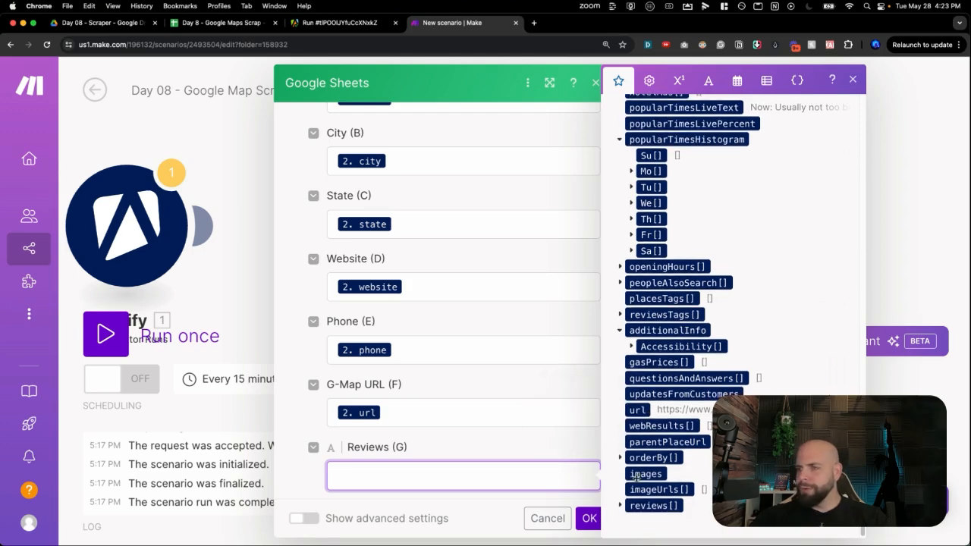
pyautogui.scroll(-3)
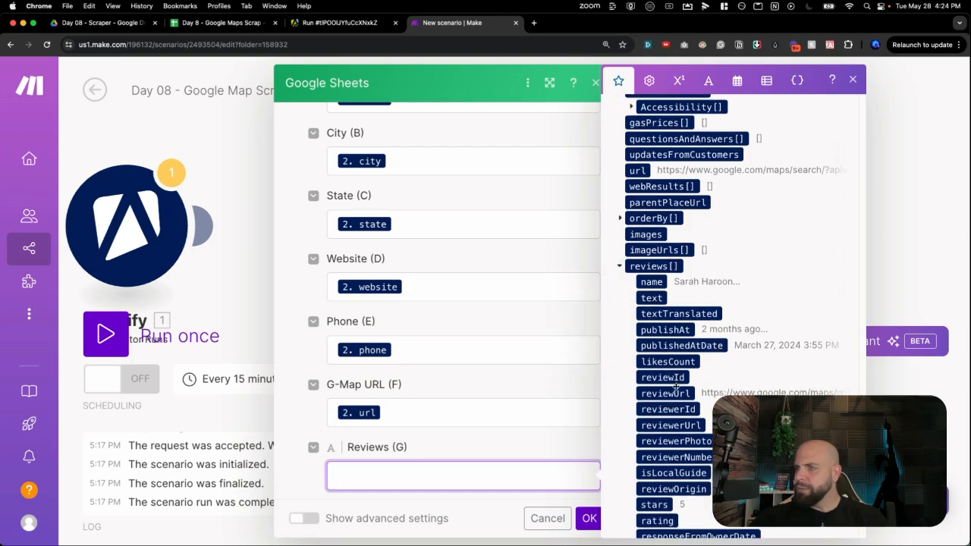
pyautogui.scroll(-3)
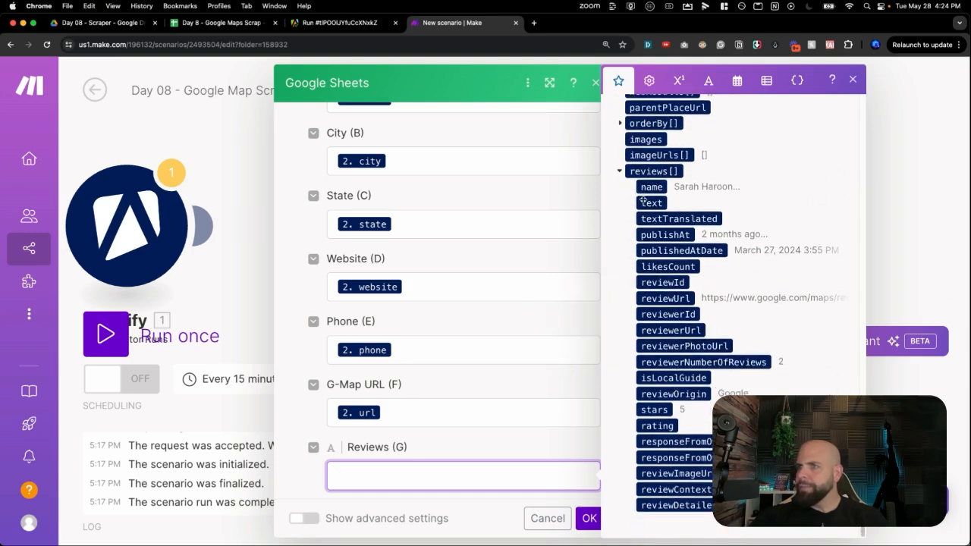
pyautogui.click(651, 202)
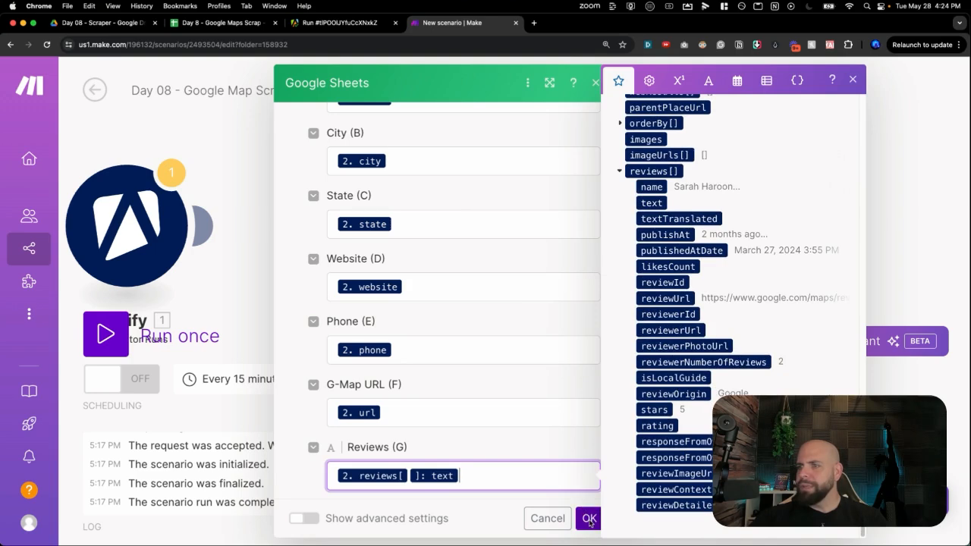
pyautogui.click(588, 518)
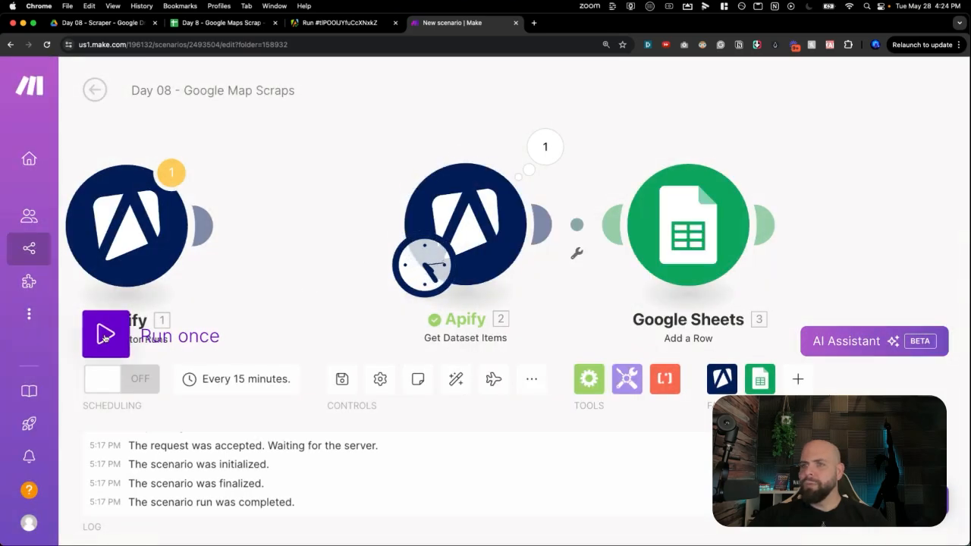
# - Run the scenario once and check the new Long Beach gym rows in the spreadsheet
pyautogui.click(105, 334)
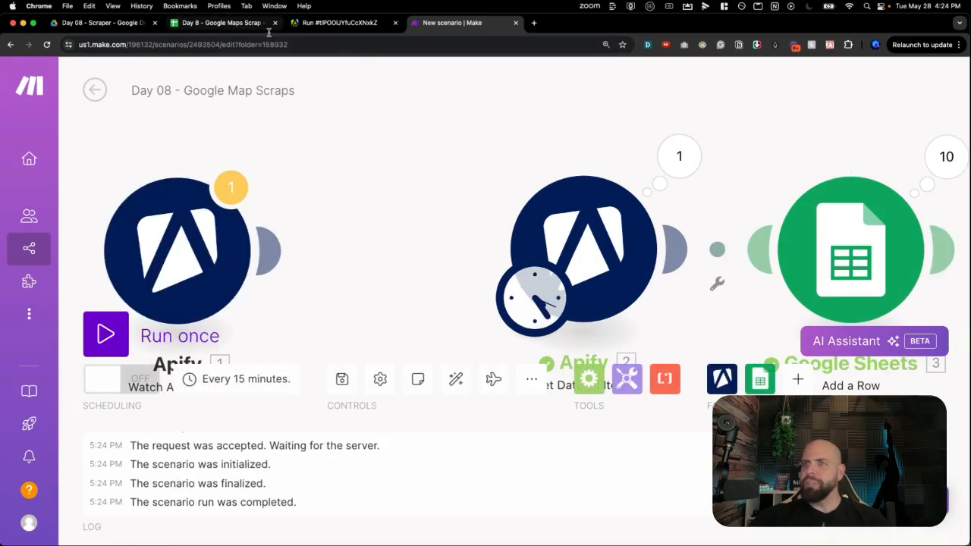
pyautogui.click(220, 22)
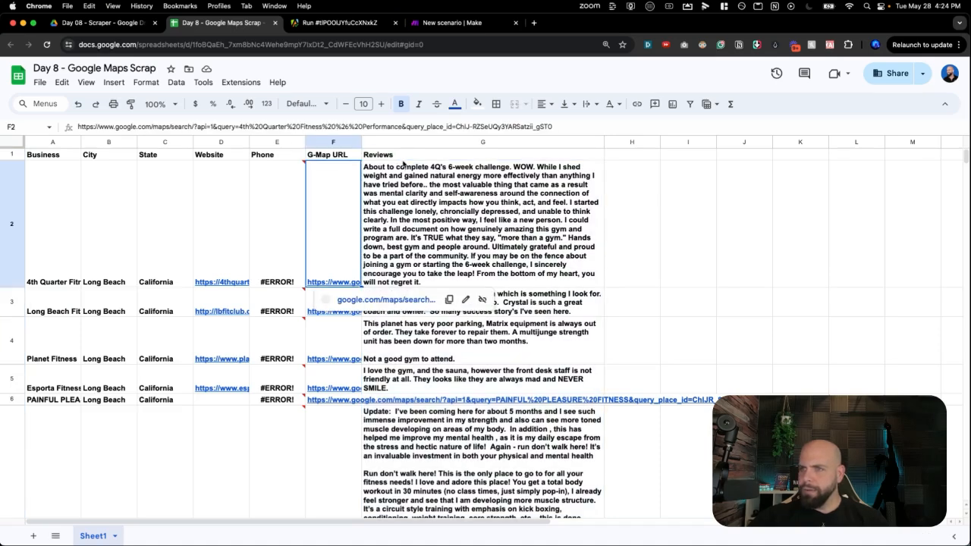
# - Inspect the review and URL cells, then set column F's text wrapping to Clip
pyautogui.click(482, 142)
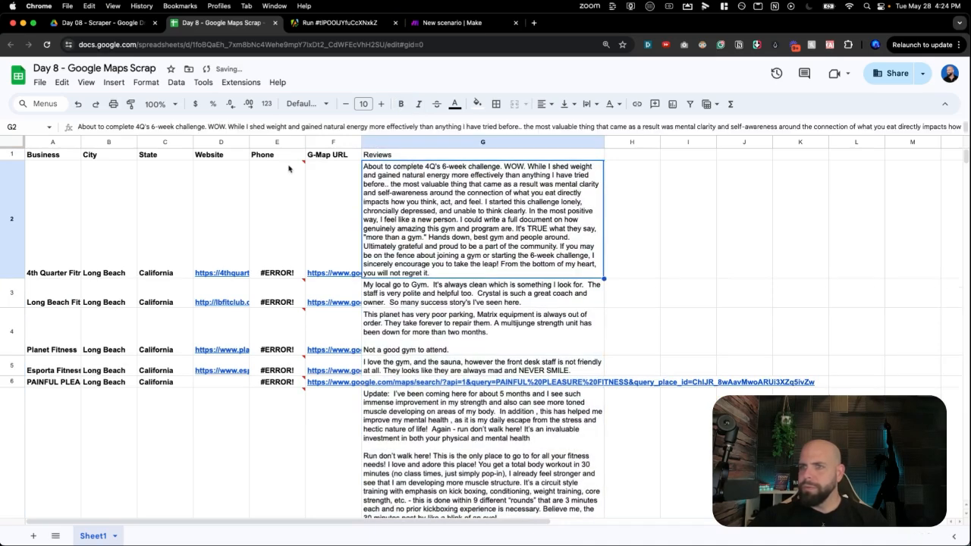
pyautogui.click(482, 154)
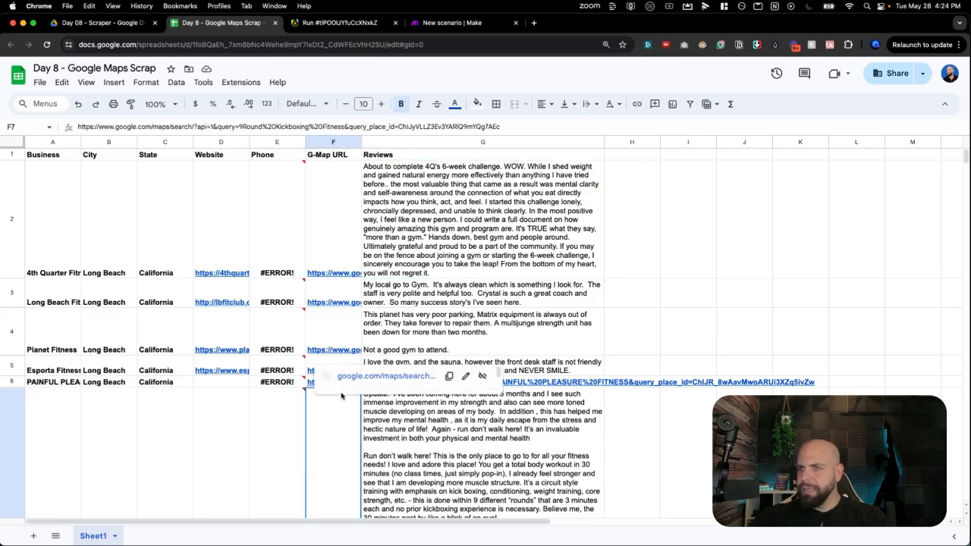
pyautogui.click(333, 142)
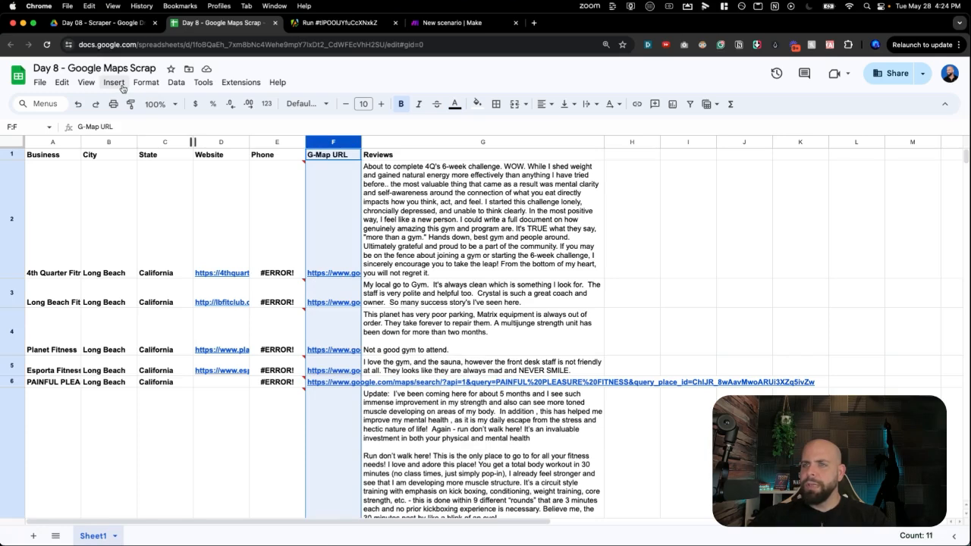
pyautogui.click(146, 82)
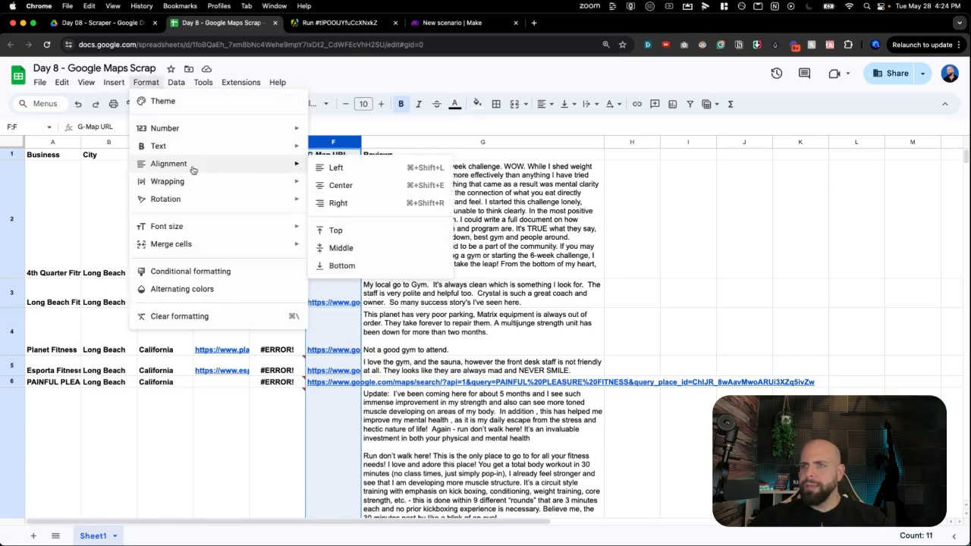
pyautogui.moveTo(167, 180)
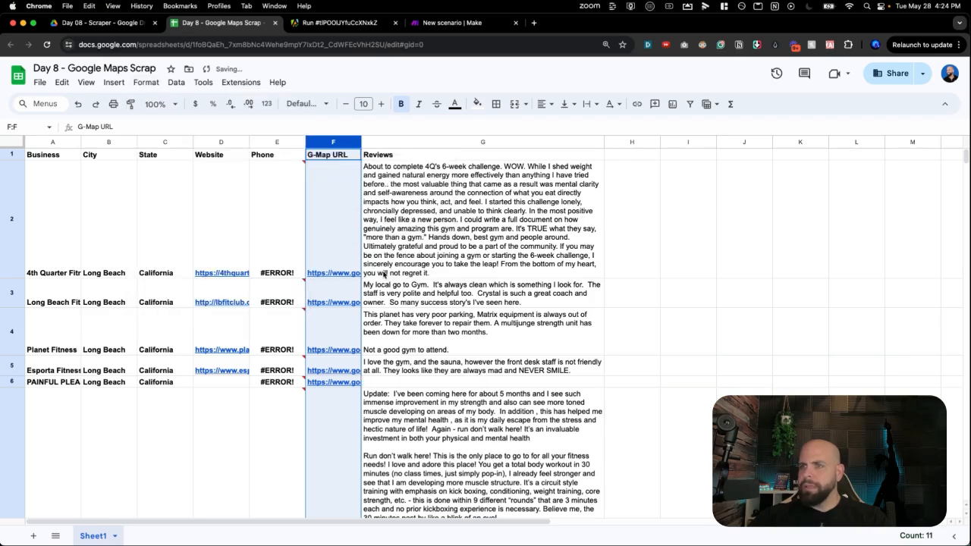
pyautogui.click(482, 220)
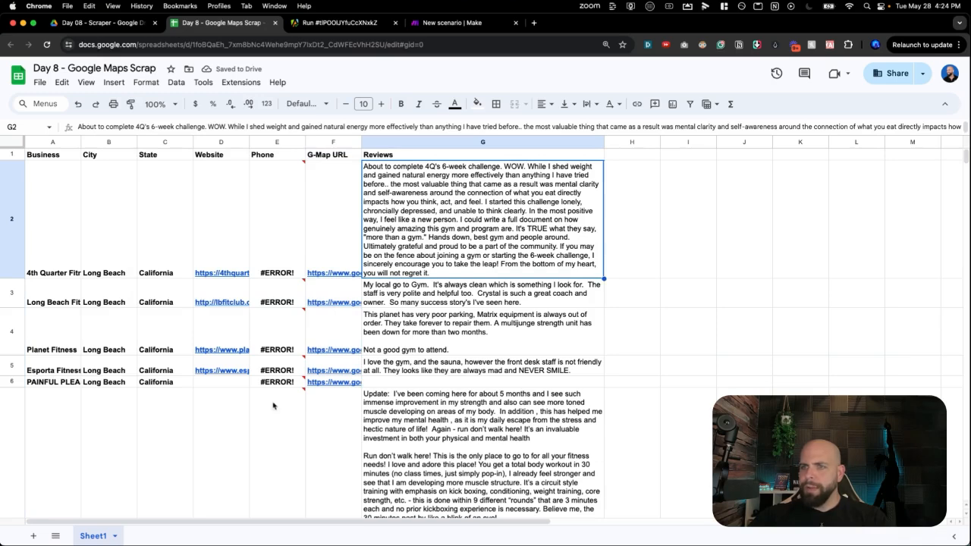
pyautogui.scroll(-3)
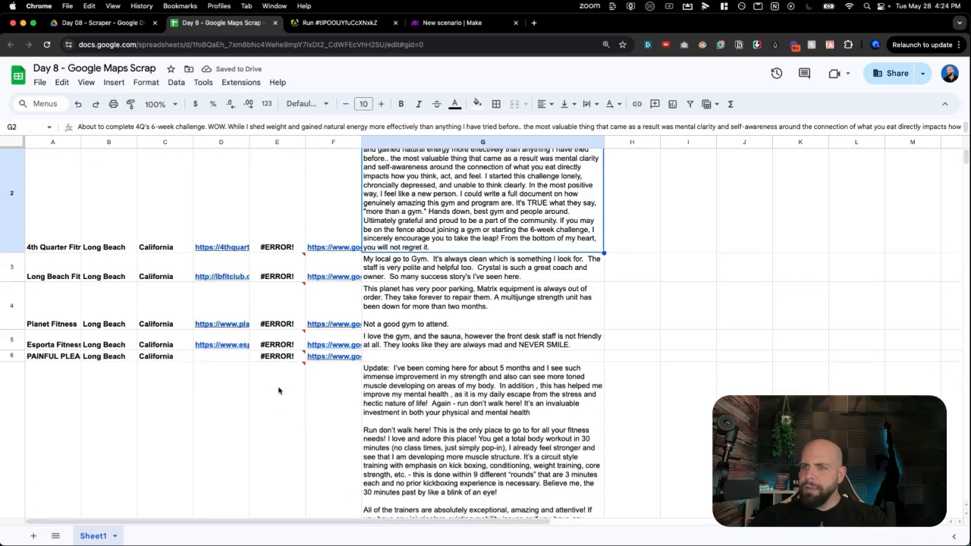
pyautogui.scroll(-3)
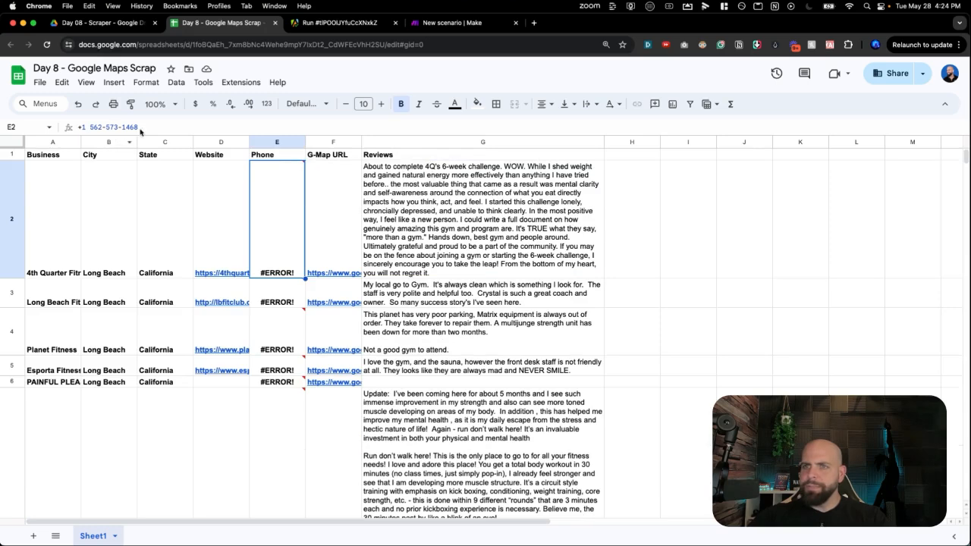
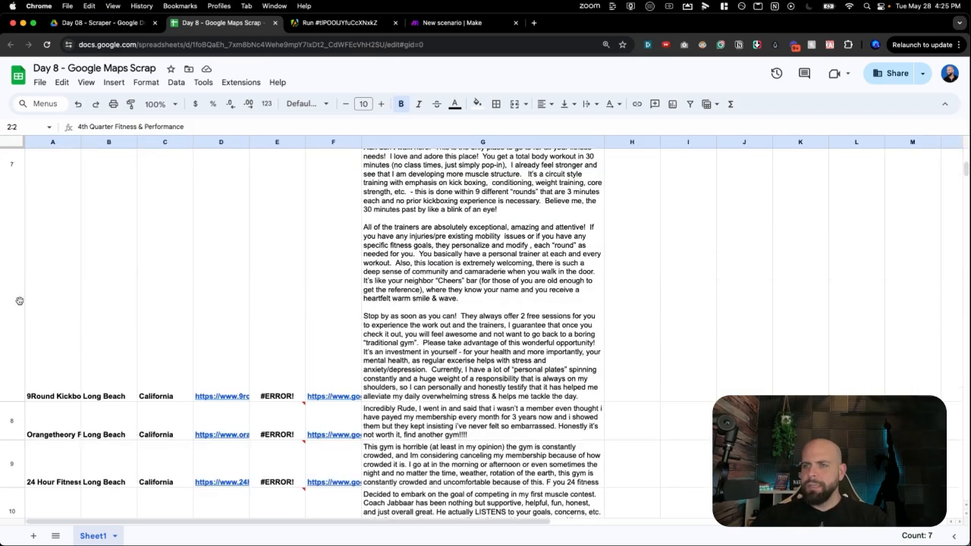
pyautogui.scroll(-3)
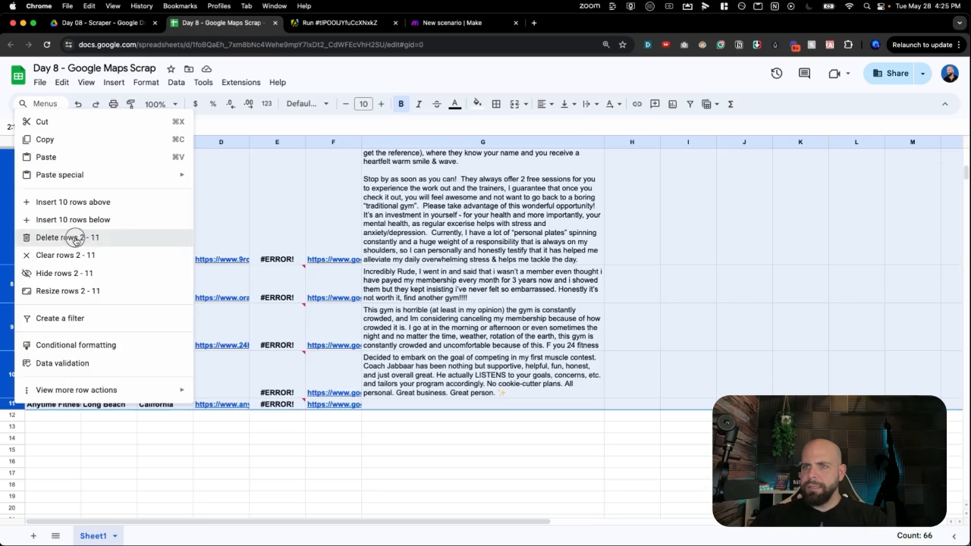
pyautogui.click(67, 237)
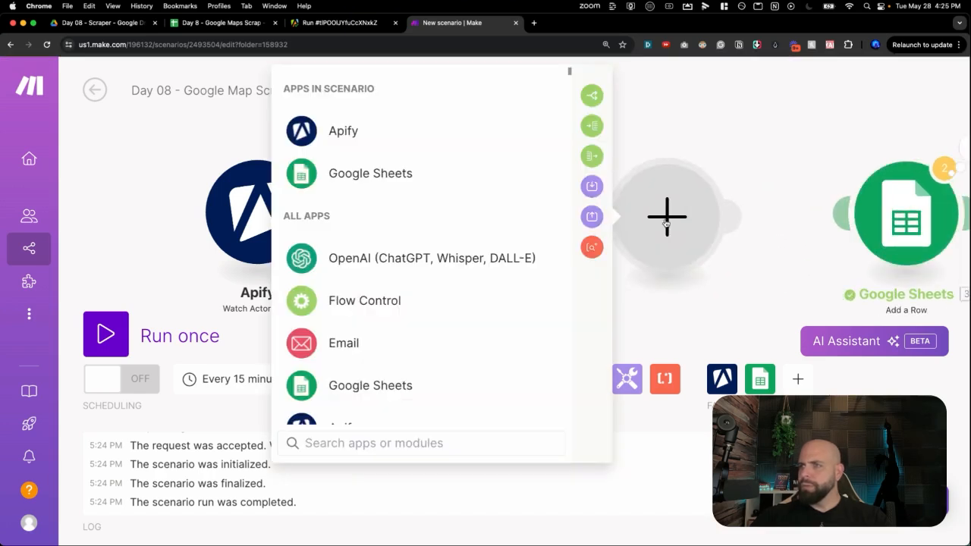
pyautogui.write('te')
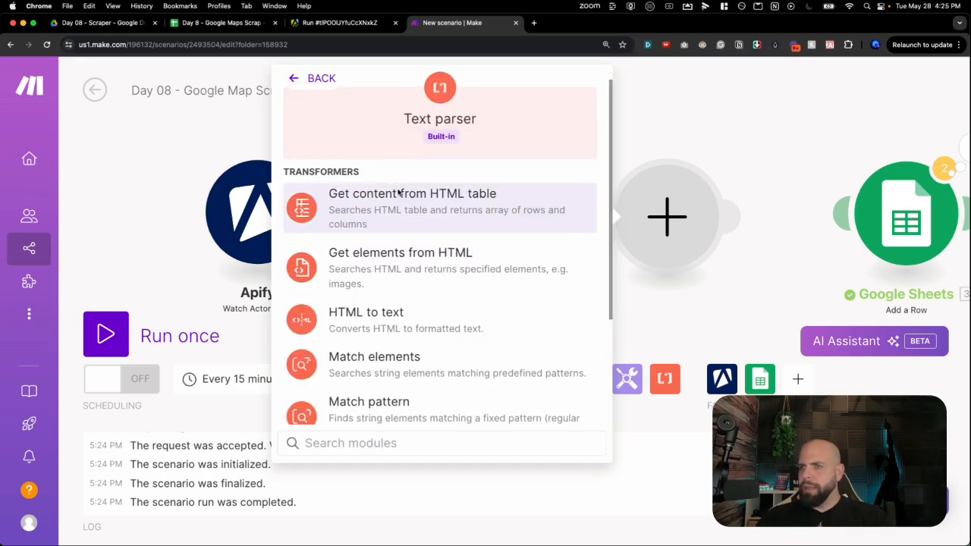
pyautogui.scroll(-3)
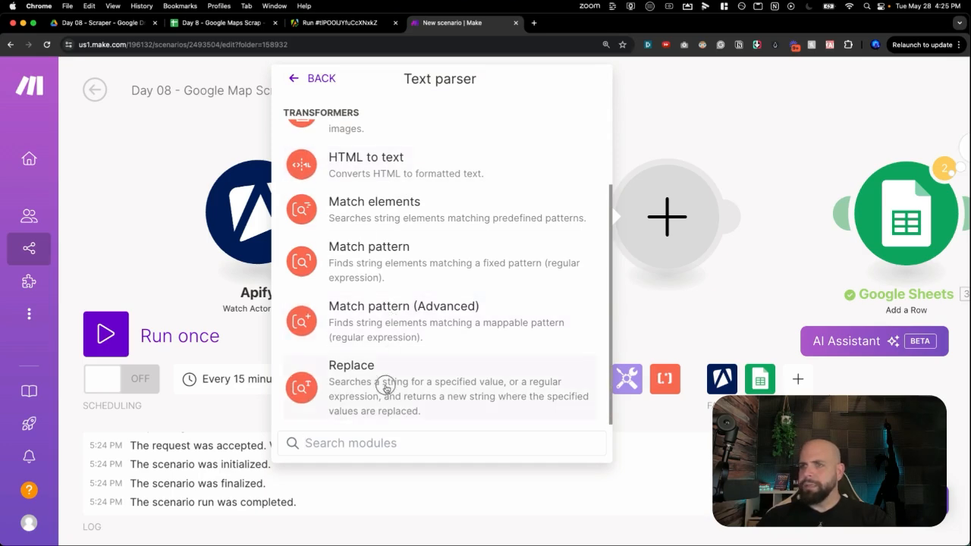
pyautogui.click(351, 365)
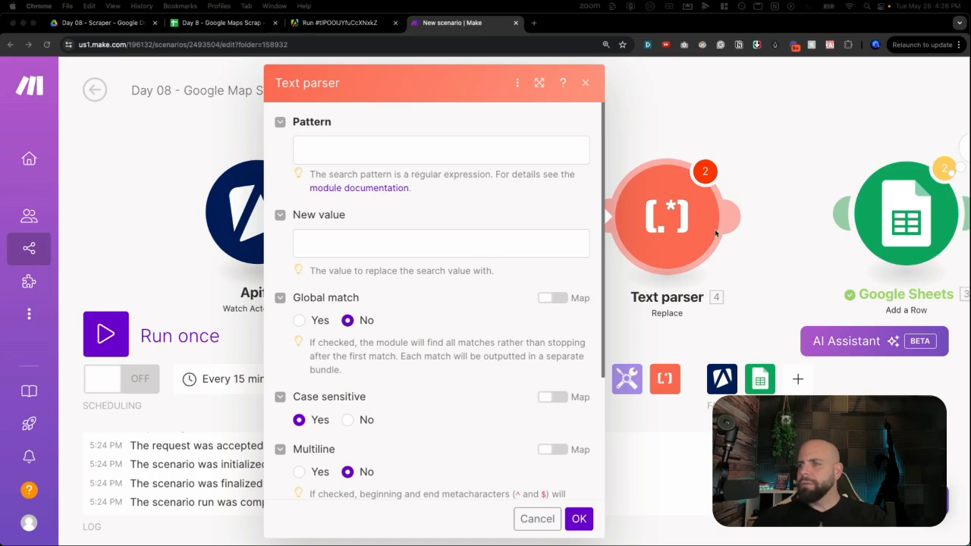
pyautogui.click(538, 519)
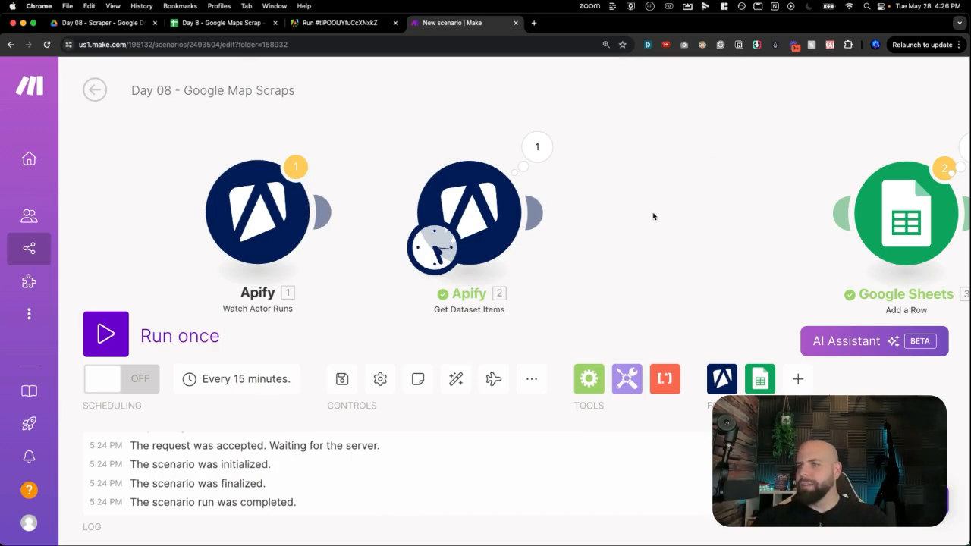
pyautogui.click(647, 215)
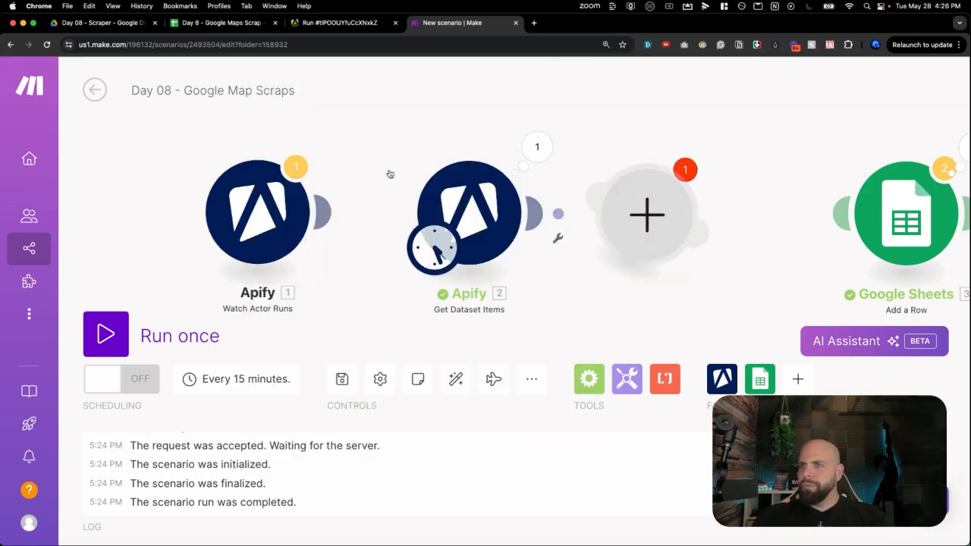
# - Add a Tools Set multiple variables step with Phone_Number mapped to Apify's 2. phone
pyautogui.click(648, 216)
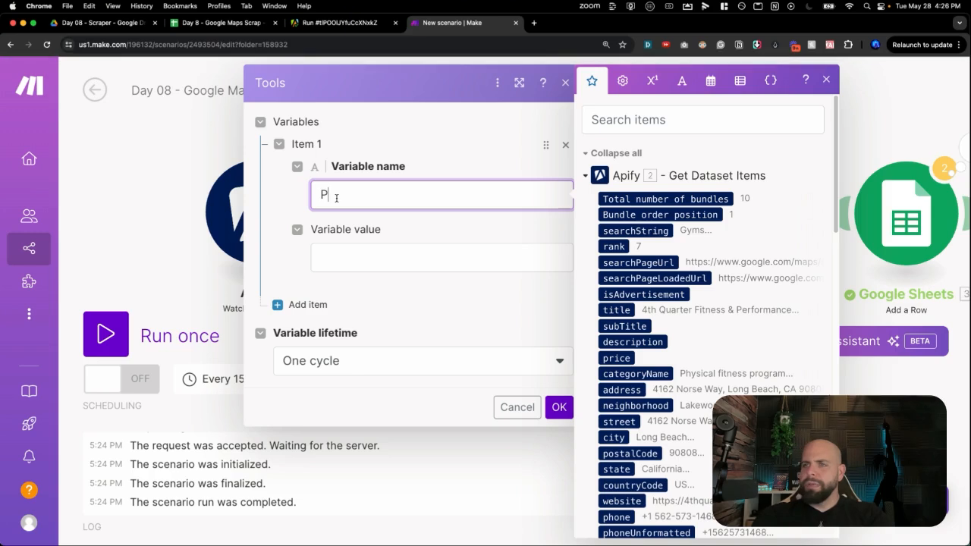
pyautogui.write('hone')
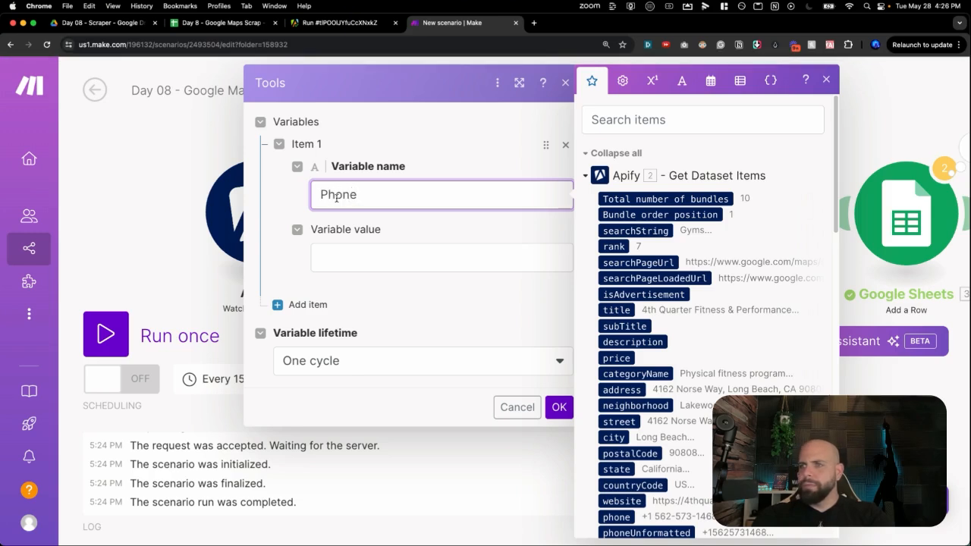
pyautogui.write('_Number')
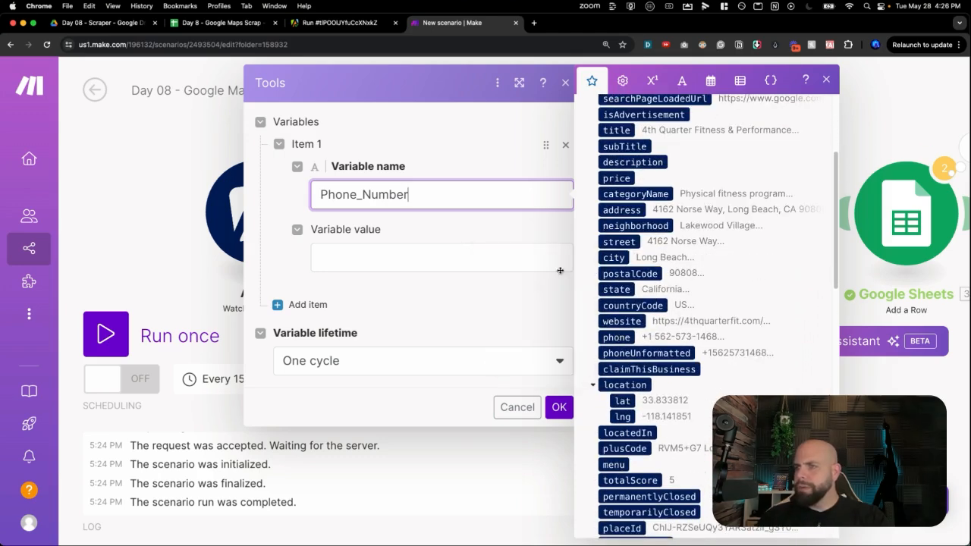
pyautogui.click(616, 336)
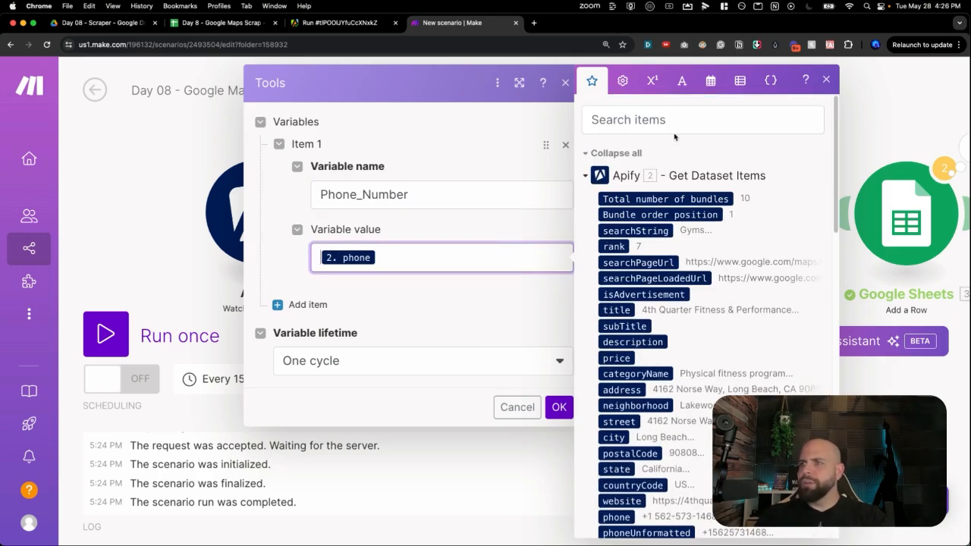
pyautogui.click(702, 120)
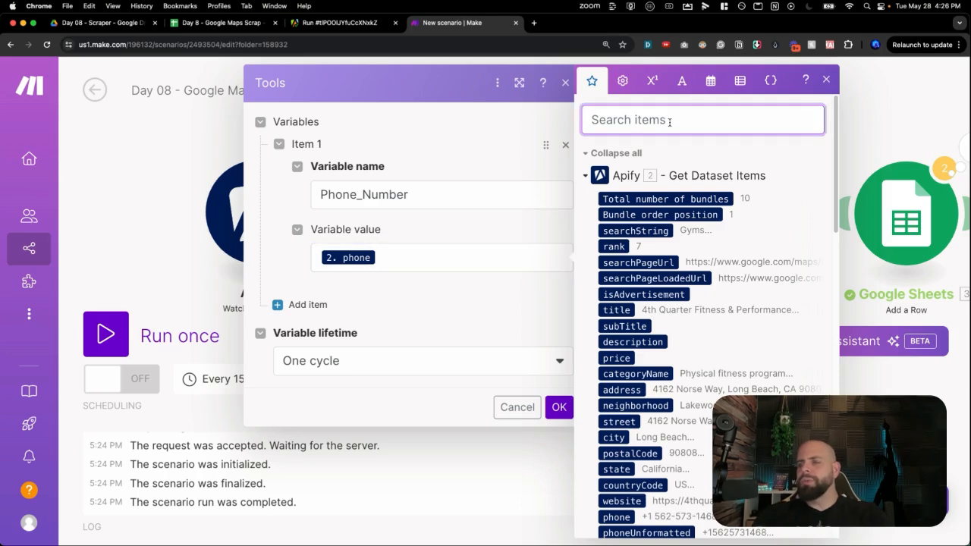
# - Set the Phone_Number value to get(split(2.phone; +); 1) and confirm it
pyautogui.write('spl')
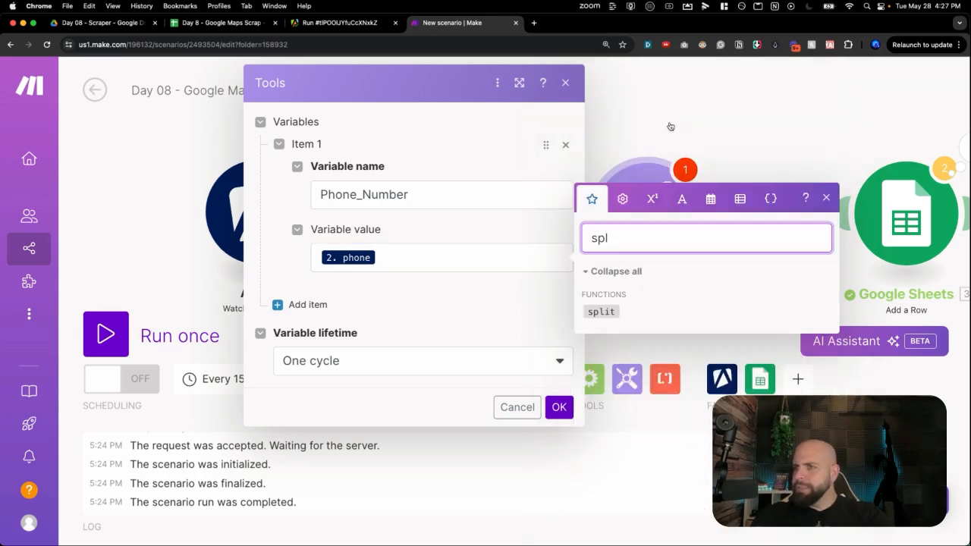
pyautogui.moveTo(601, 311)
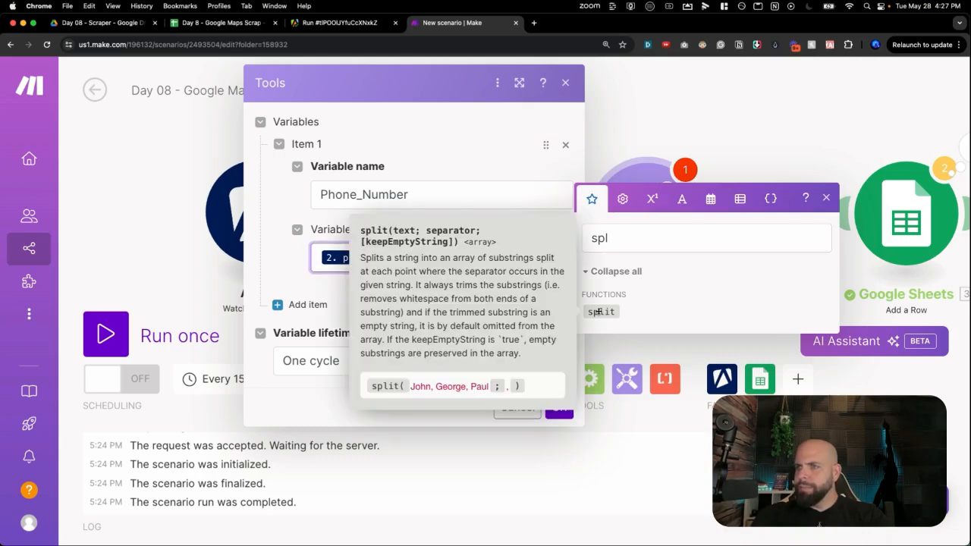
pyautogui.click(601, 312)
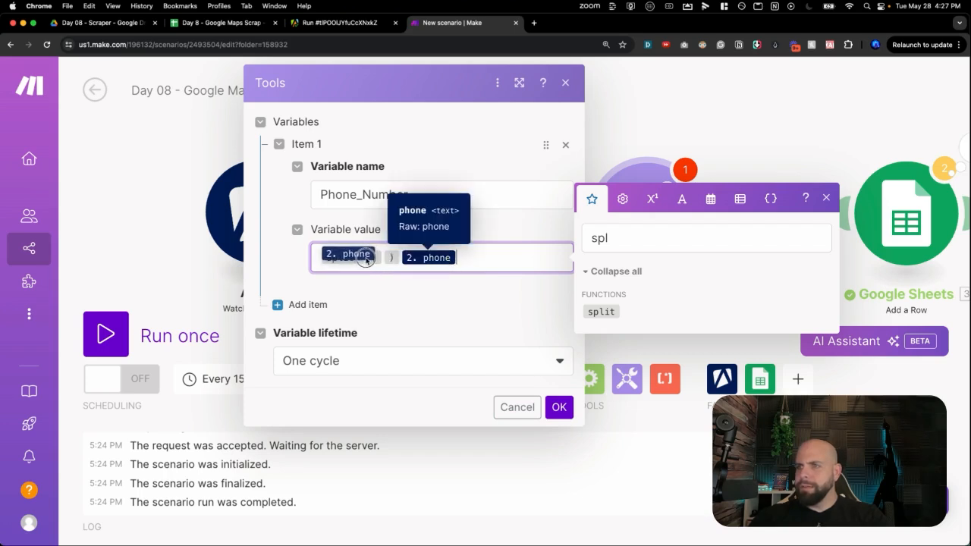
pyautogui.click(601, 311)
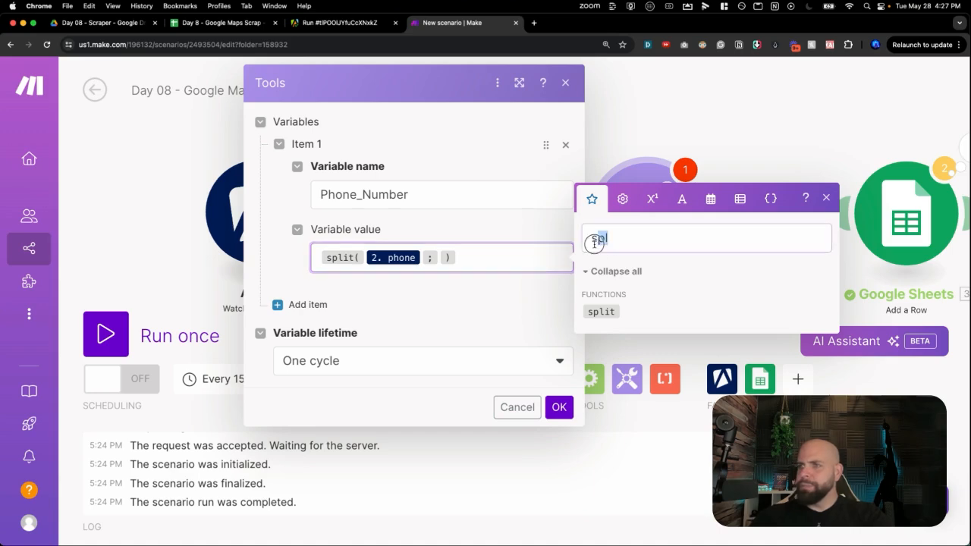
pyautogui.write('get')
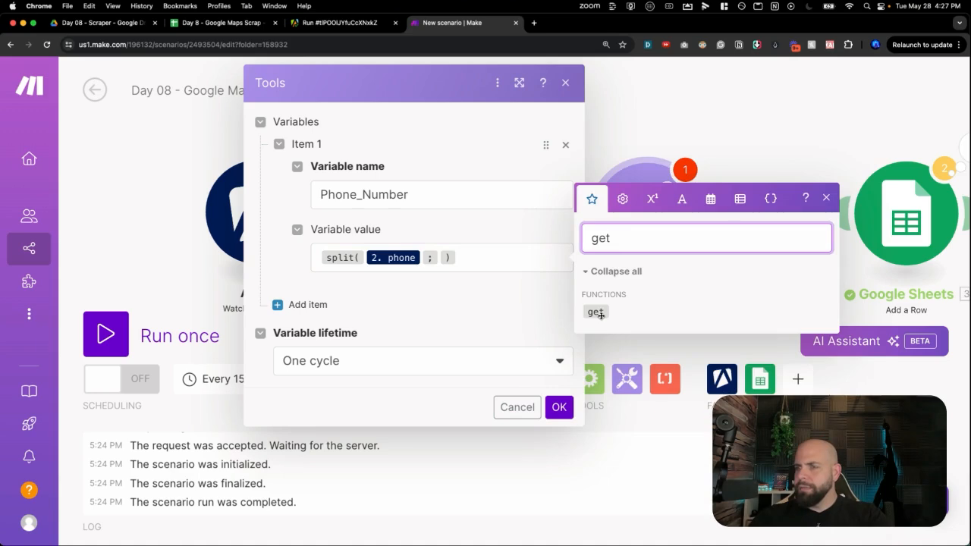
pyautogui.click(440, 258)
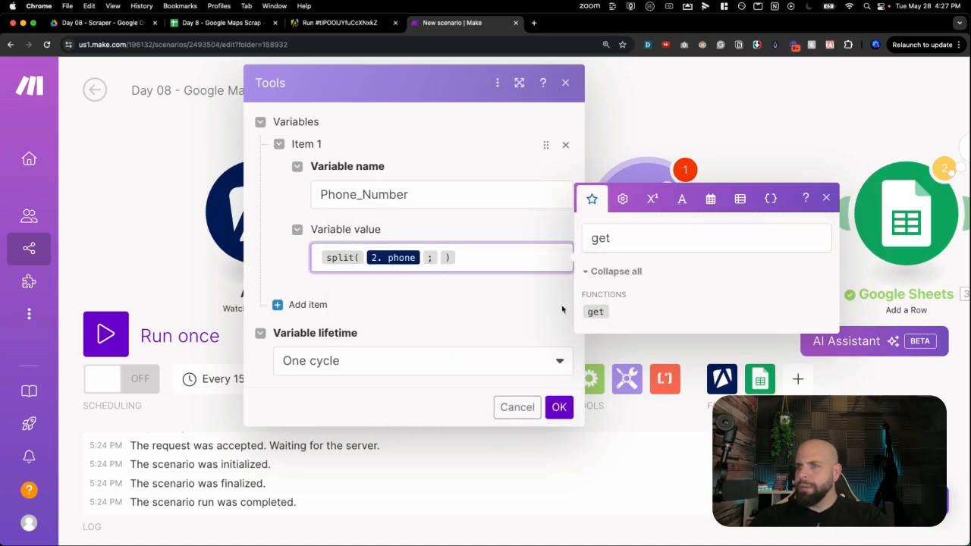
pyautogui.click(596, 312)
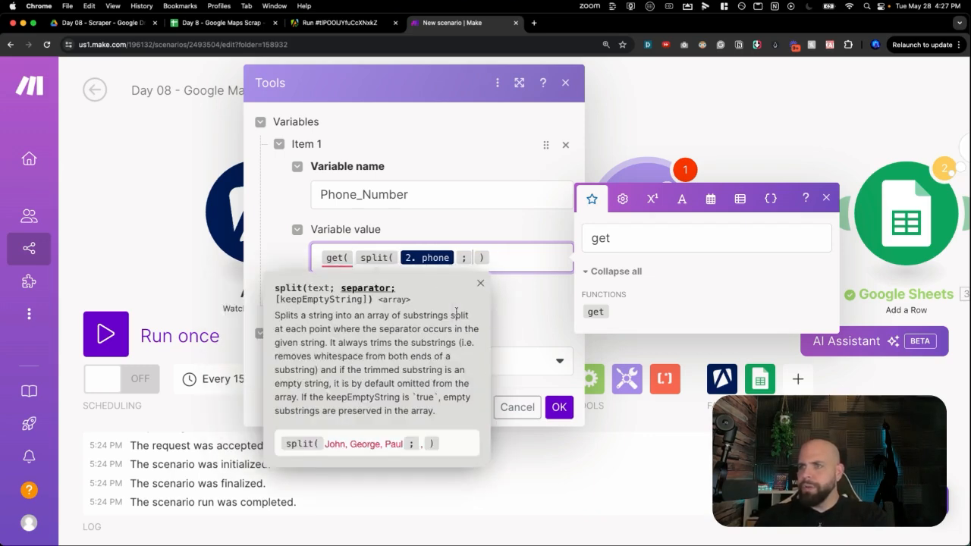
pyautogui.write('+')
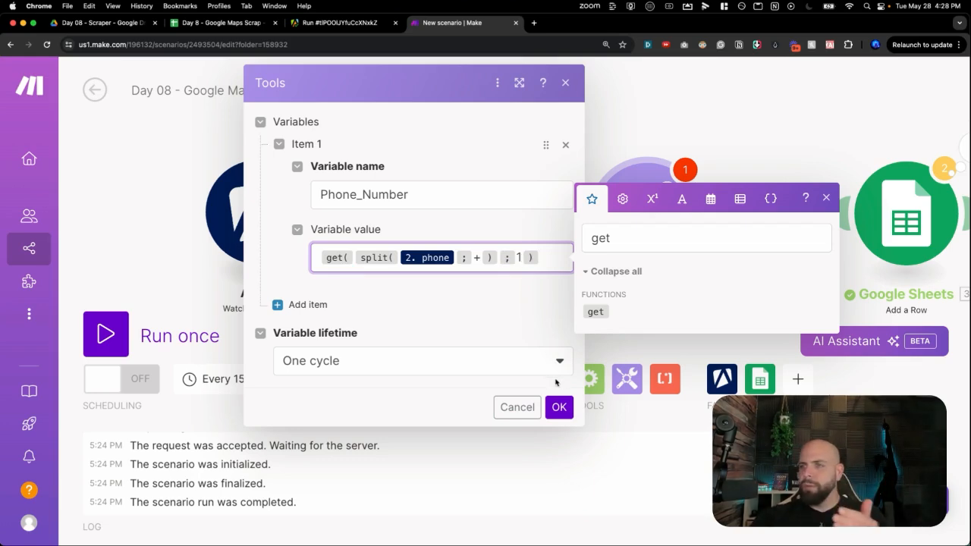
pyautogui.click(559, 408)
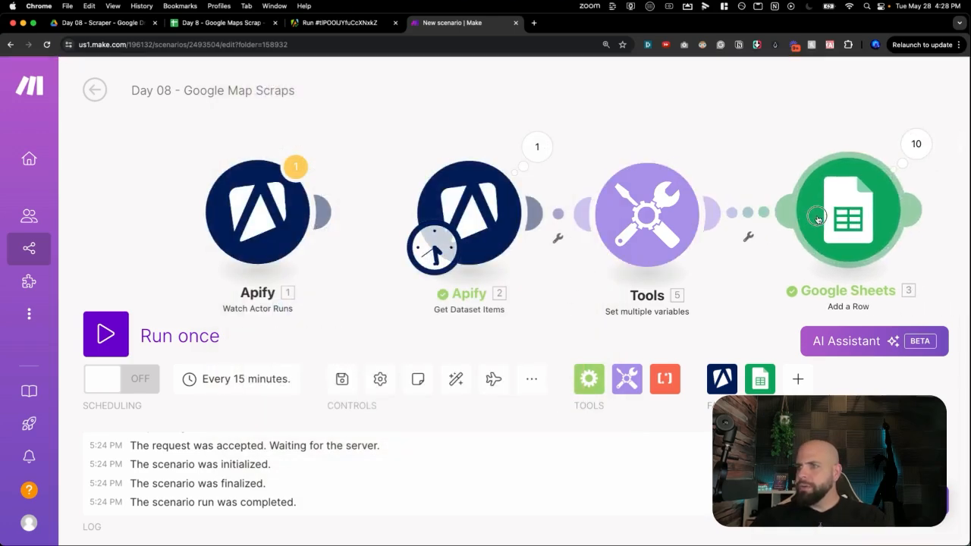
pyautogui.moveTo(456, 379)
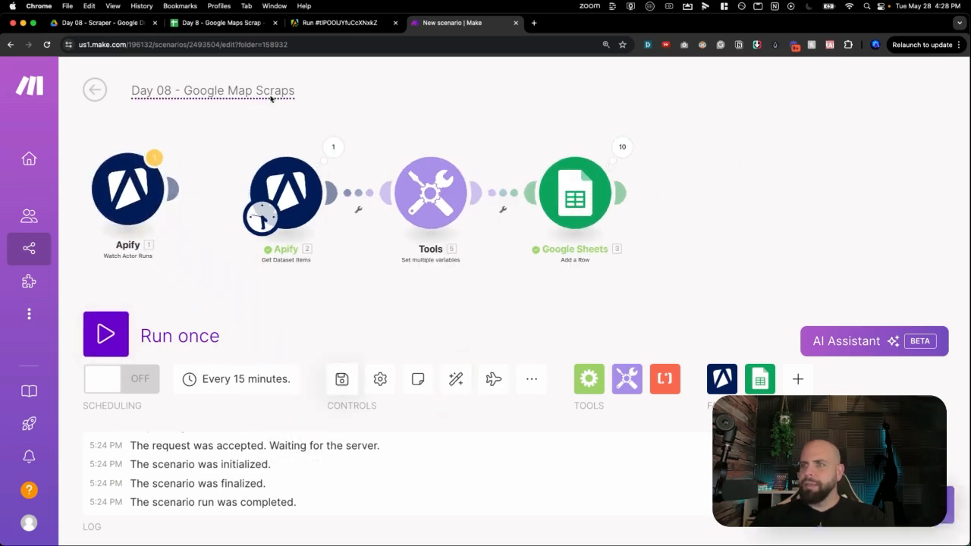
# - Run the scenario once, checking the sheet before and after the 10-bundle run
pyautogui.click(220, 22)
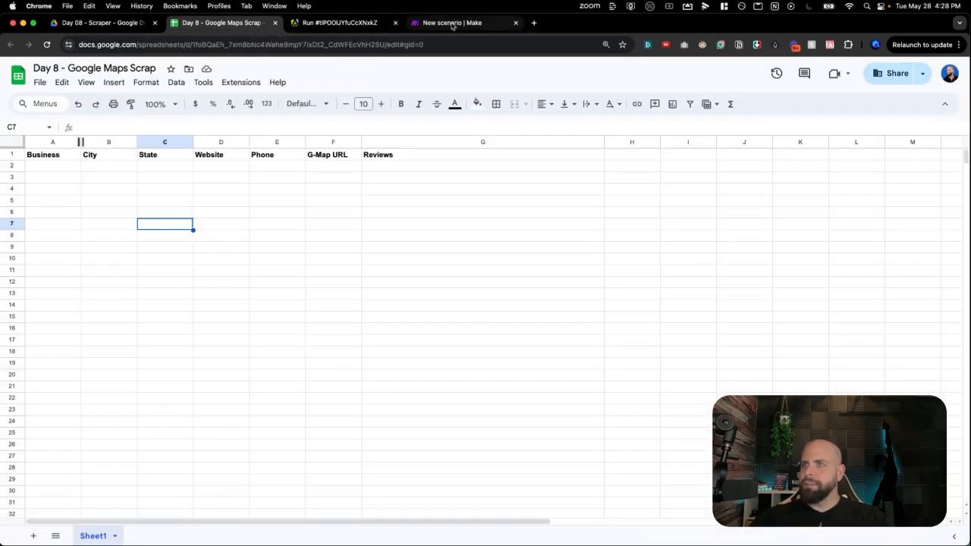
pyautogui.click(452, 23)
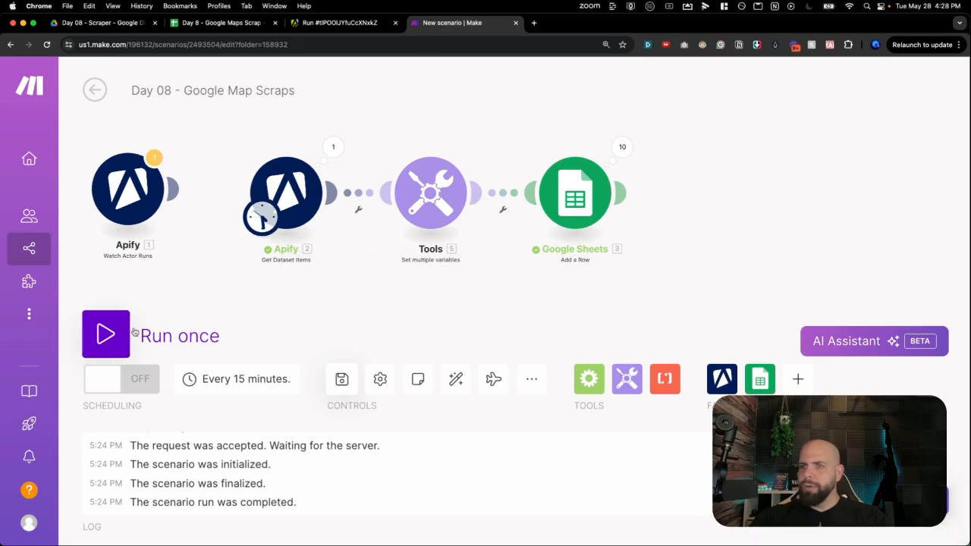
pyautogui.click(105, 334)
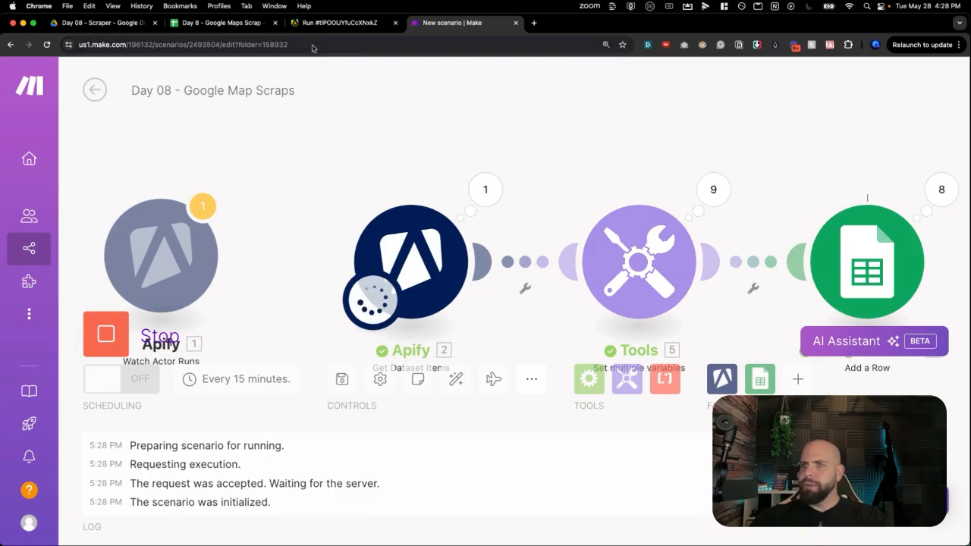
pyautogui.click(220, 22)
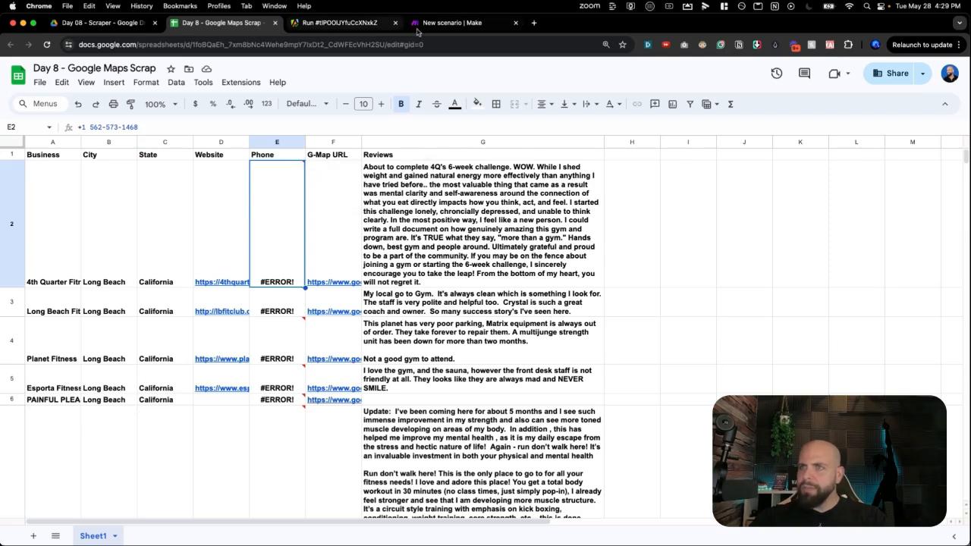
pyautogui.click(452, 22)
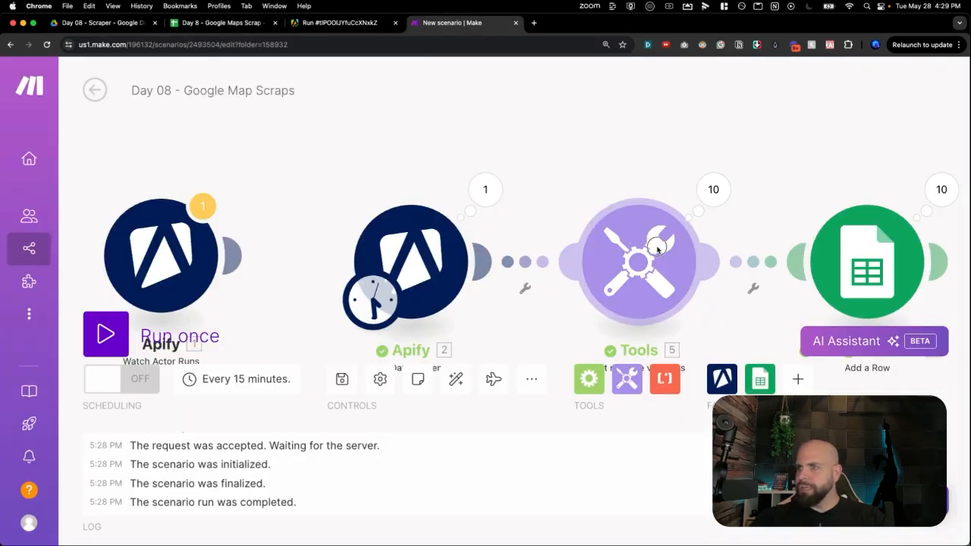
# - Review the Tools expression, then map Phone_Number into the sheet's Phone (E) field
pyautogui.click(639, 262)
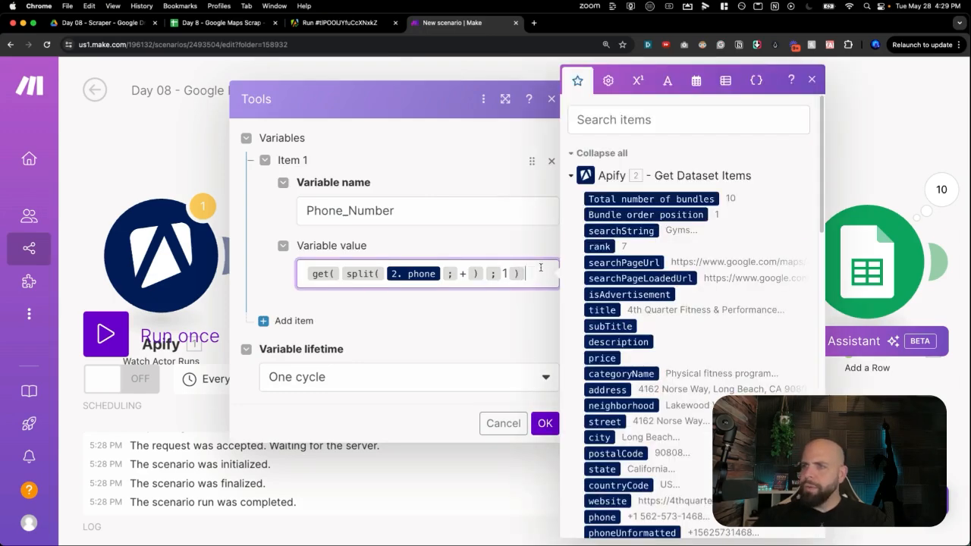
pyautogui.moveTo(363, 274)
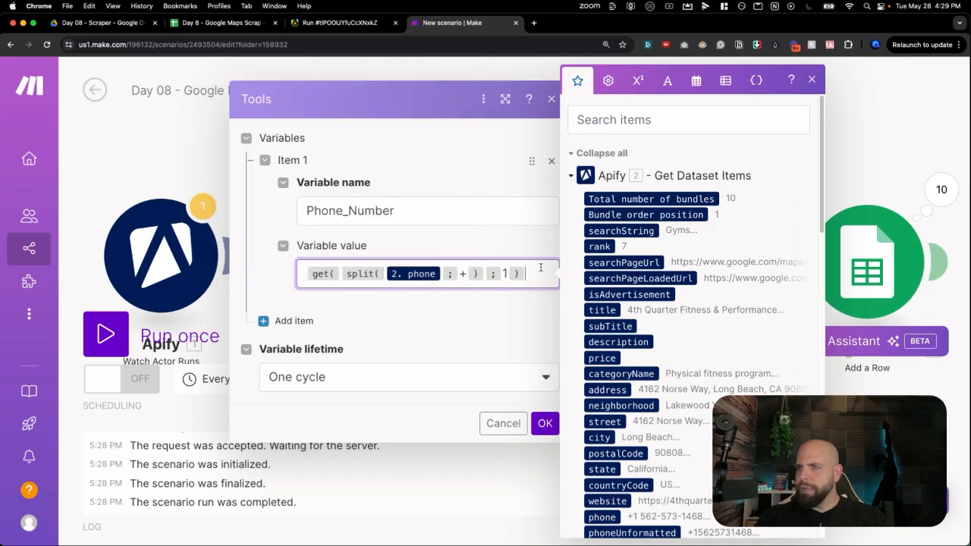
pyautogui.moveTo(537, 349)
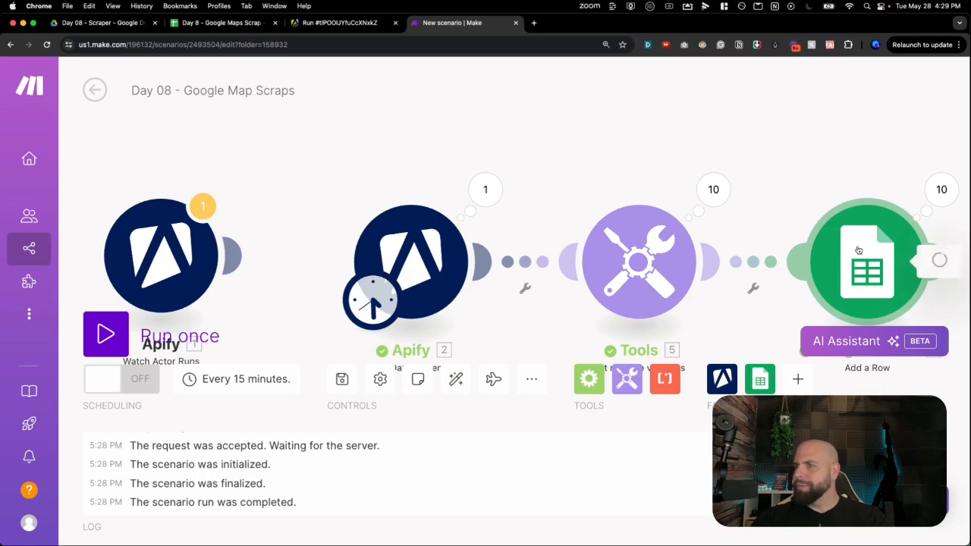
pyautogui.click(867, 260)
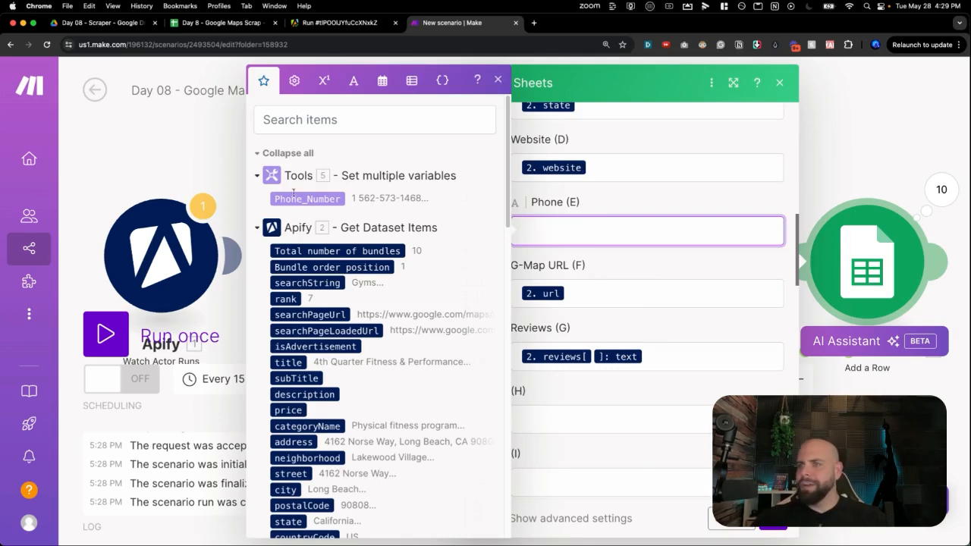
pyautogui.click(307, 198)
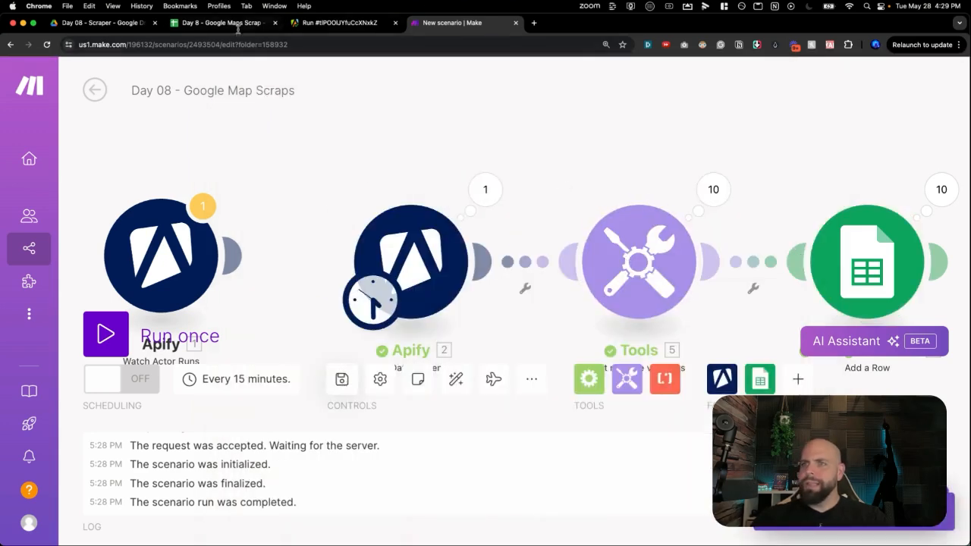
pyautogui.click(220, 22)
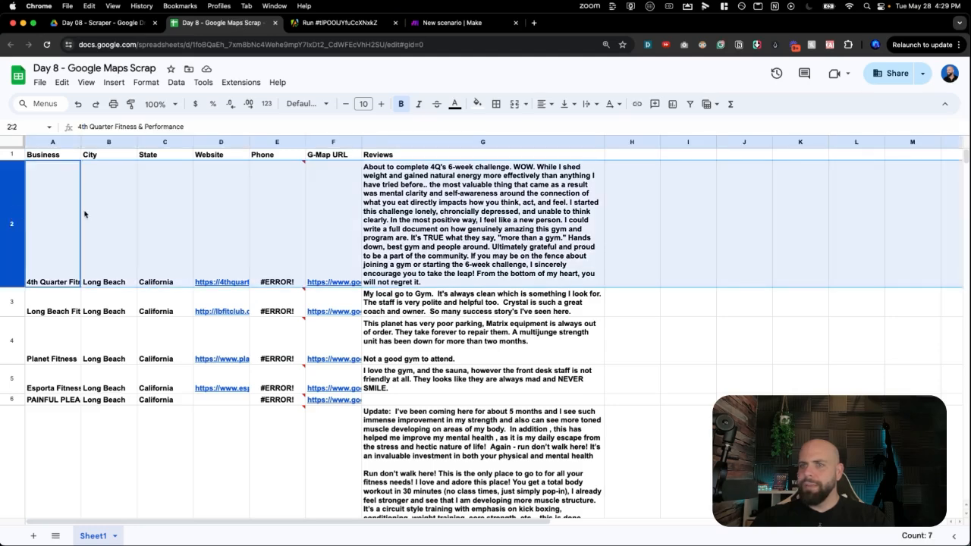
# - Delete imported rows 2–11 from the sheet and return to the Make scenario
pyautogui.scroll(-3)
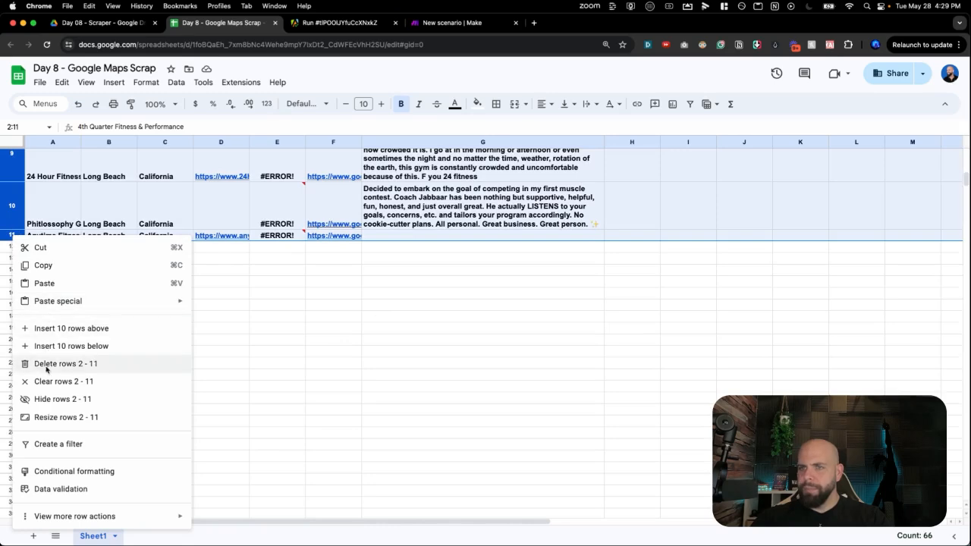
pyautogui.click(66, 364)
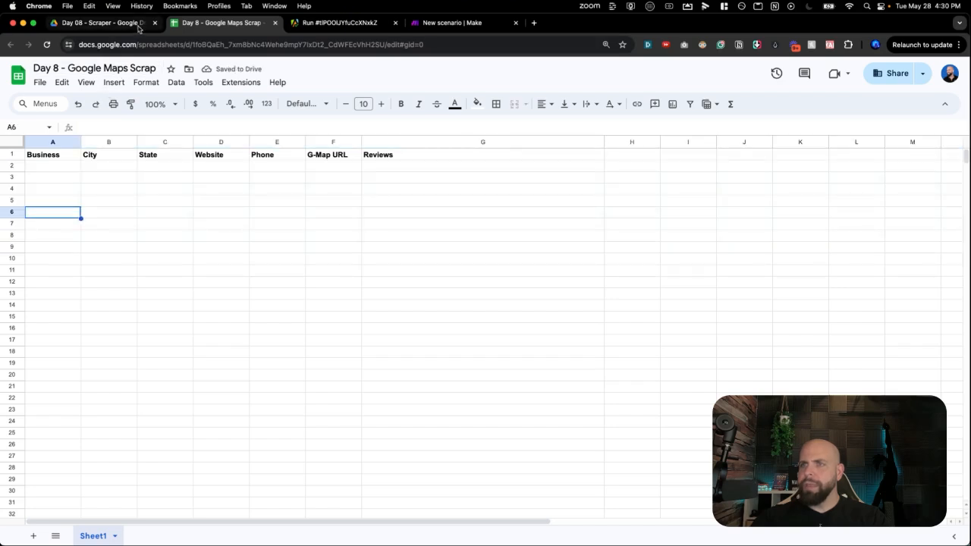
pyautogui.click(463, 22)
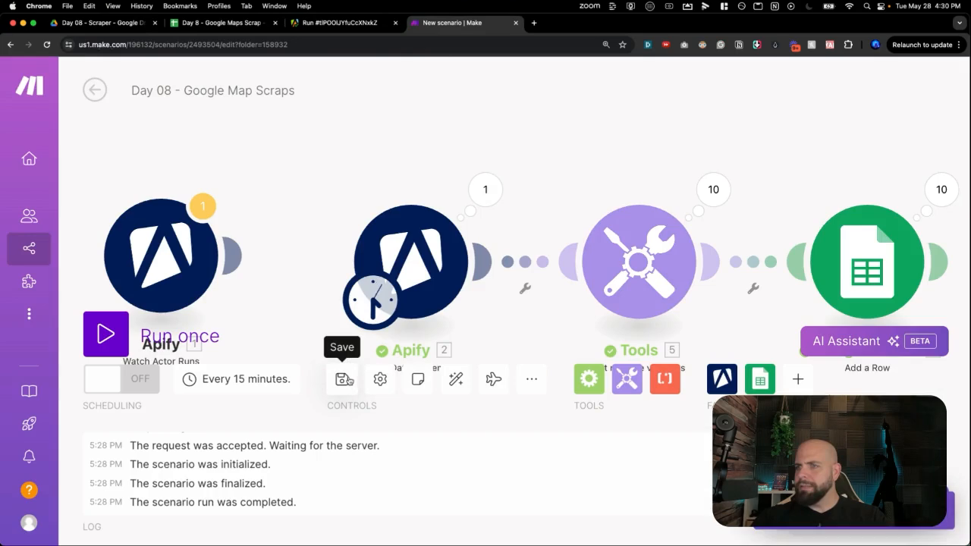
# - Save and run the scenario once, then check the sheet's readable phone numbers
pyautogui.click(105, 334)
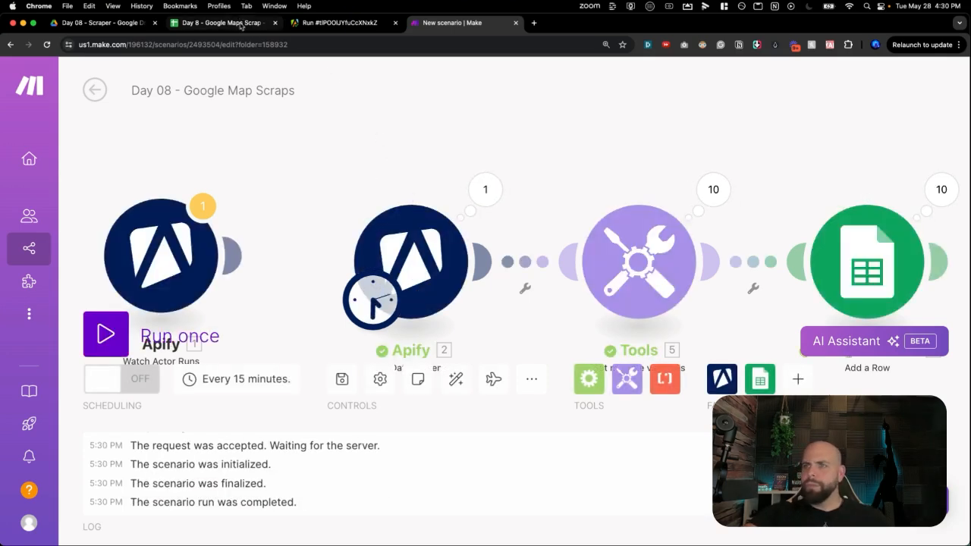
pyautogui.click(220, 22)
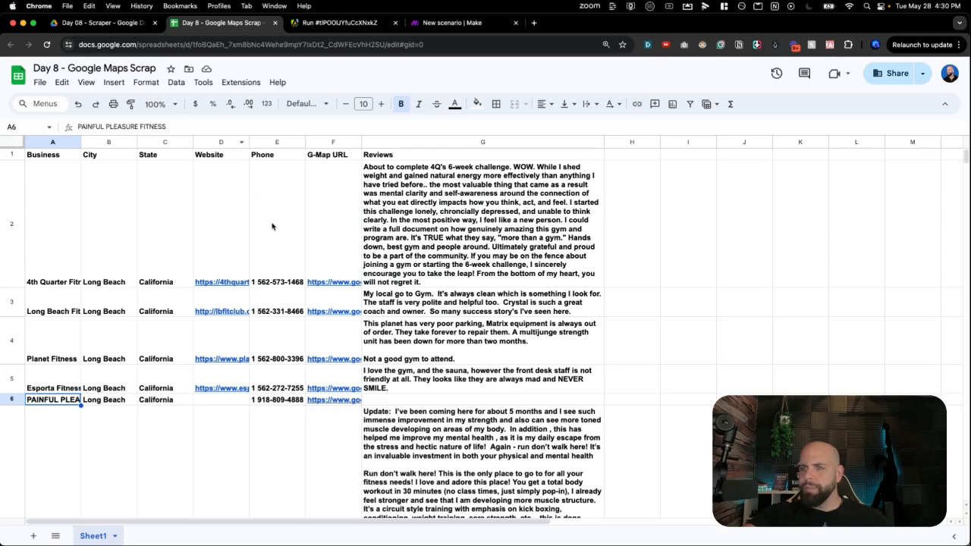
# - Inspect the first row's business name, state and review text in the sheet, then return to Make
pyautogui.click(52, 224)
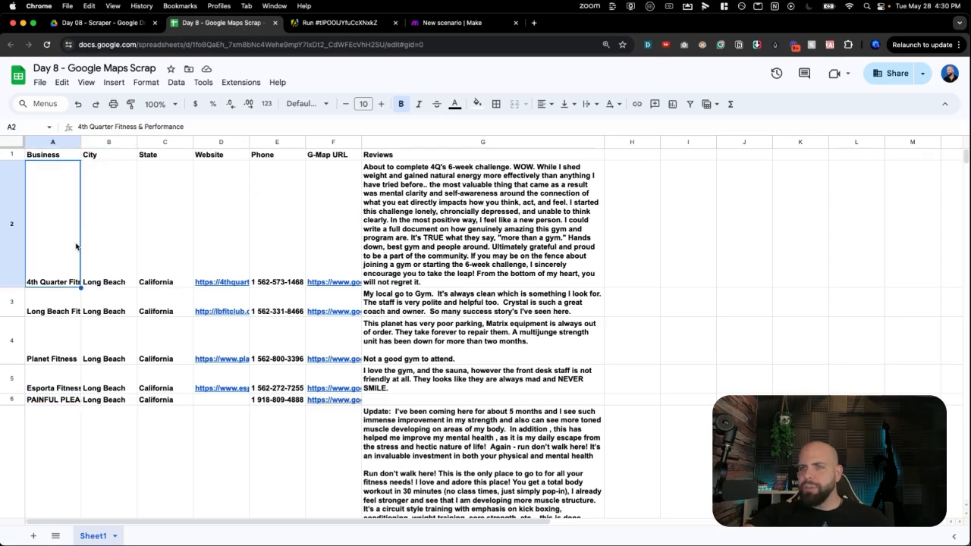
pyautogui.click(165, 224)
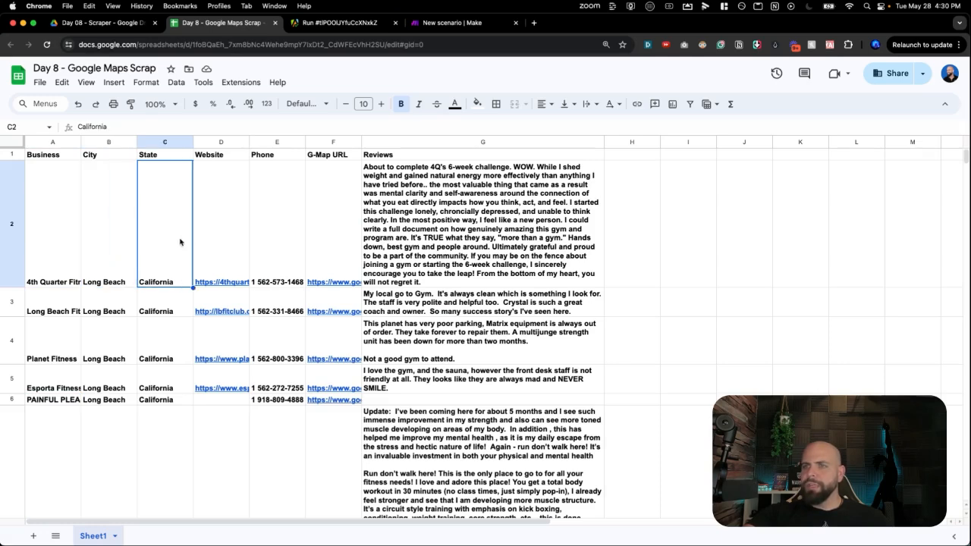
pyautogui.click(277, 224)
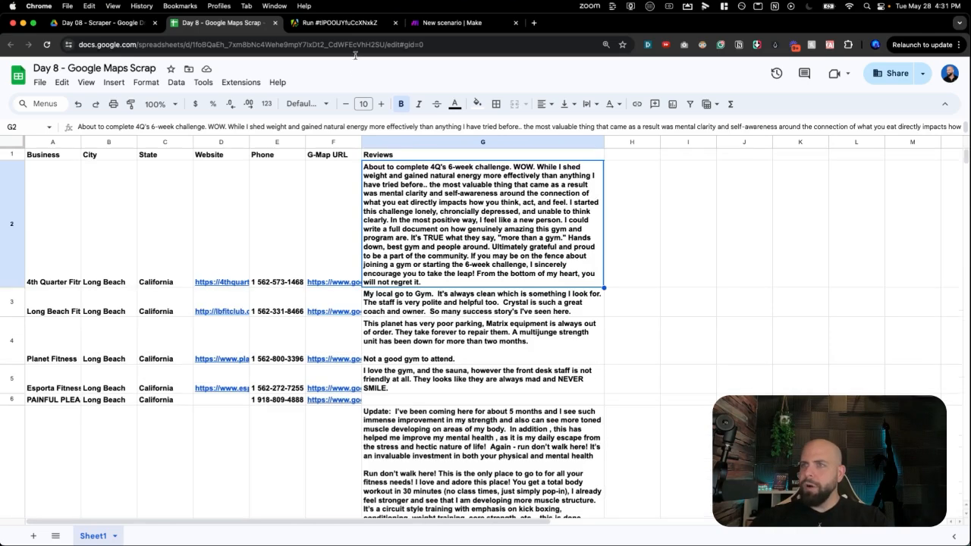
pyautogui.click(464, 22)
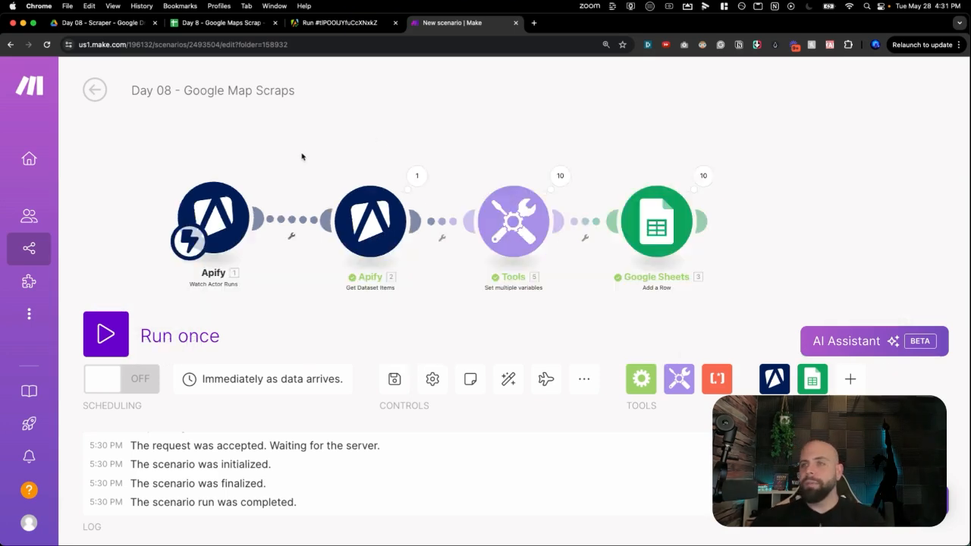
# - Save the four-module Apify–Tools–Google Sheets scenario scheduled to run immediately
pyautogui.click(283, 148)
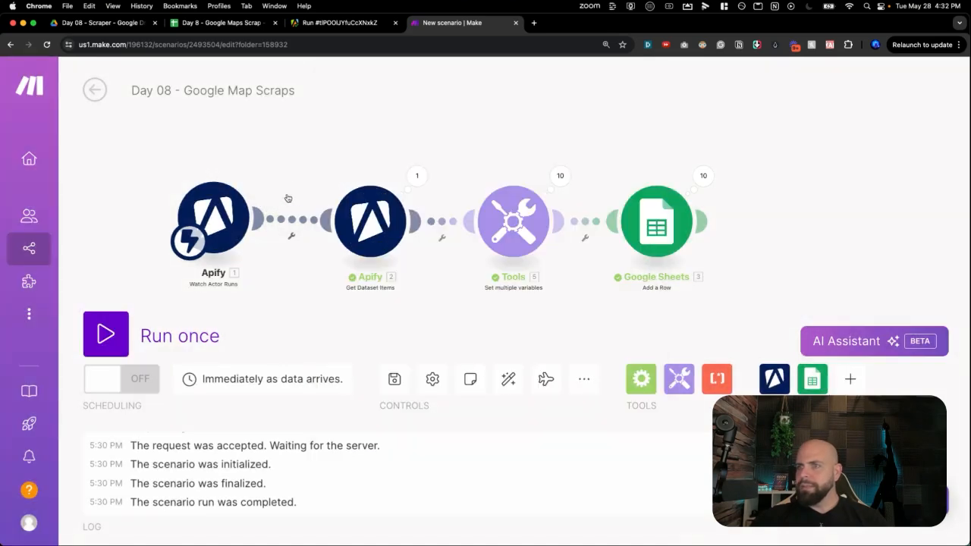
pyautogui.moveTo(393, 378)
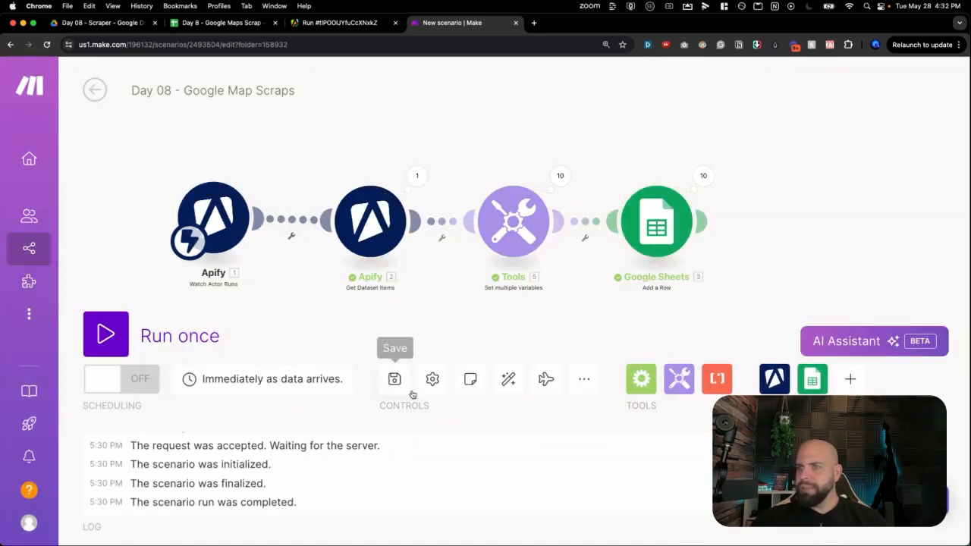